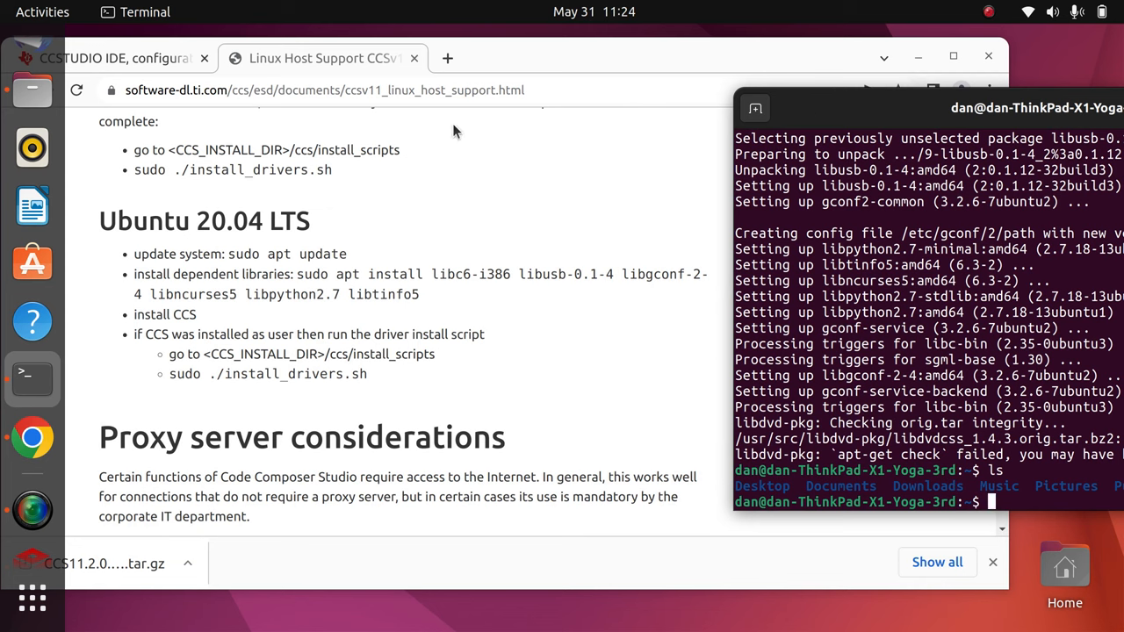
pyautogui.moveTo(541, 316)
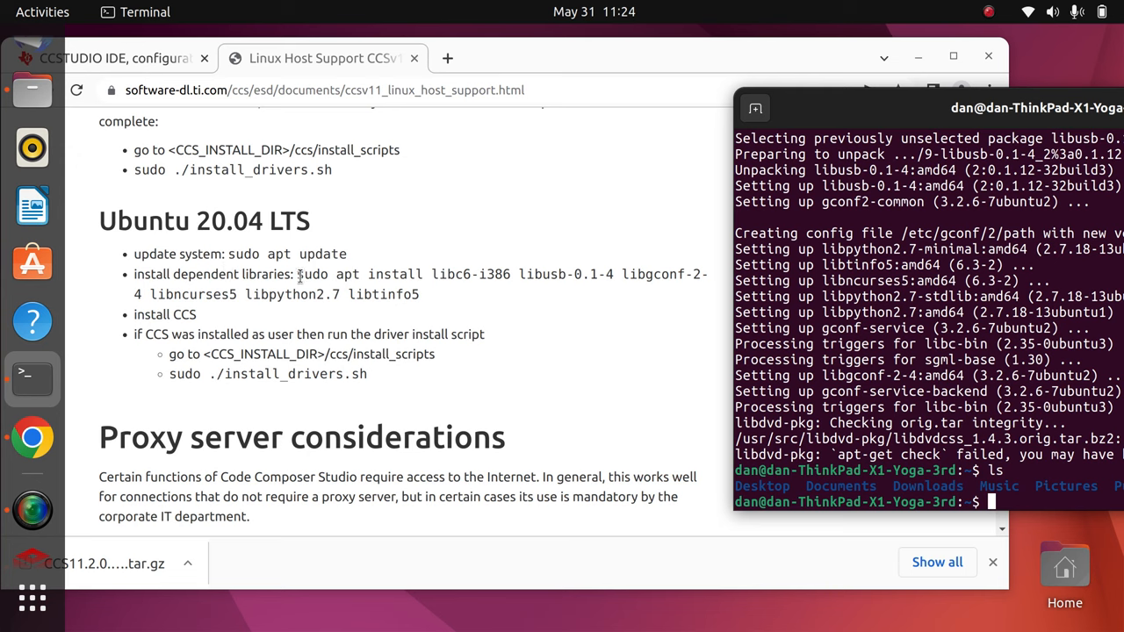
# Step: Mark the 'sudo apt install libc6-i386 …' command, then switch to the CCSTUDIO IDE tab
pyautogui.moveTo(297, 273); pyautogui.dragTo(495, 274)
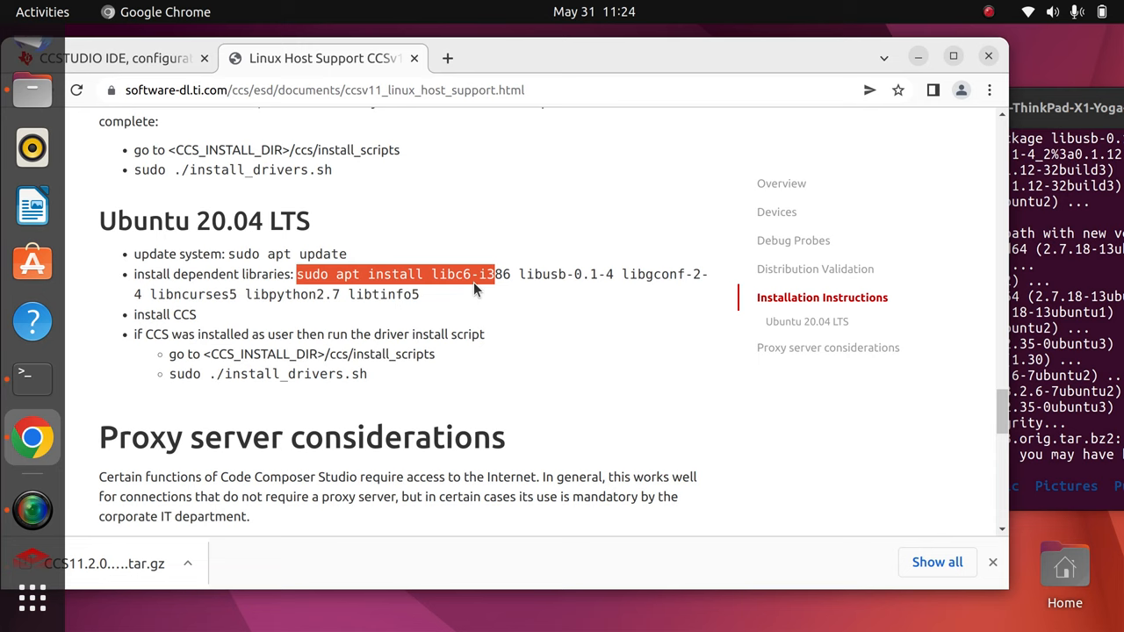
pyautogui.moveTo(474, 284); pyautogui.dragTo(342, 298)
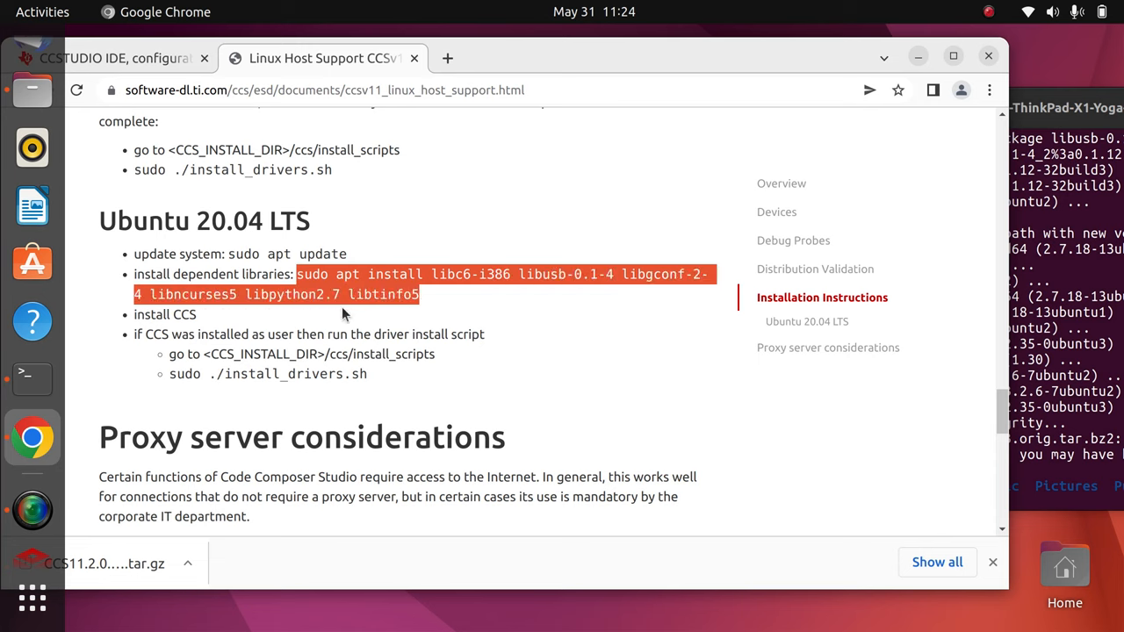
pyautogui.moveTo(420, 267)
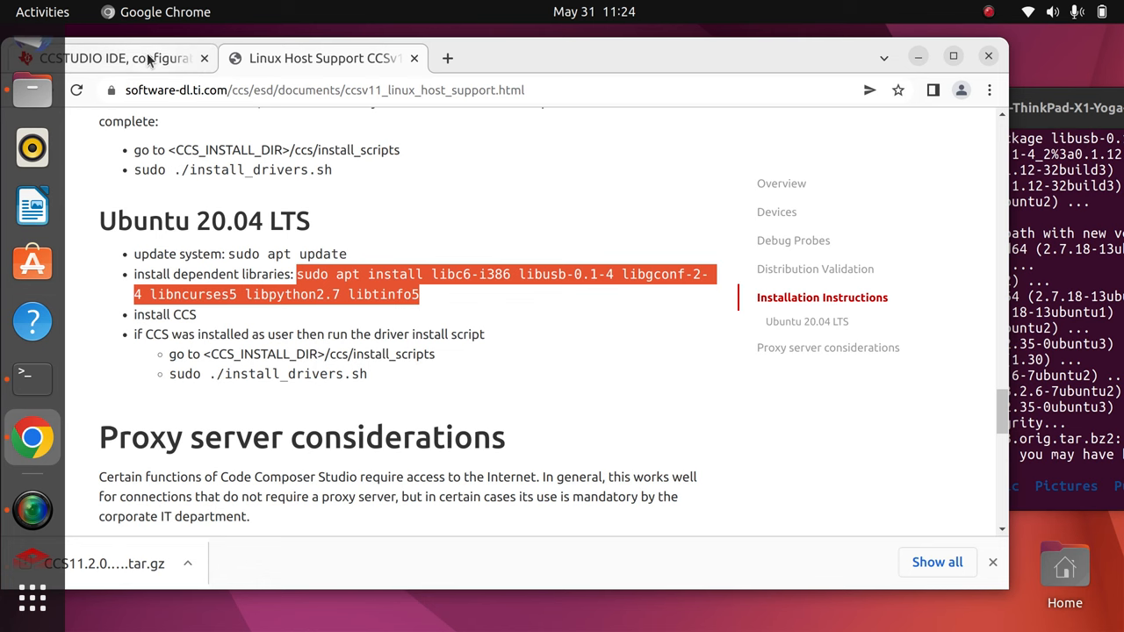
pyautogui.click(105, 58)
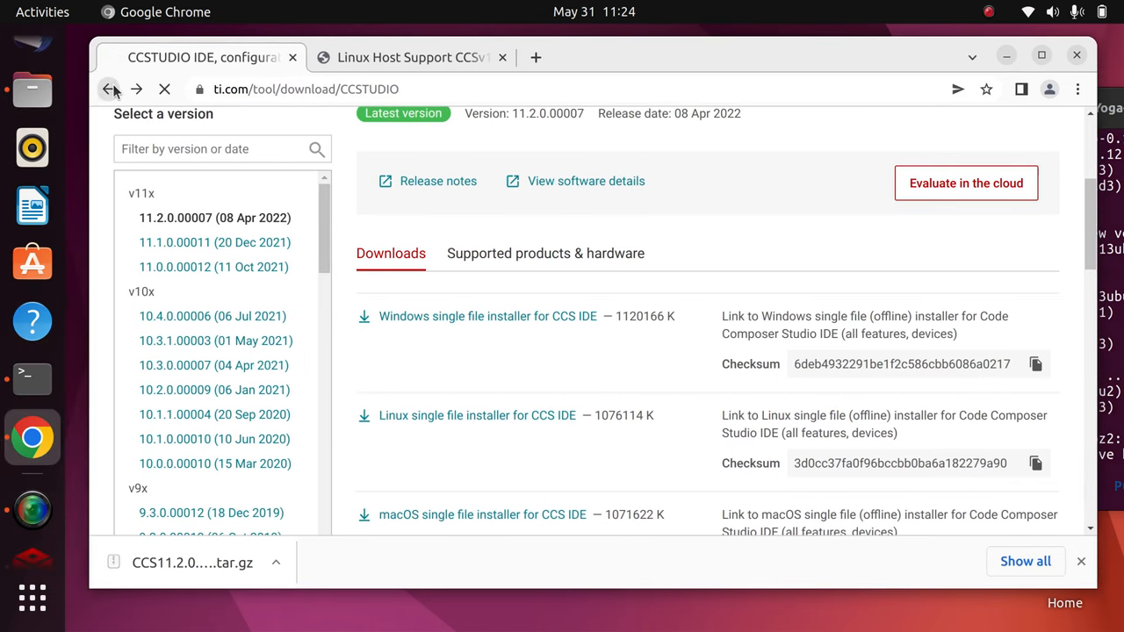
# Step: Go back to the Google results and reopen the Code Composer Studio Downloads page
pyautogui.click(109, 88)
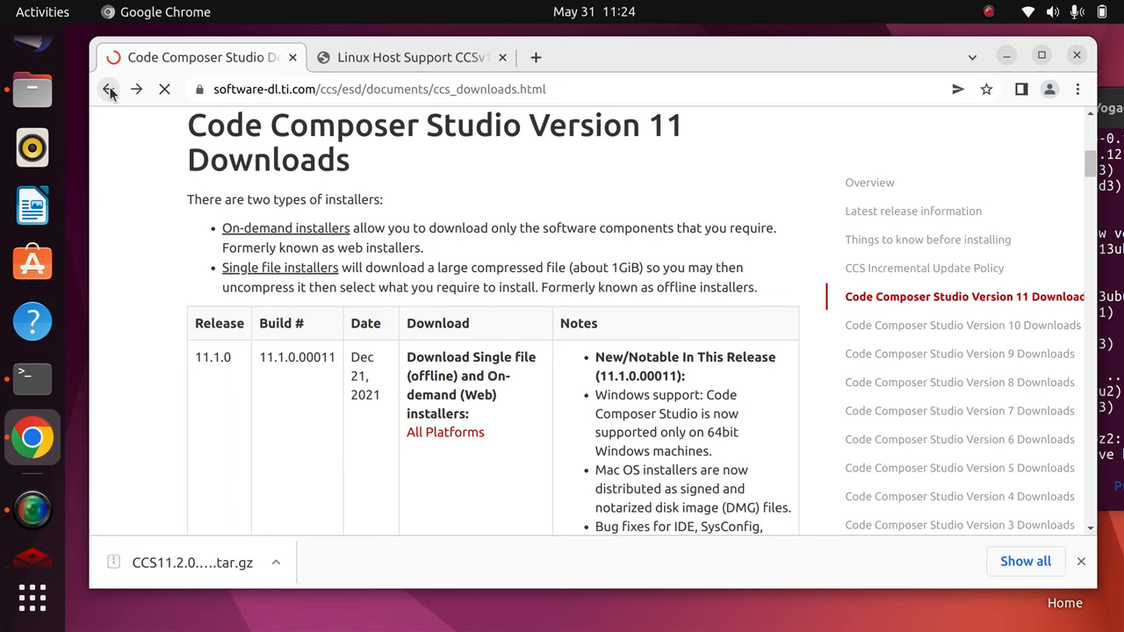
pyautogui.click(109, 87)
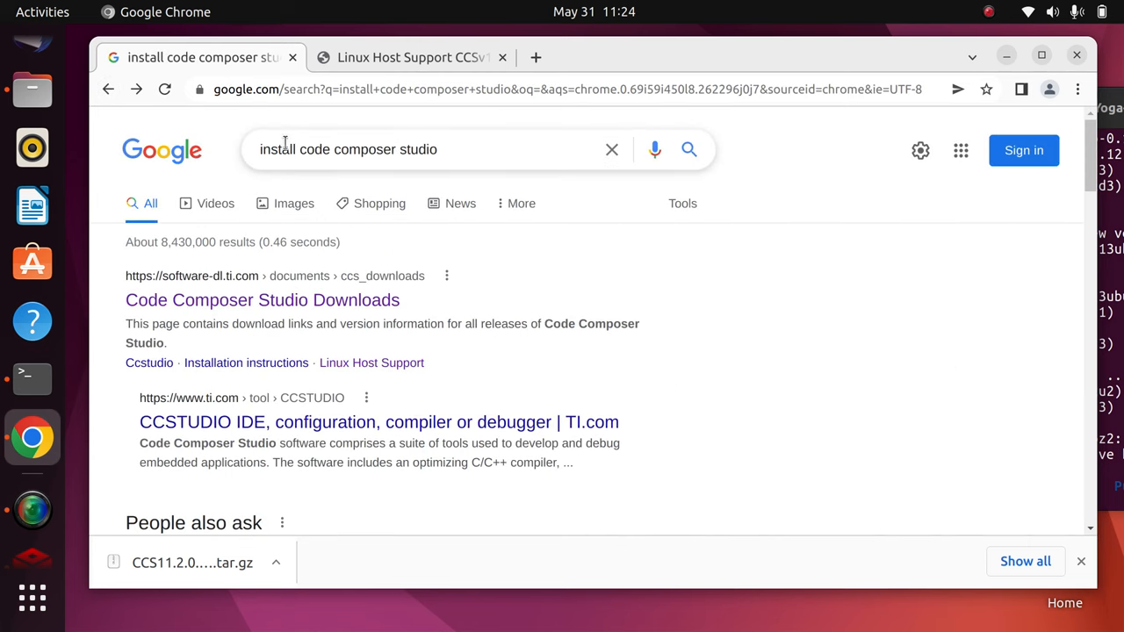
pyautogui.moveTo(256, 325)
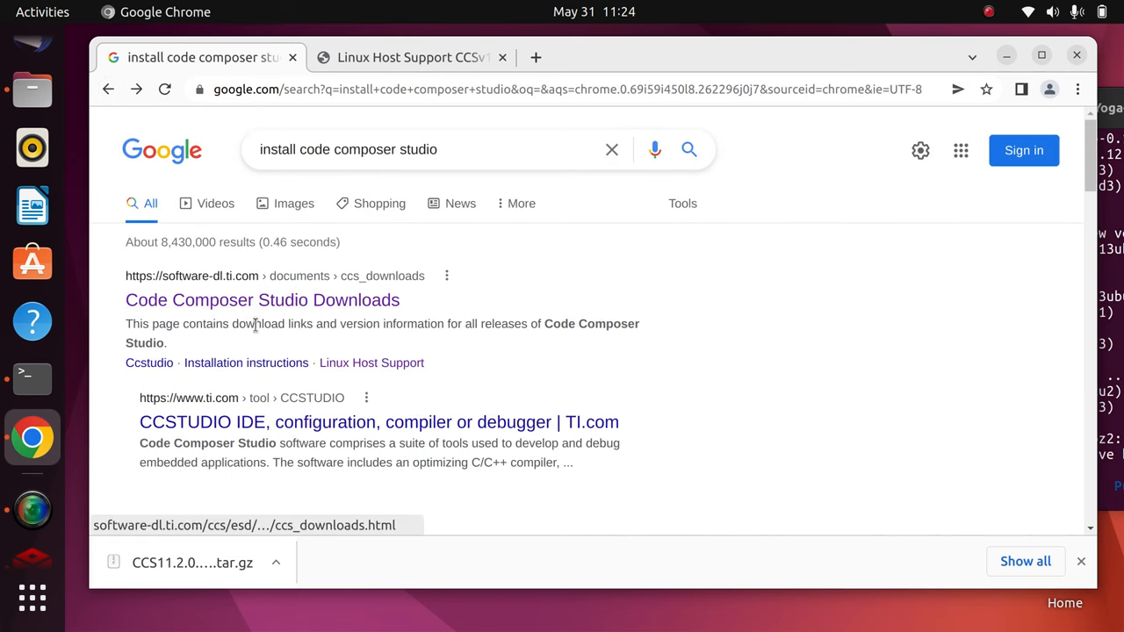
pyautogui.click(261, 299)
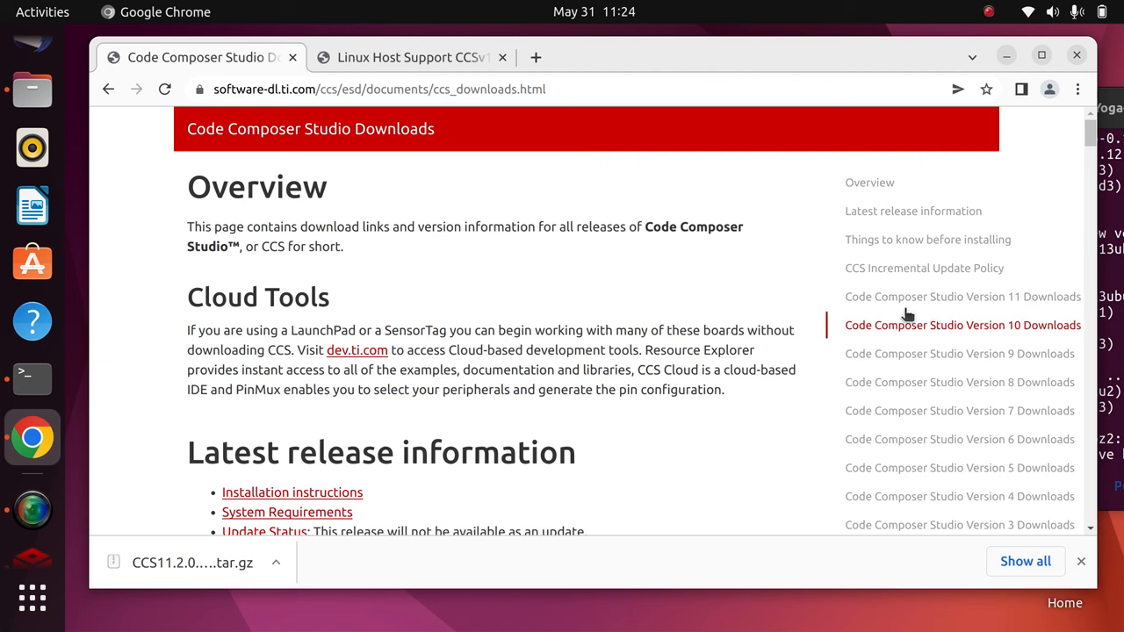
# Step: Reach the Version 11 All Platforms download page and scroll to the Linux on-demand installer
pyautogui.click(962, 295)
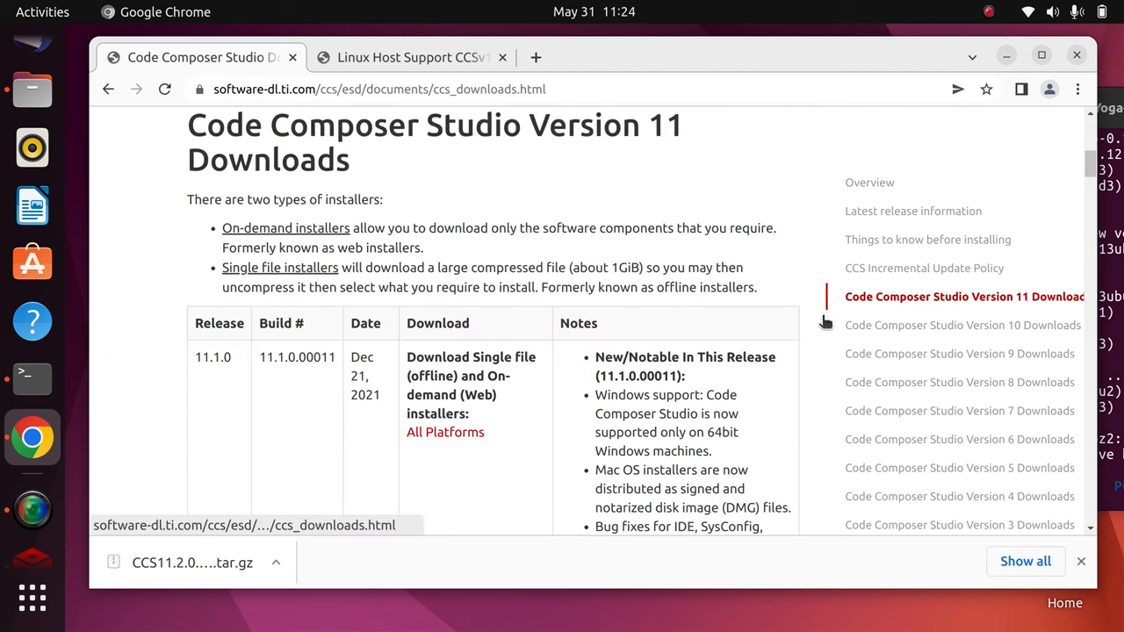
pyautogui.click(446, 432)
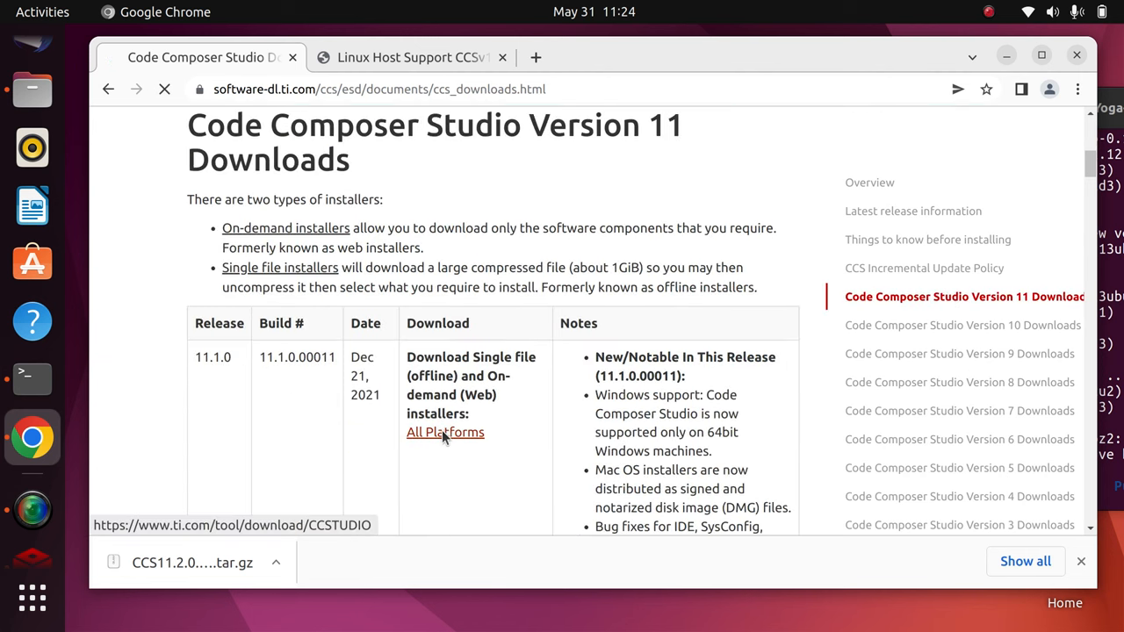
pyautogui.click(446, 431)
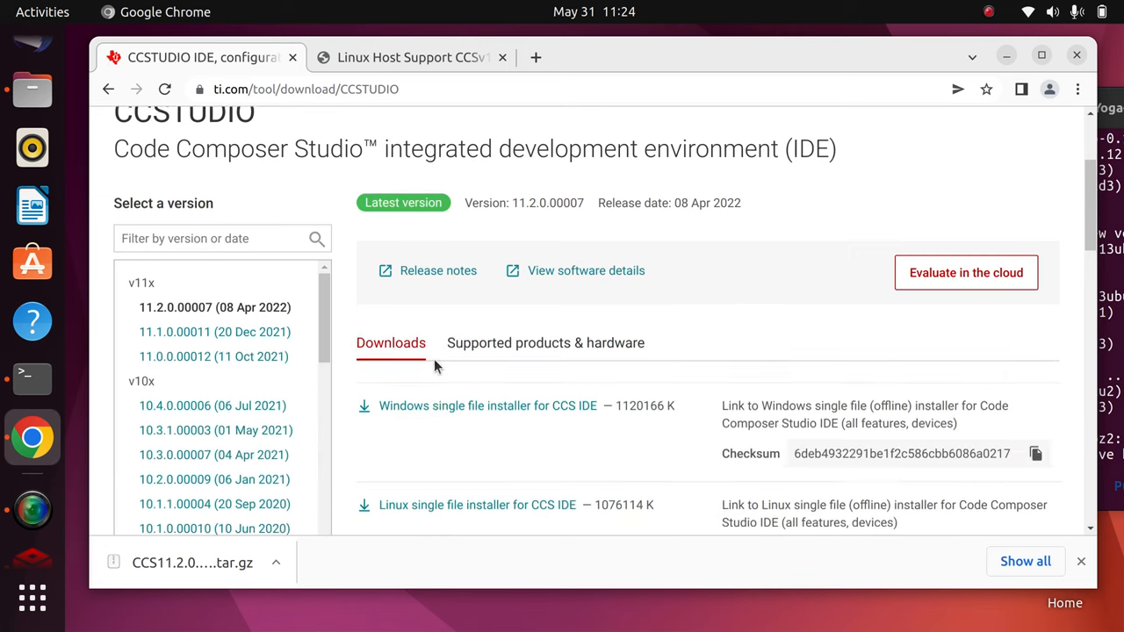
pyautogui.scroll(-3)
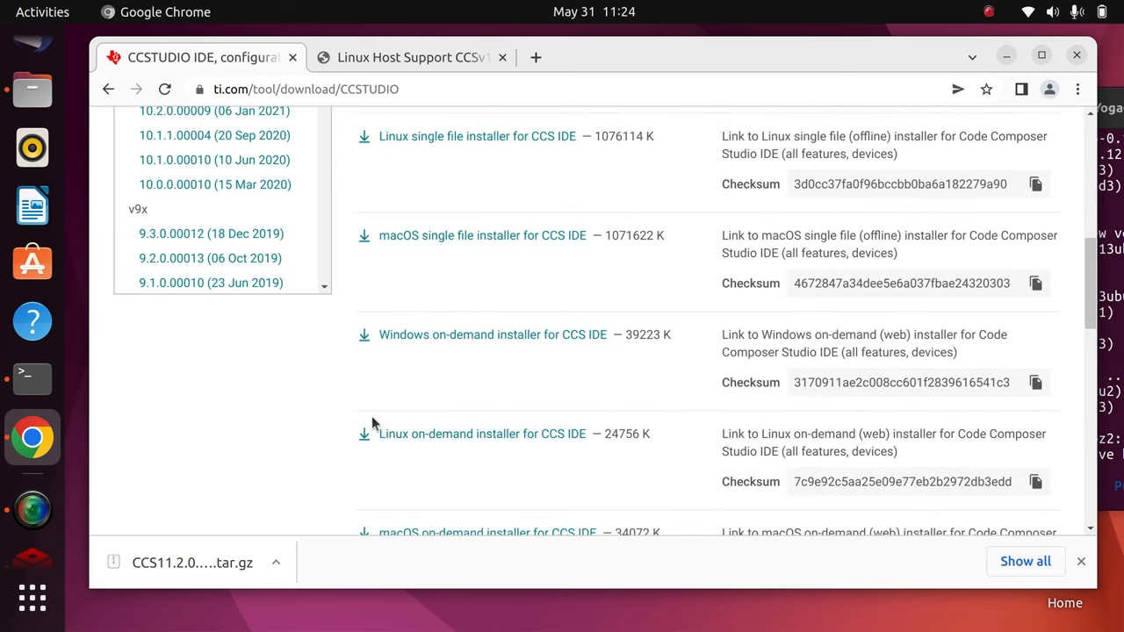
pyautogui.moveTo(952, 453)
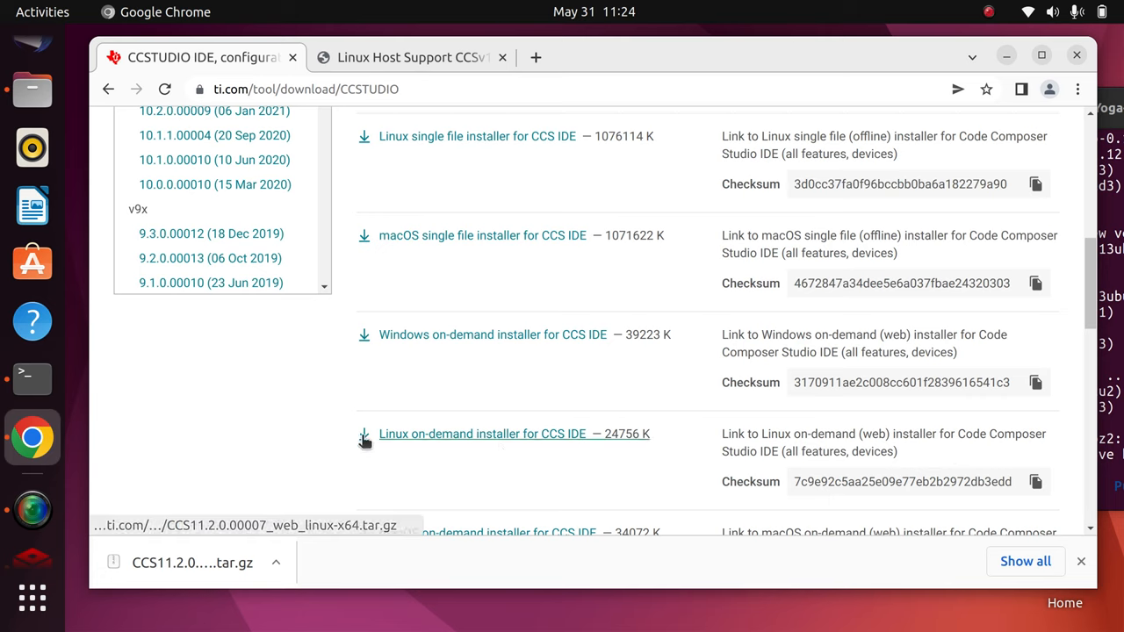
pyautogui.moveTo(545, 436)
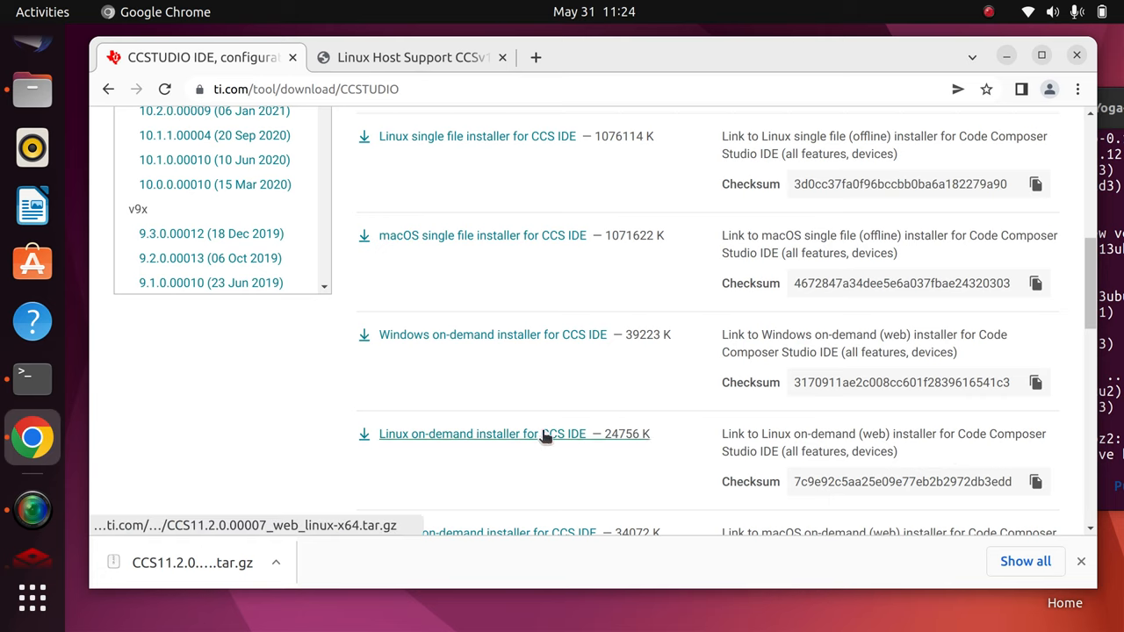
pyautogui.moveTo(533, 425)
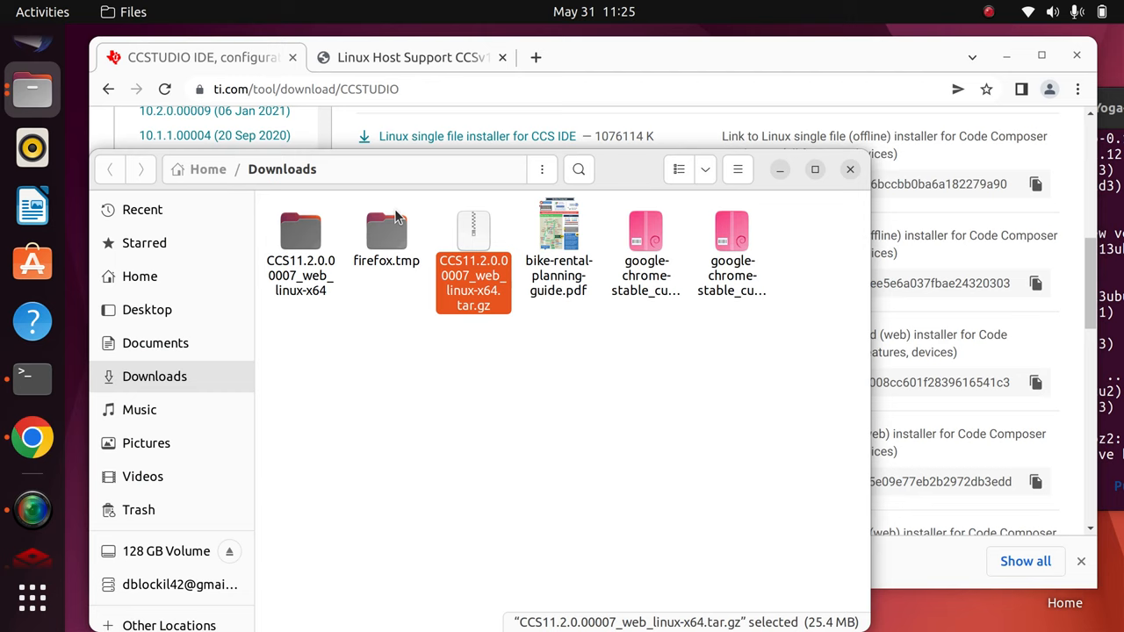
pyautogui.moveTo(474, 243)
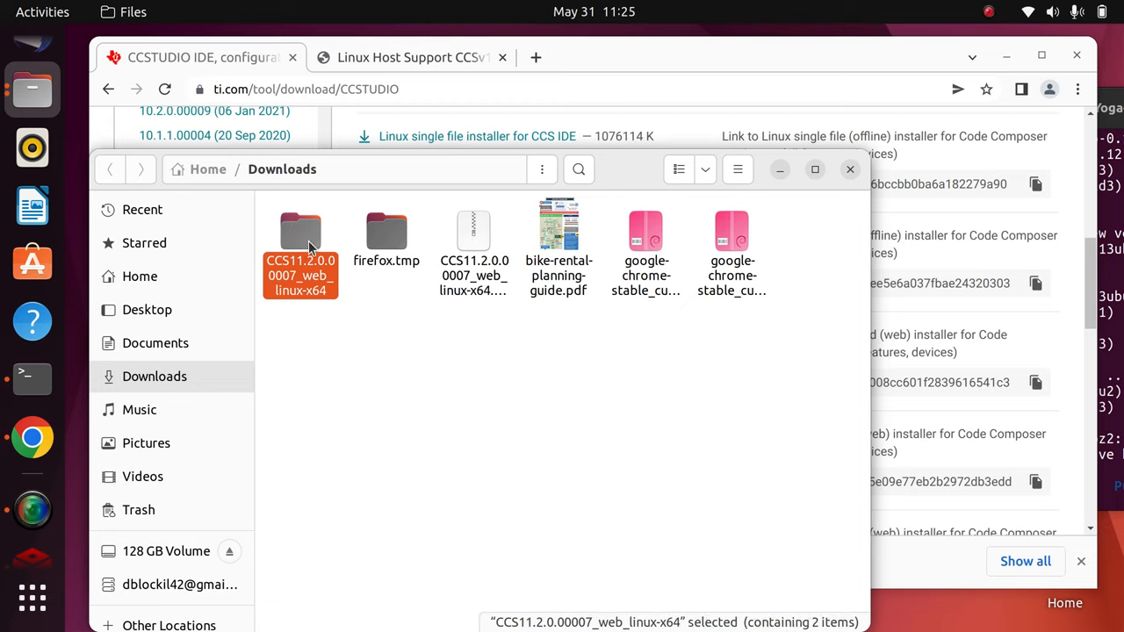
# Step: Enter the CCS11.2.0.00007_web_linux-x64 folder and launch ccs_setup_11.2.0.00007.run
pyautogui.doubleClick(300, 232)
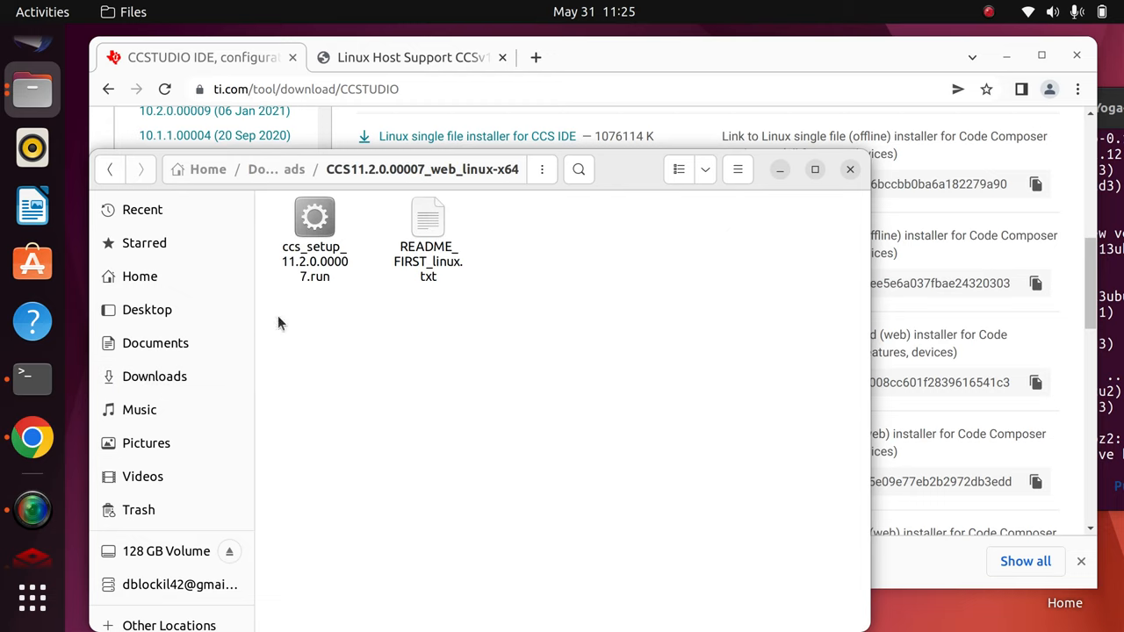
pyautogui.moveTo(56, 514)
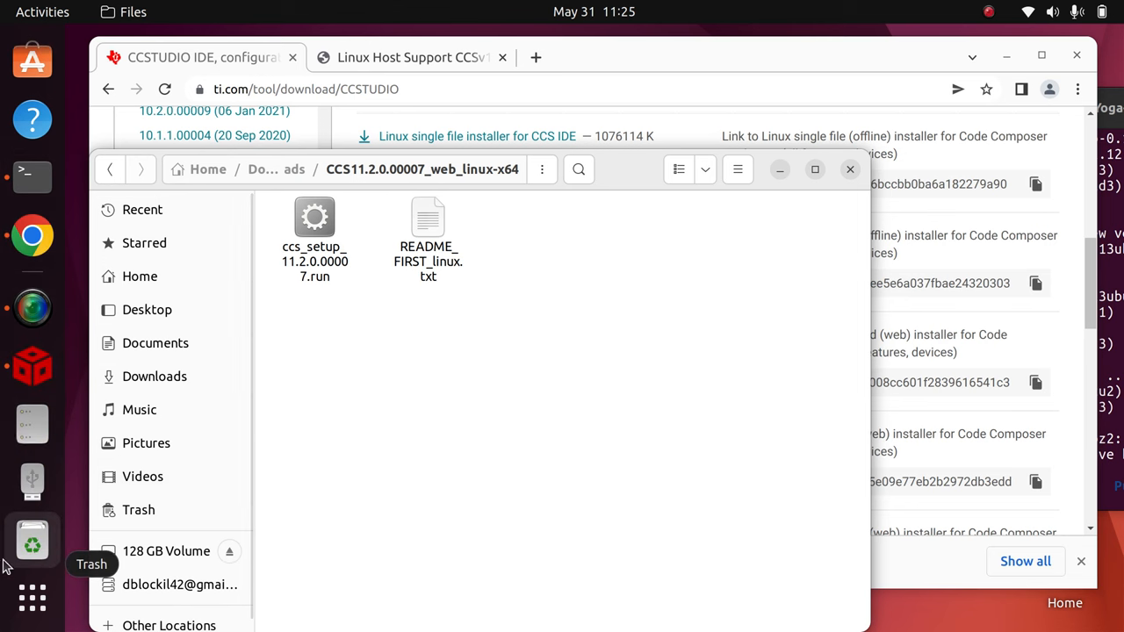
pyautogui.doubleClick(314, 218)
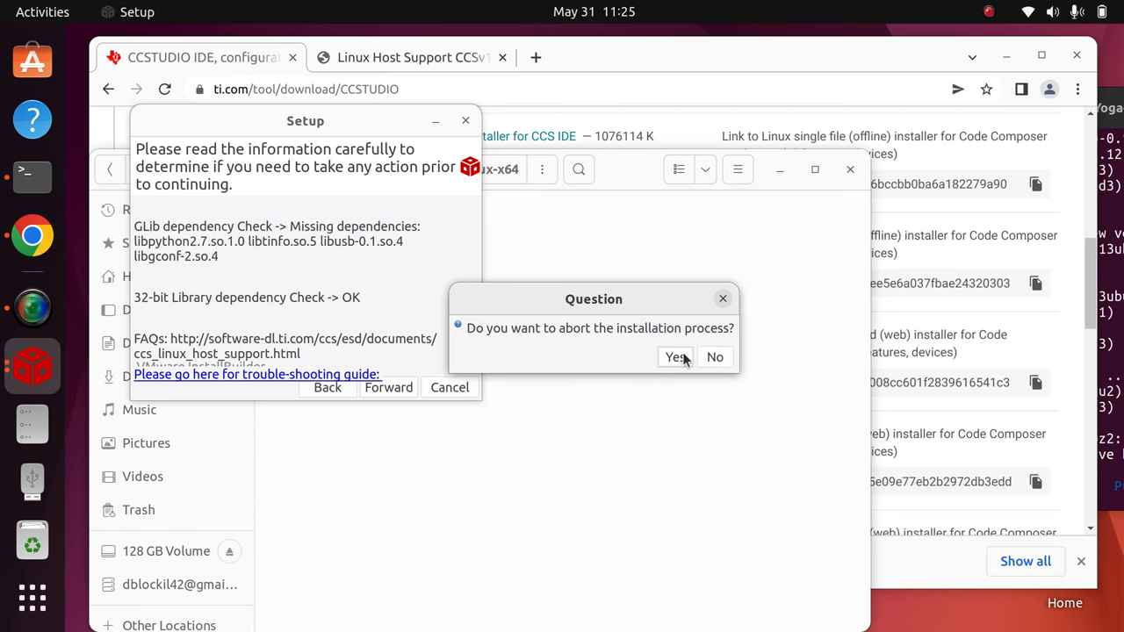
# Step: Confirm aborting the failed setup and relaunch ccs_setup_11.2.0.00007.run from Files
pyautogui.click(675, 357)
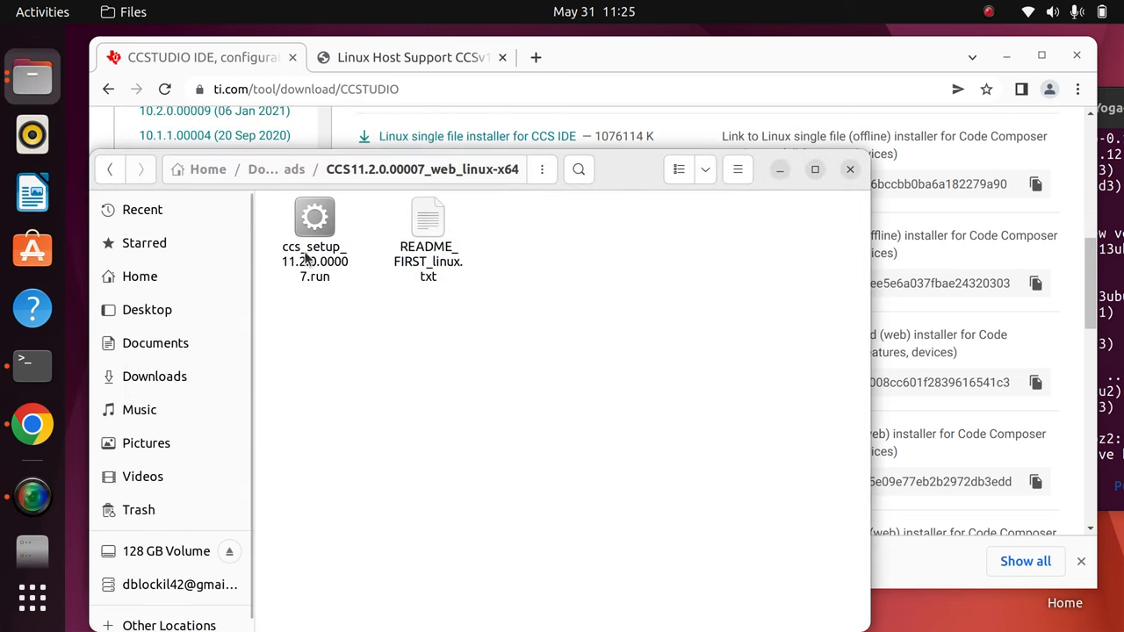
pyautogui.click(314, 219)
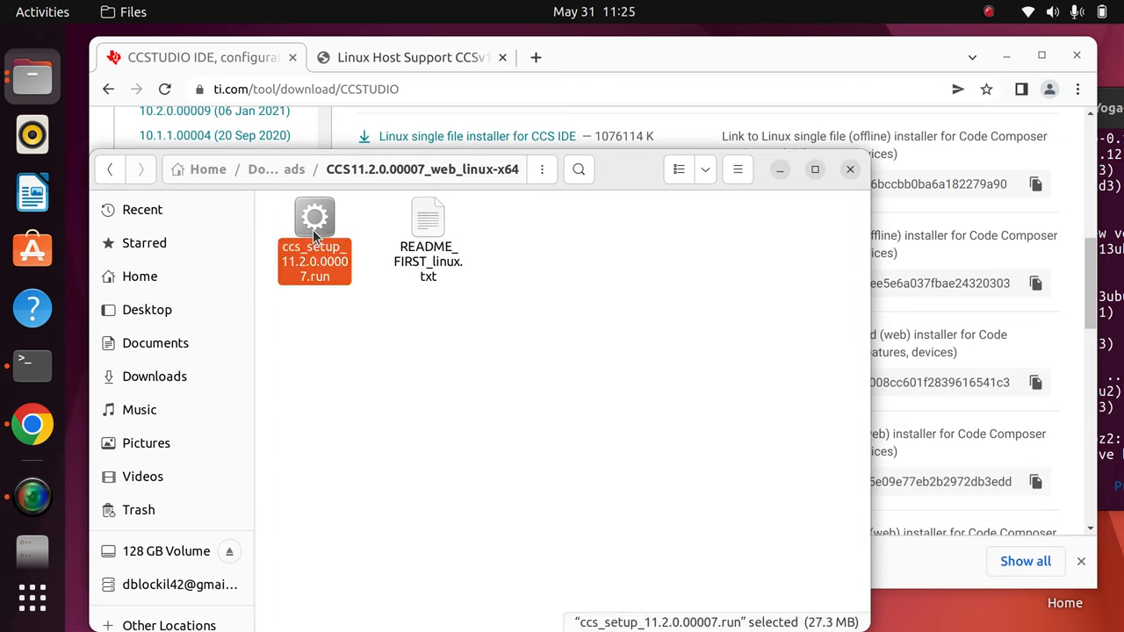
pyautogui.moveTo(456, 362)
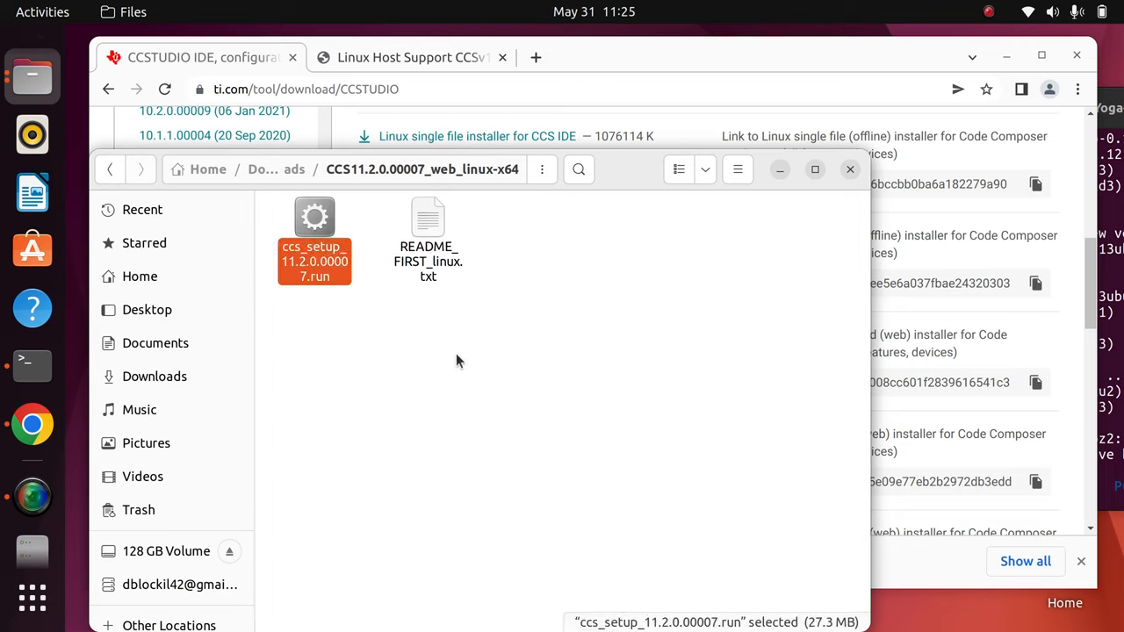
pyautogui.doubleClick(314, 228)
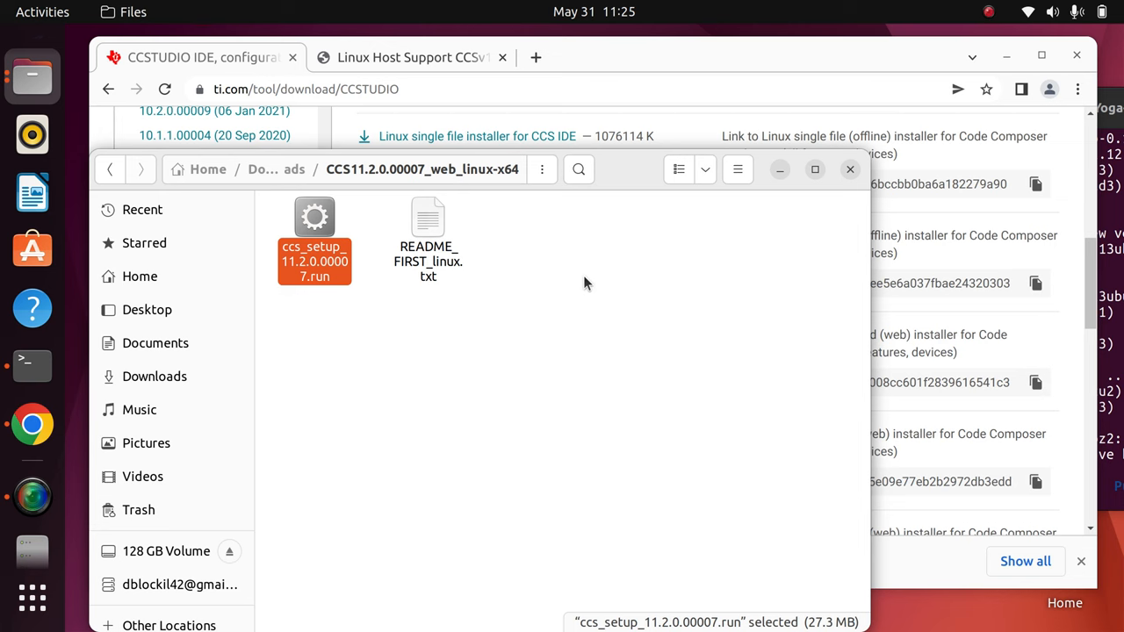
pyautogui.doubleClick(314, 217)
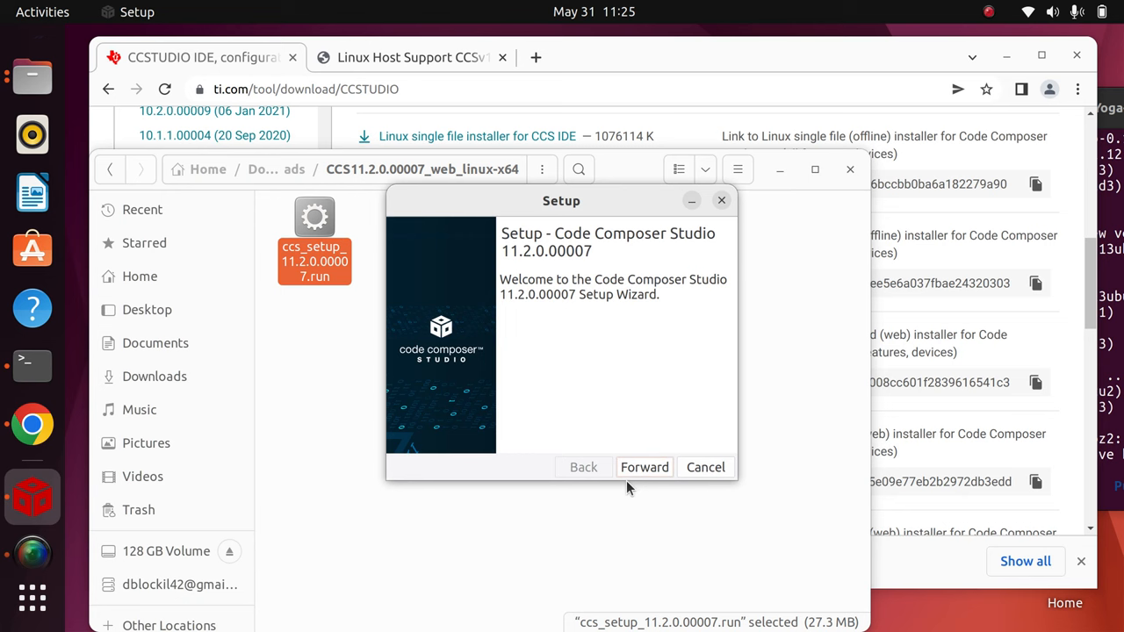
# Step: Pass the welcome page, accept the license agreement and reach the dependency check results
pyautogui.click(643, 467)
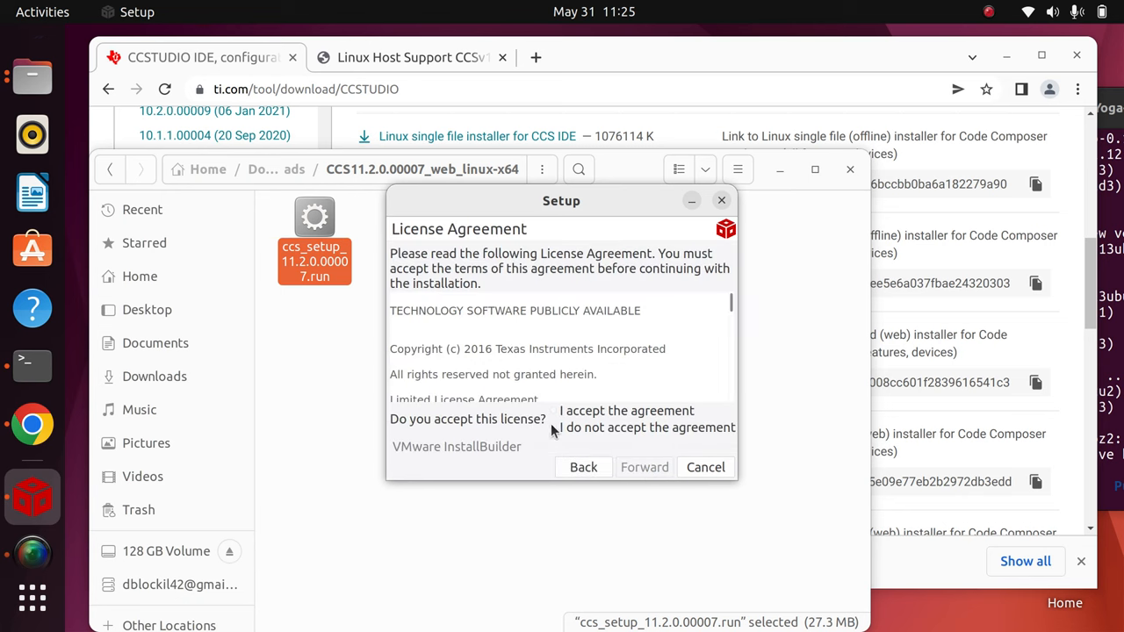
pyautogui.click(555, 411)
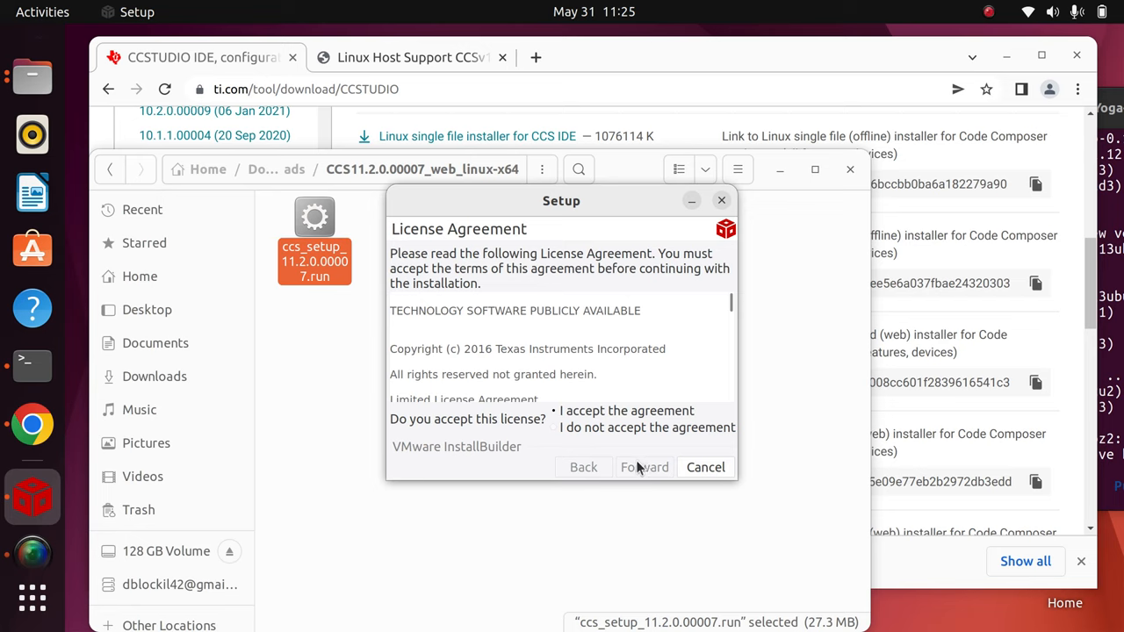
pyautogui.click(643, 467)
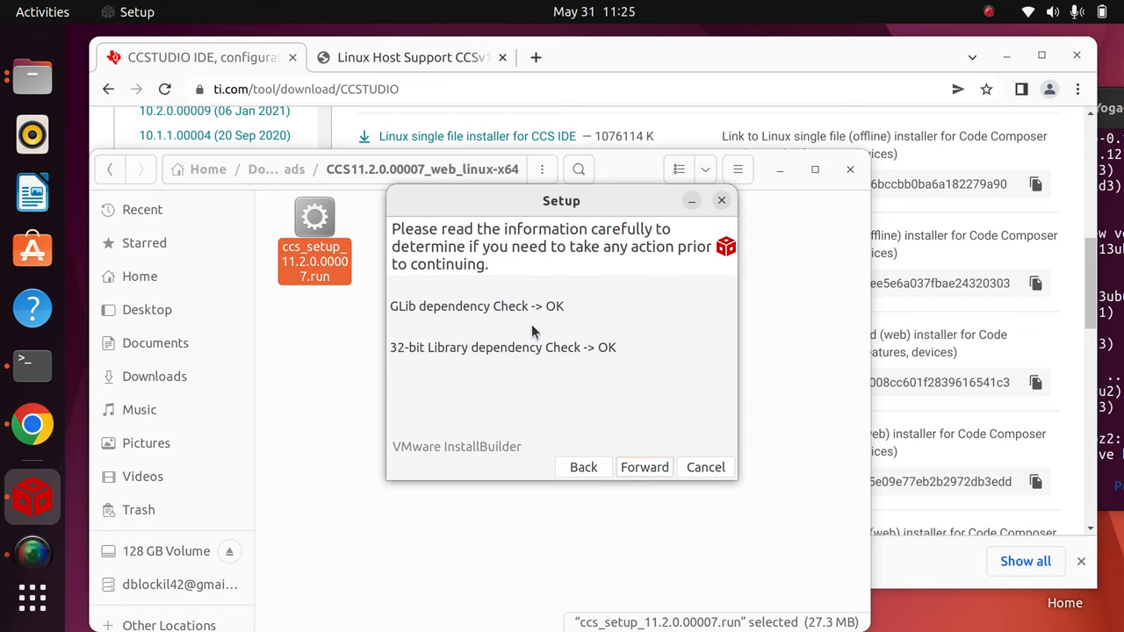
pyautogui.moveTo(464, 302)
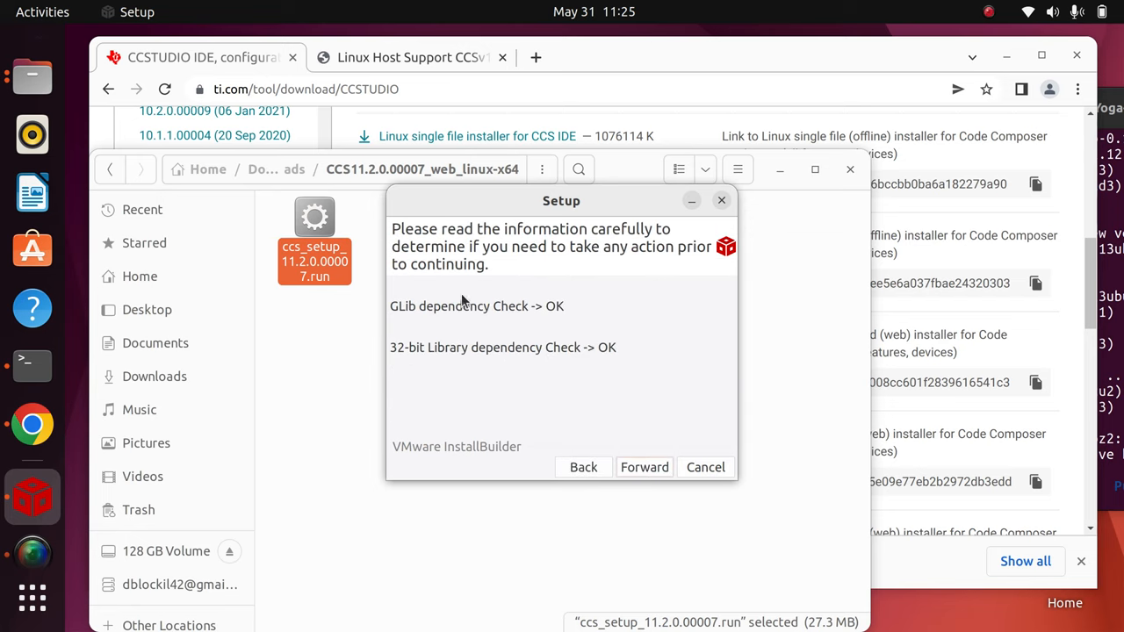
pyautogui.moveTo(471, 318)
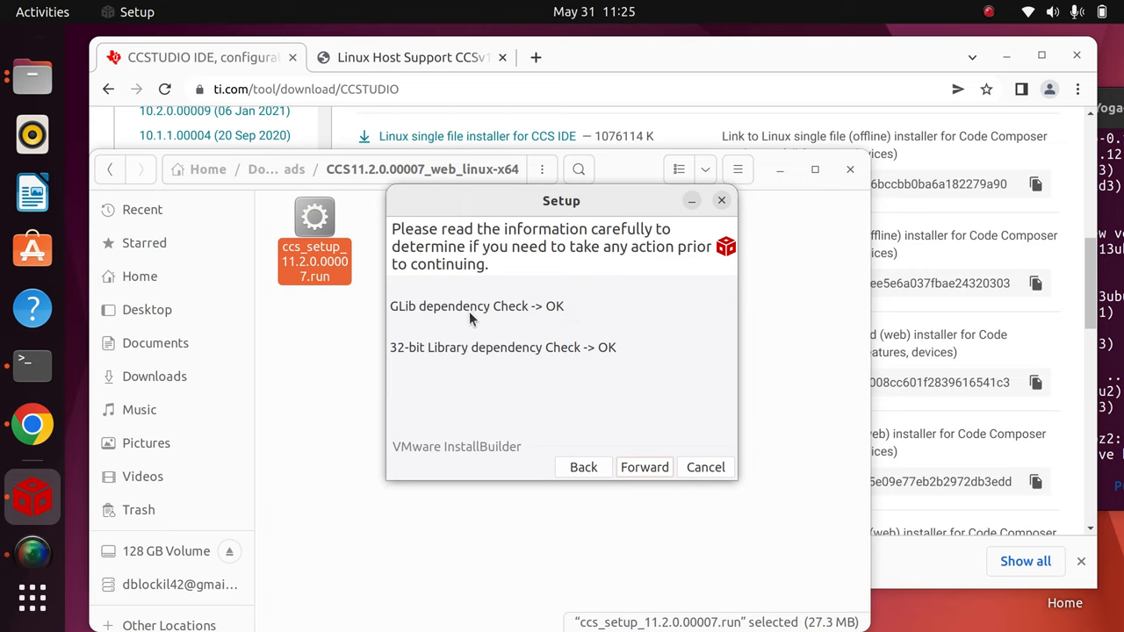
pyautogui.moveTo(530, 302)
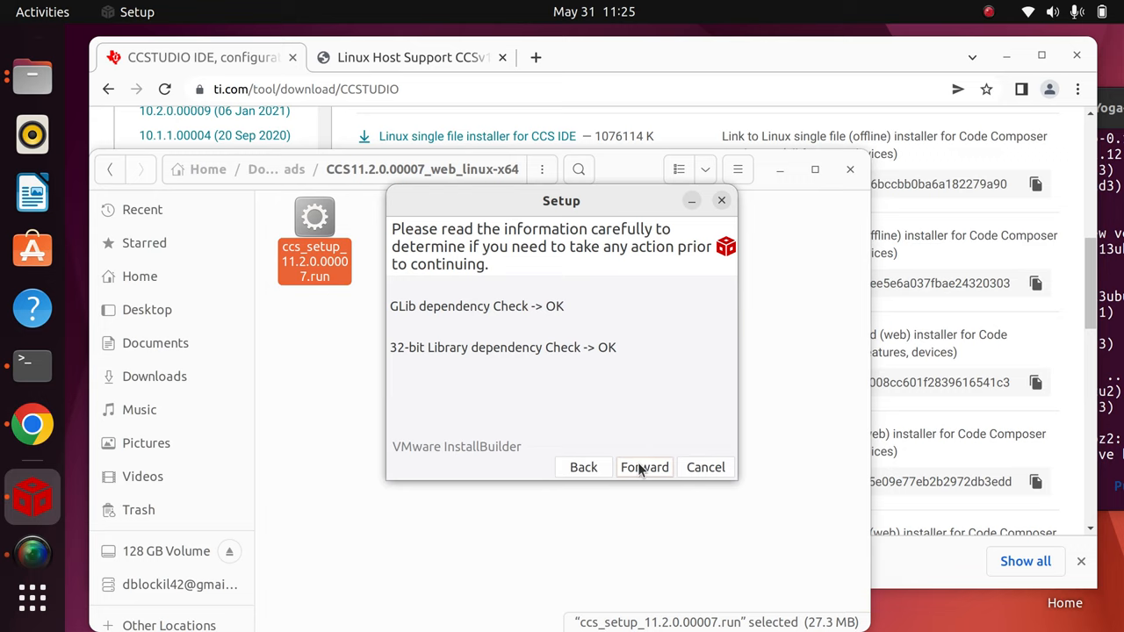
# Step: Continue past dependency checks to the Installation Directory page, keeping /home/dan/ti/ccs1120
pyautogui.click(643, 467)
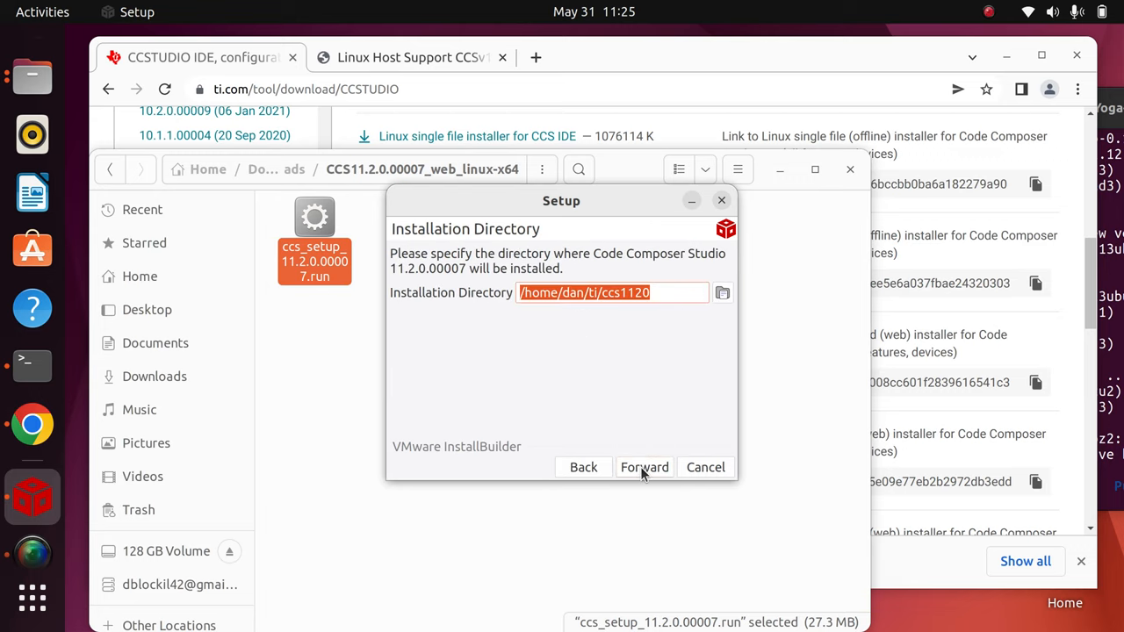
pyautogui.click(562, 291)
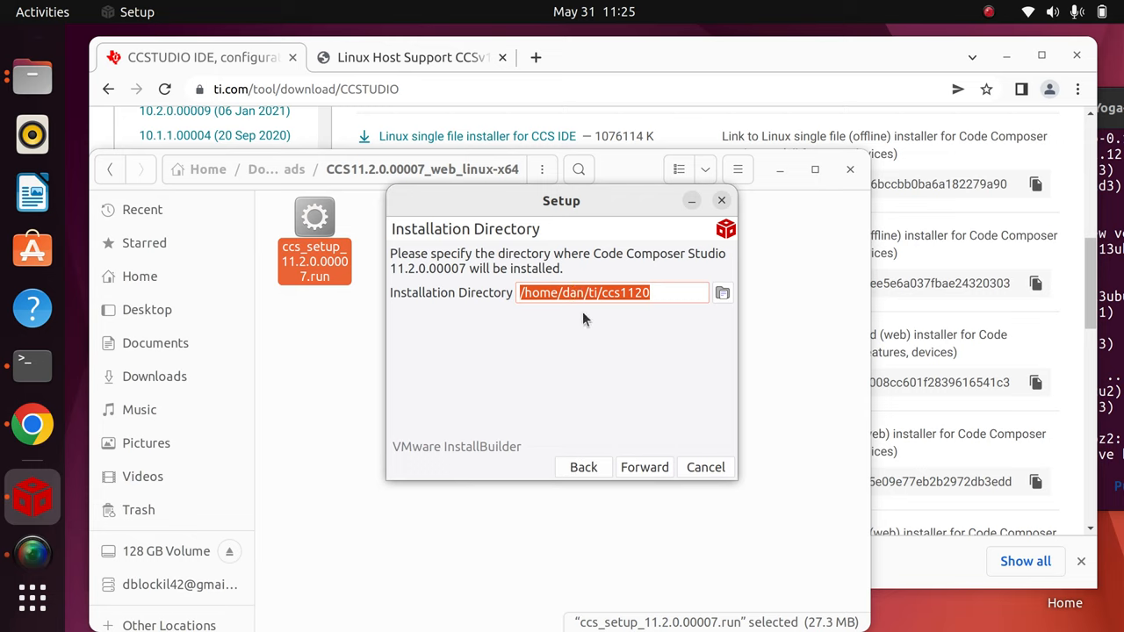
pyautogui.click(605, 292)
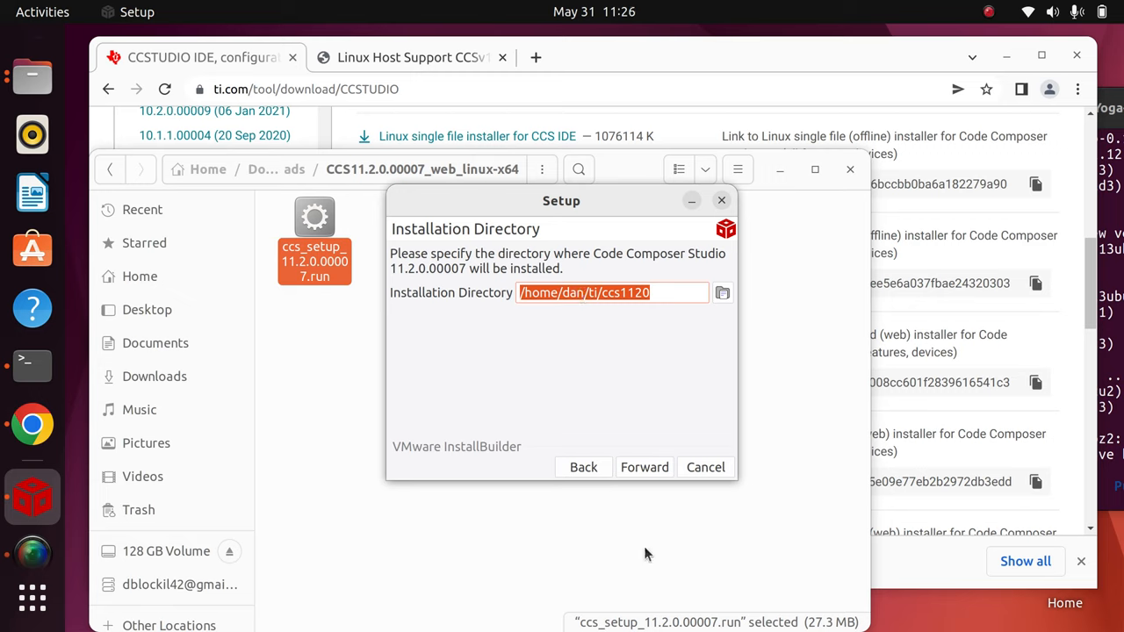
pyautogui.moveTo(647, 472)
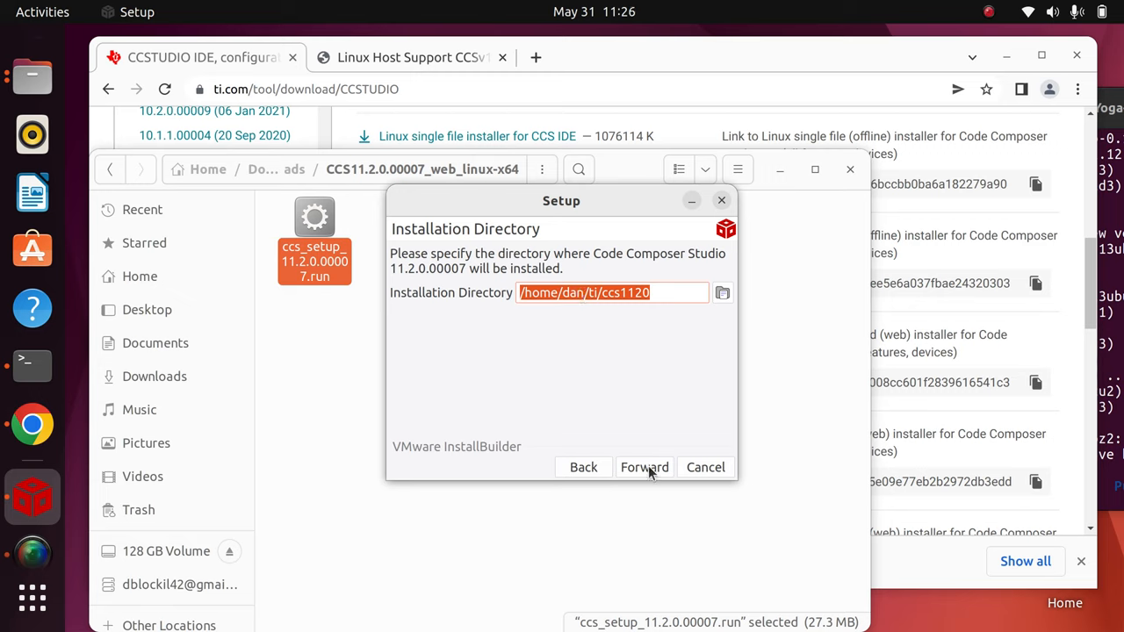
# Step: Accept the default directory and keep Custom Installation (Recommended) as the setup type
pyautogui.click(645, 467)
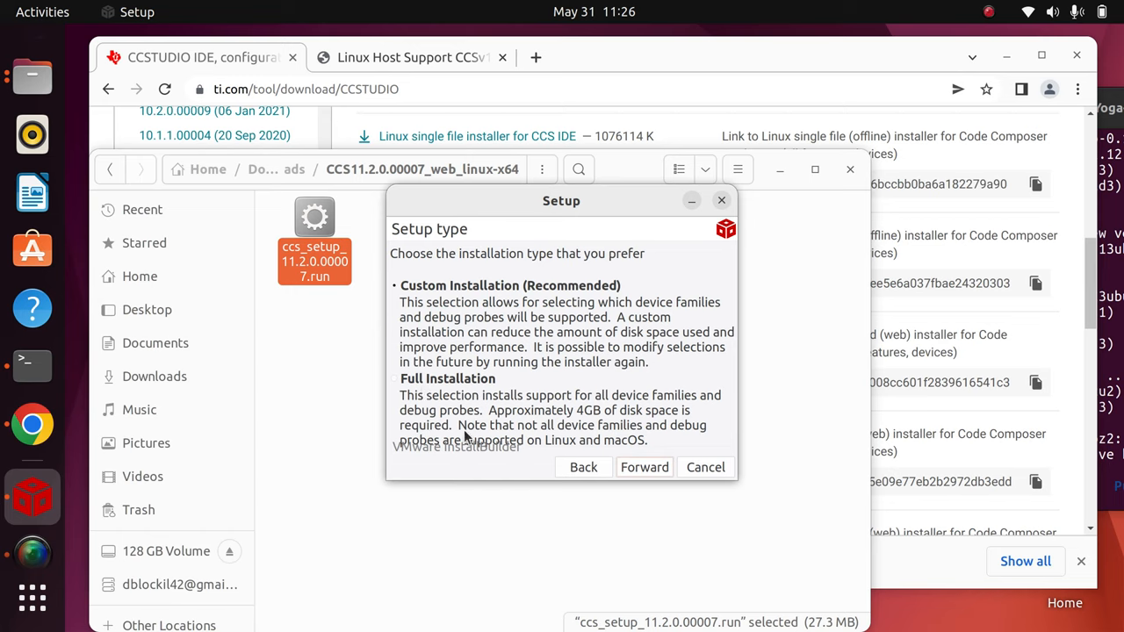
pyautogui.moveTo(639, 413)
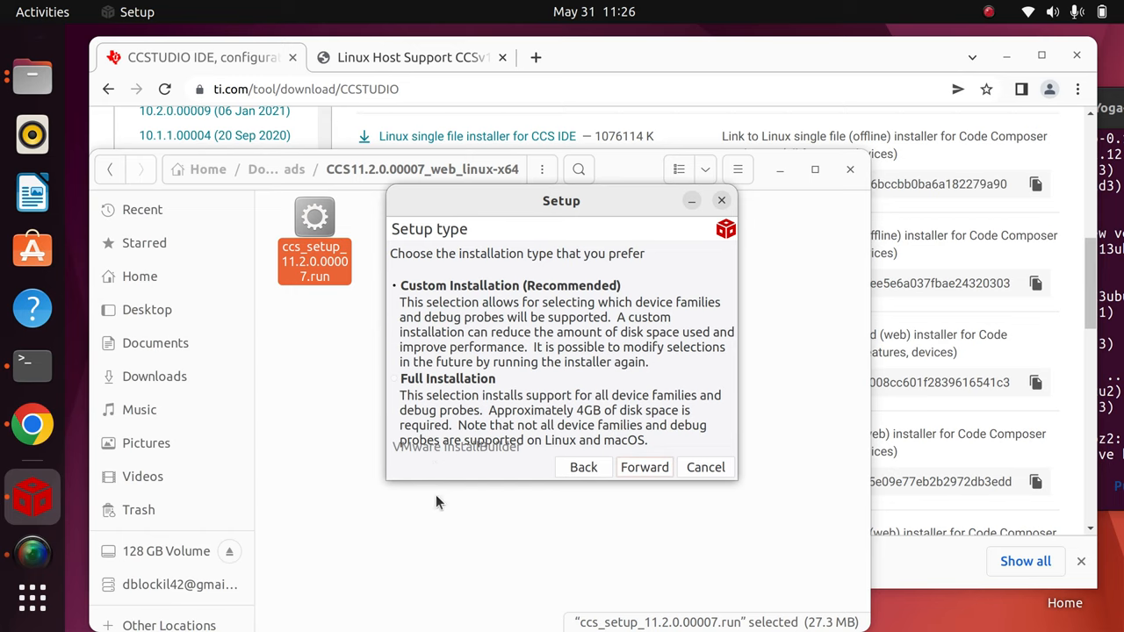
pyautogui.moveTo(445, 306)
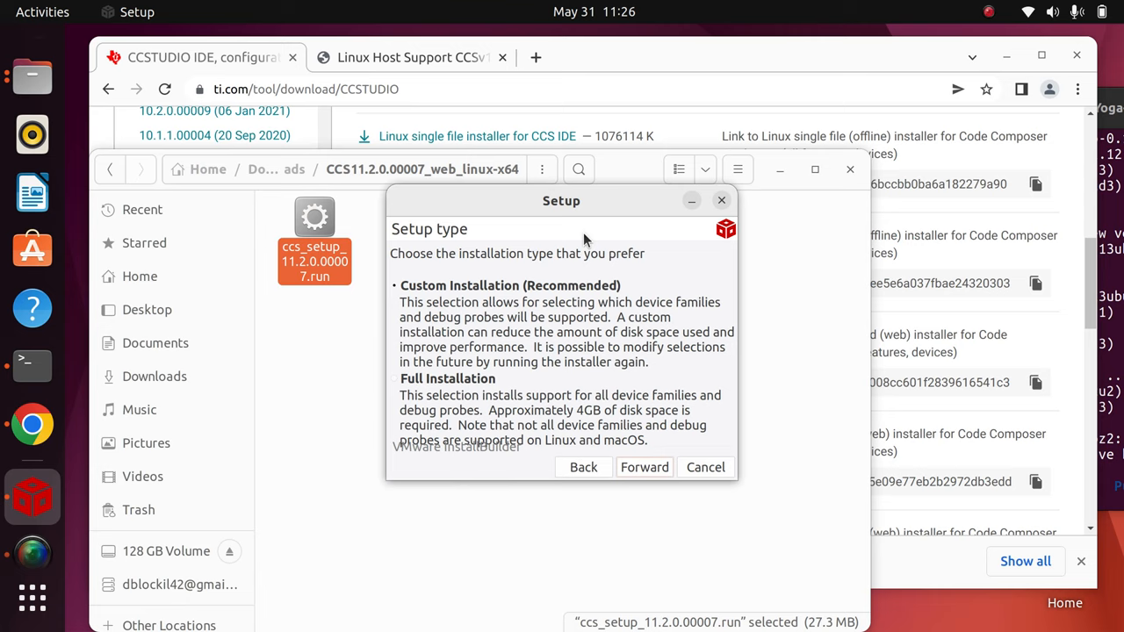
pyautogui.moveTo(537, 320)
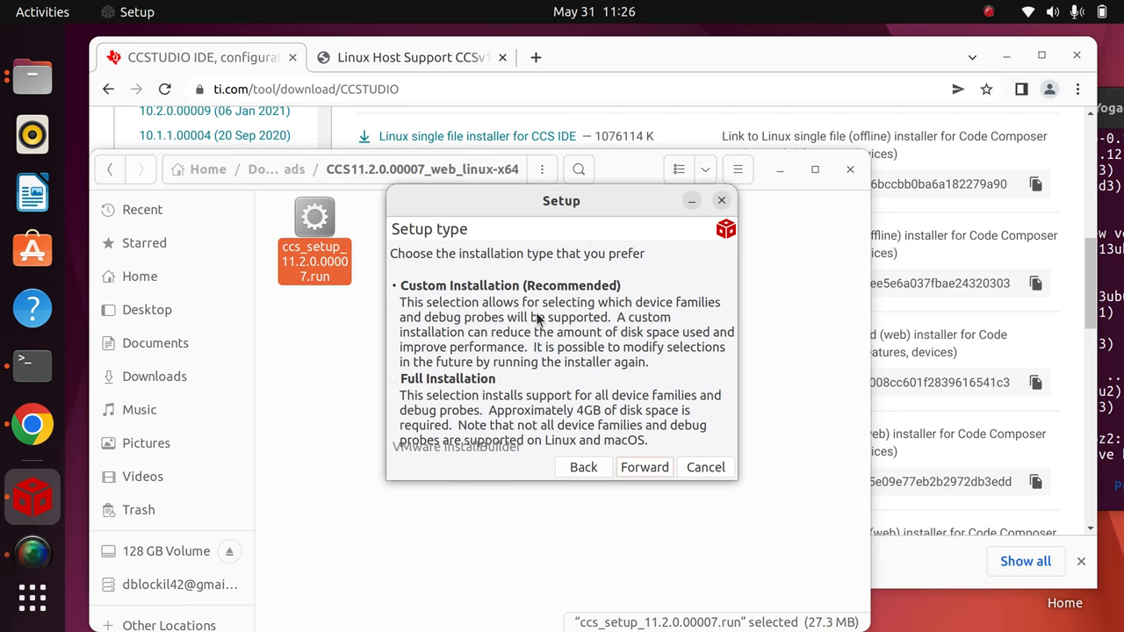
pyautogui.moveTo(620, 358)
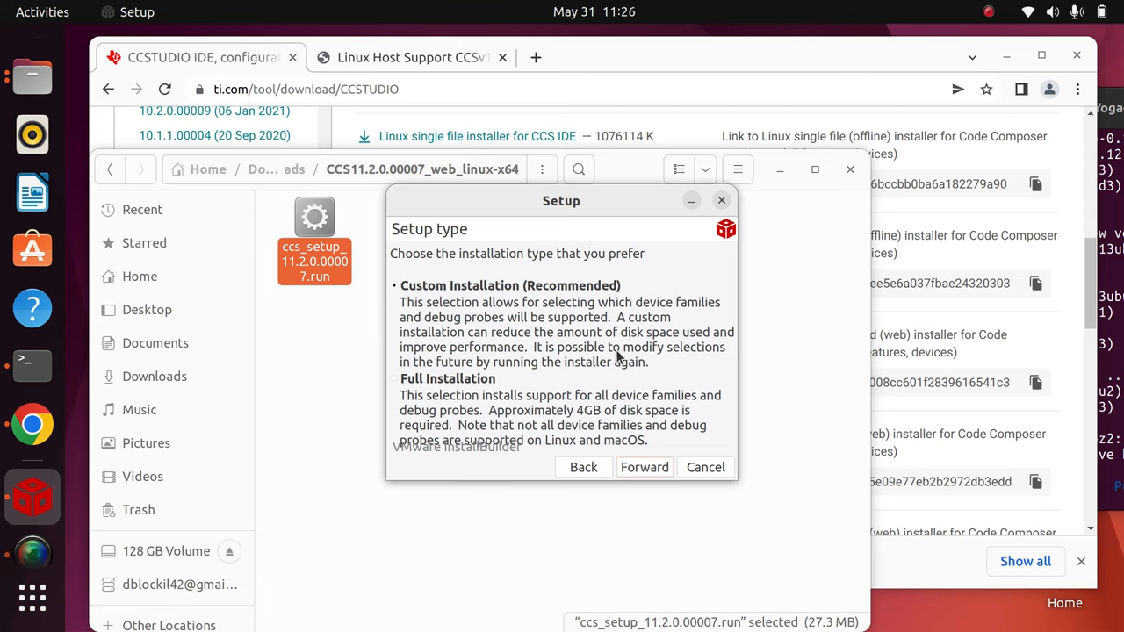
pyautogui.moveTo(644, 467)
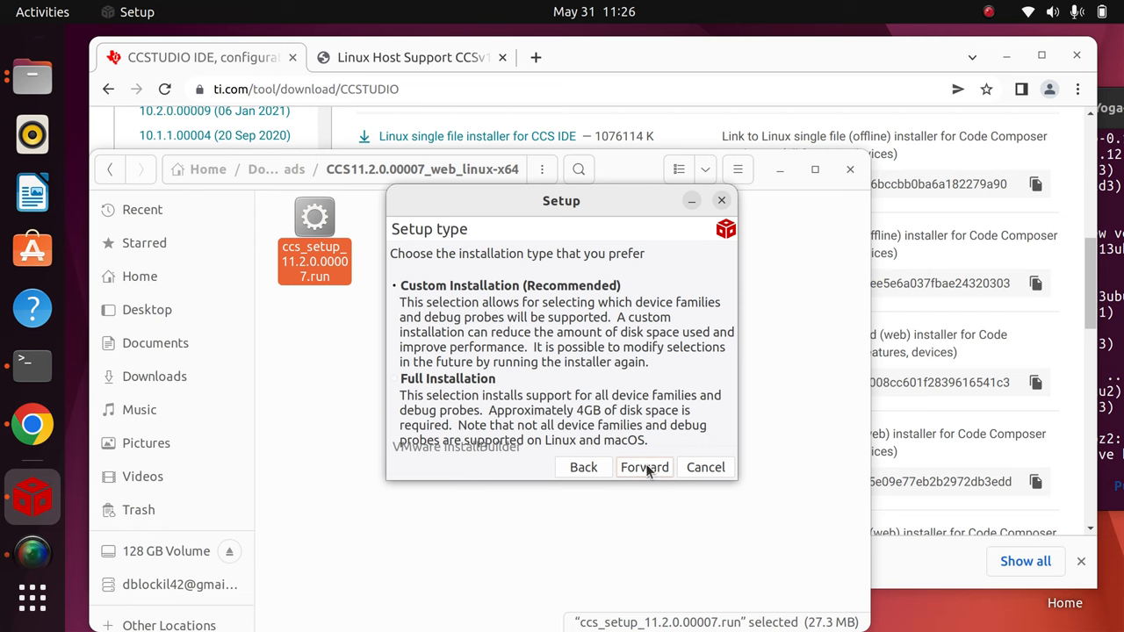
pyautogui.click(644, 467)
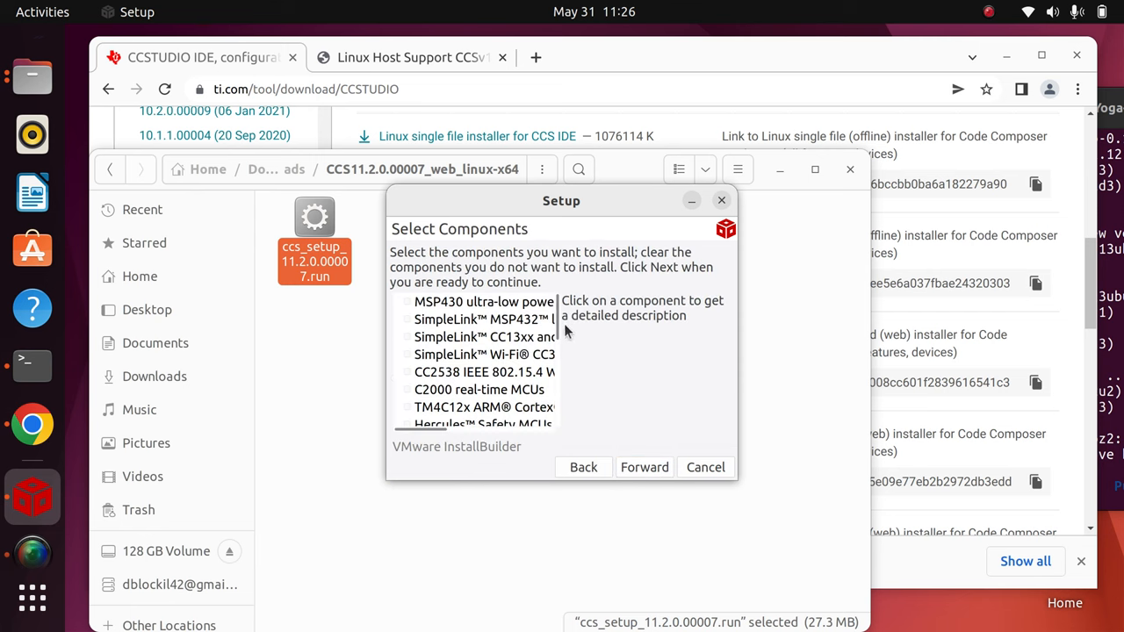
pyautogui.moveTo(442, 250)
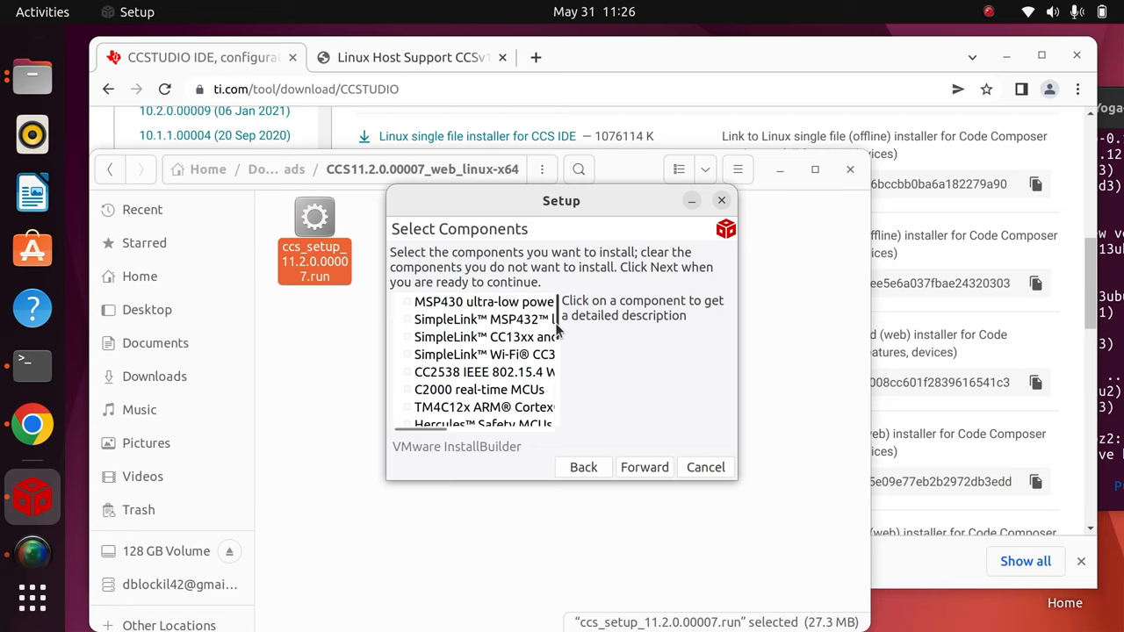
# Step: Reposition the Setup window and tick C2000 real-time MCUs in Select Components
pyautogui.scroll(-3)
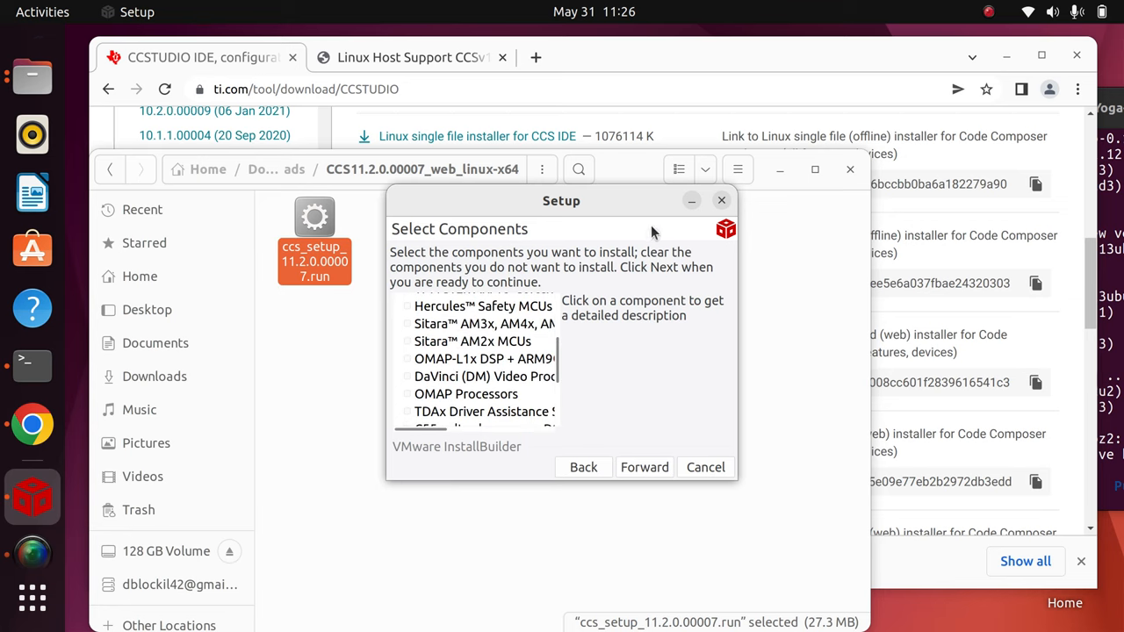
pyautogui.moveTo(562, 200); pyautogui.dragTo(498, 105)
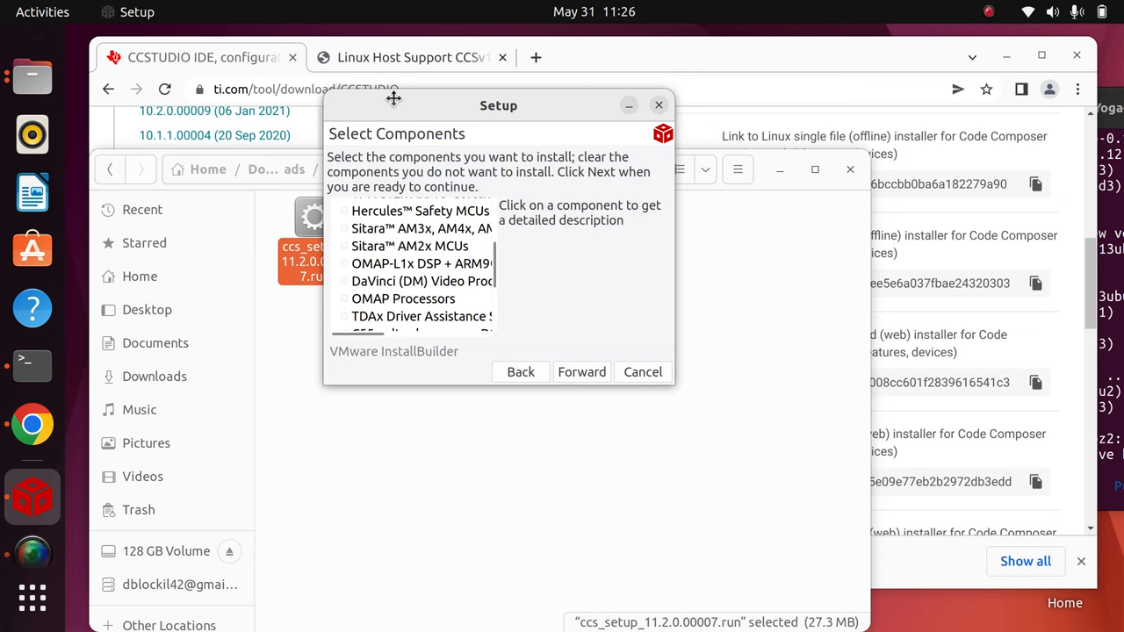
pyautogui.moveTo(499, 105); pyautogui.dragTo(495, 89)
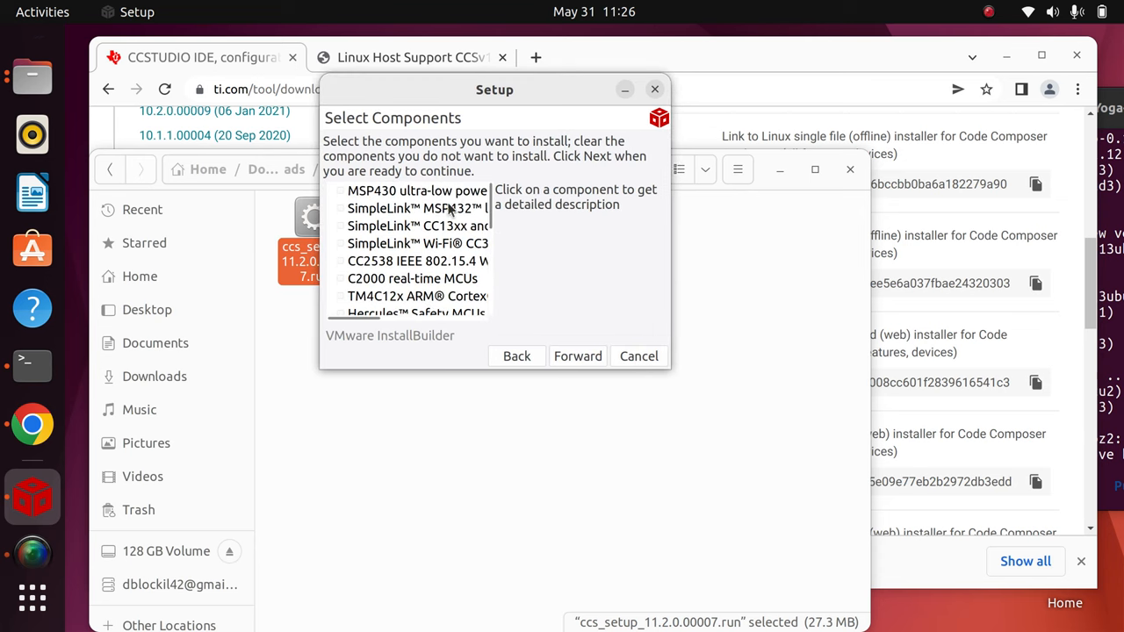
pyautogui.moveTo(375, 195)
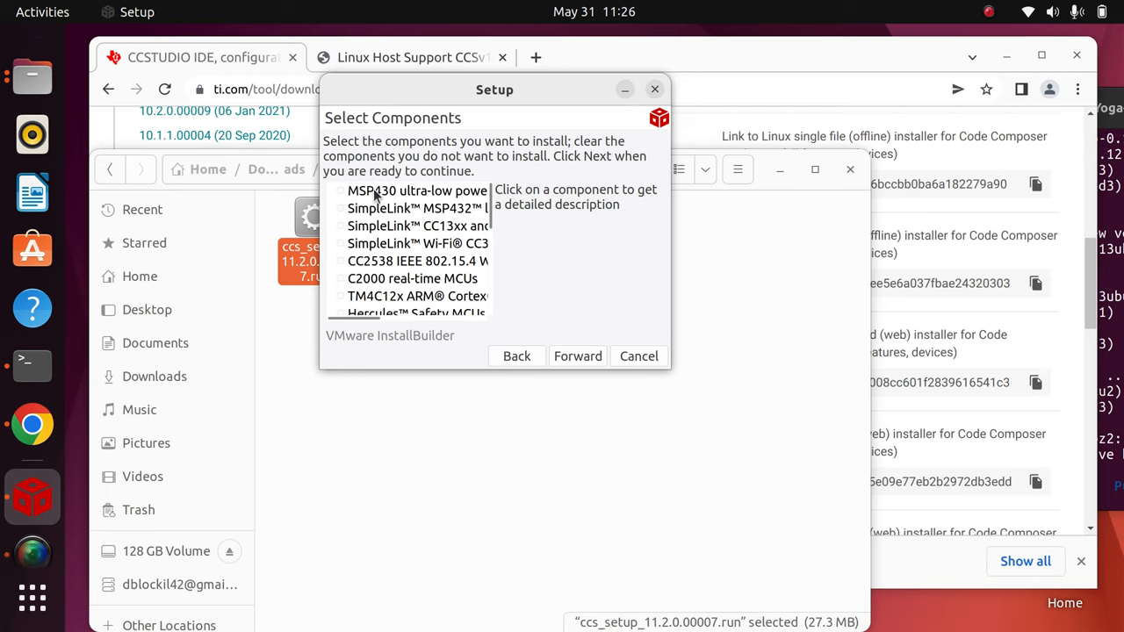
pyautogui.moveTo(348, 288)
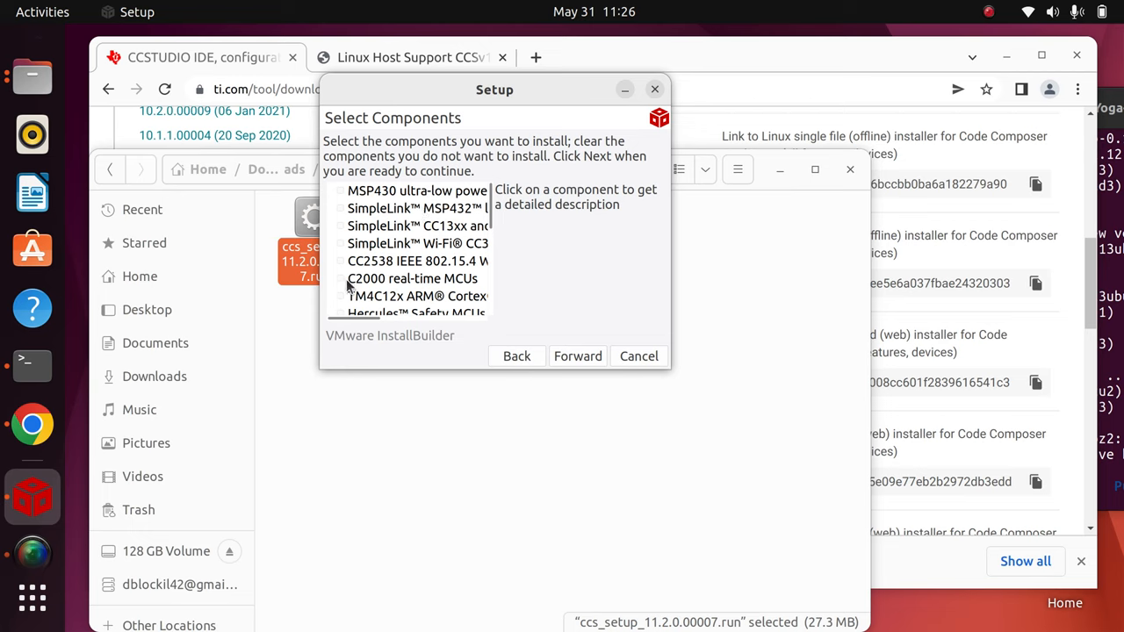
pyautogui.click(411, 278)
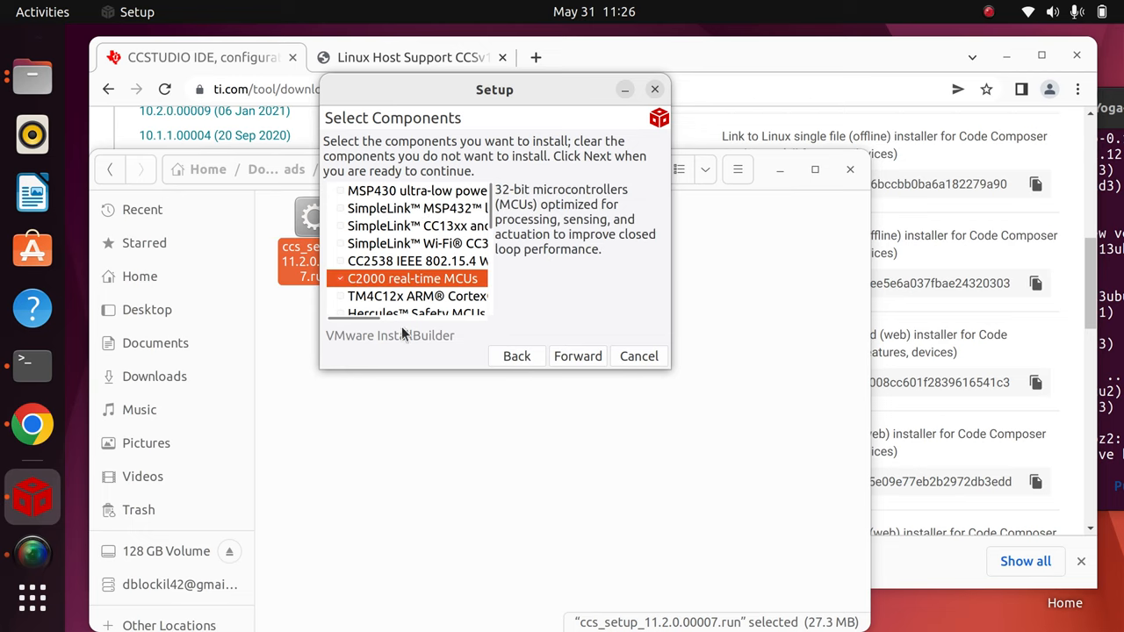
pyautogui.moveTo(376, 193)
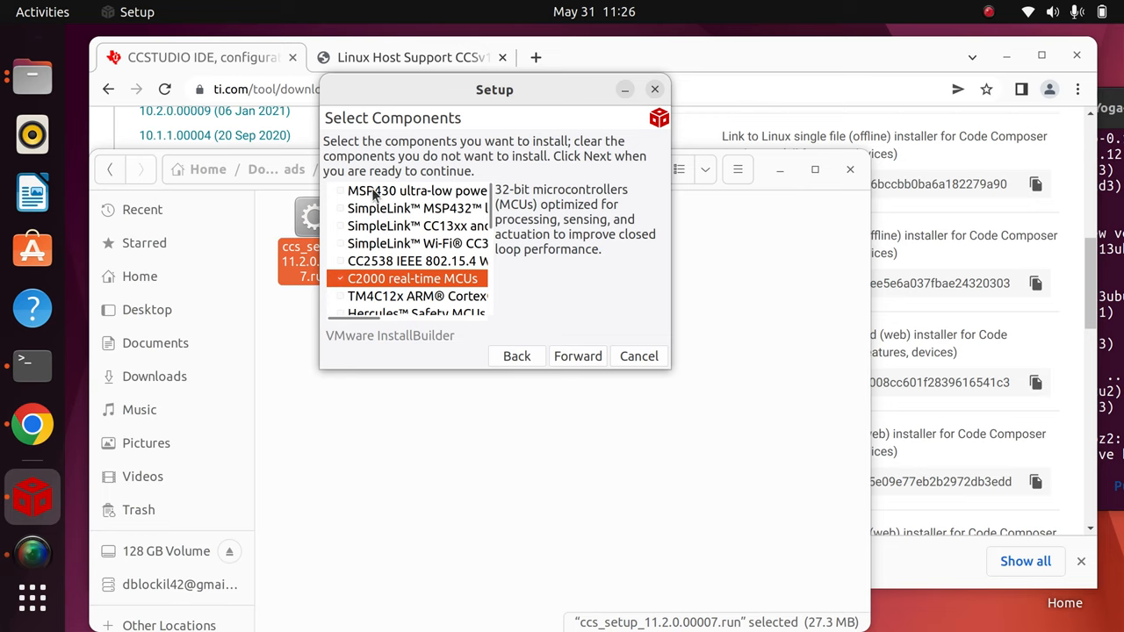
pyautogui.moveTo(400, 312)
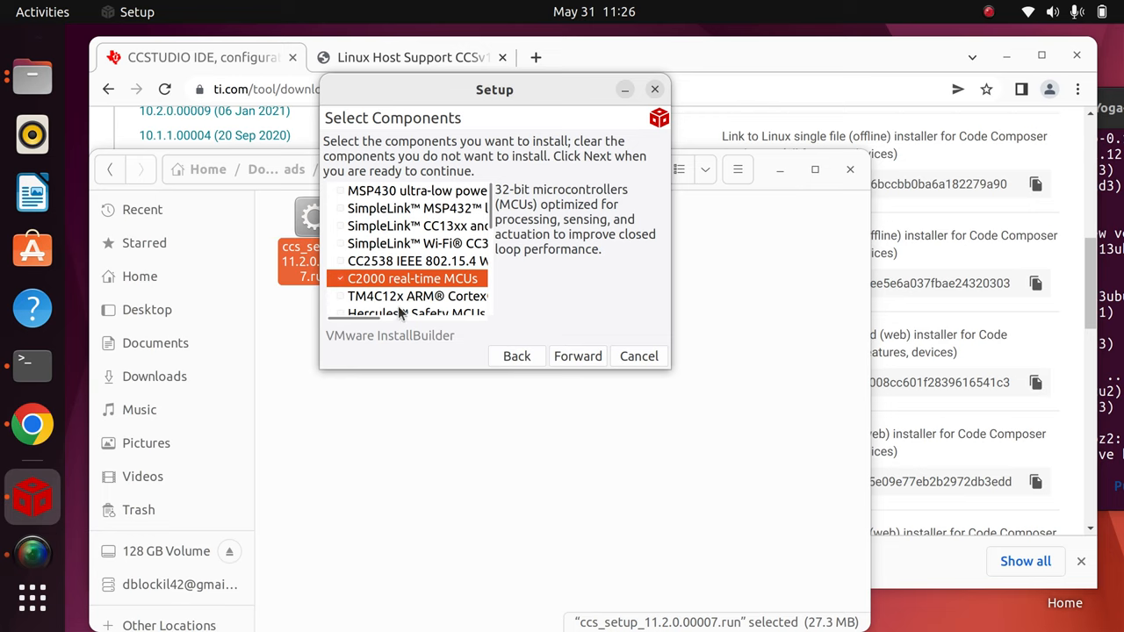
pyautogui.moveTo(411, 179)
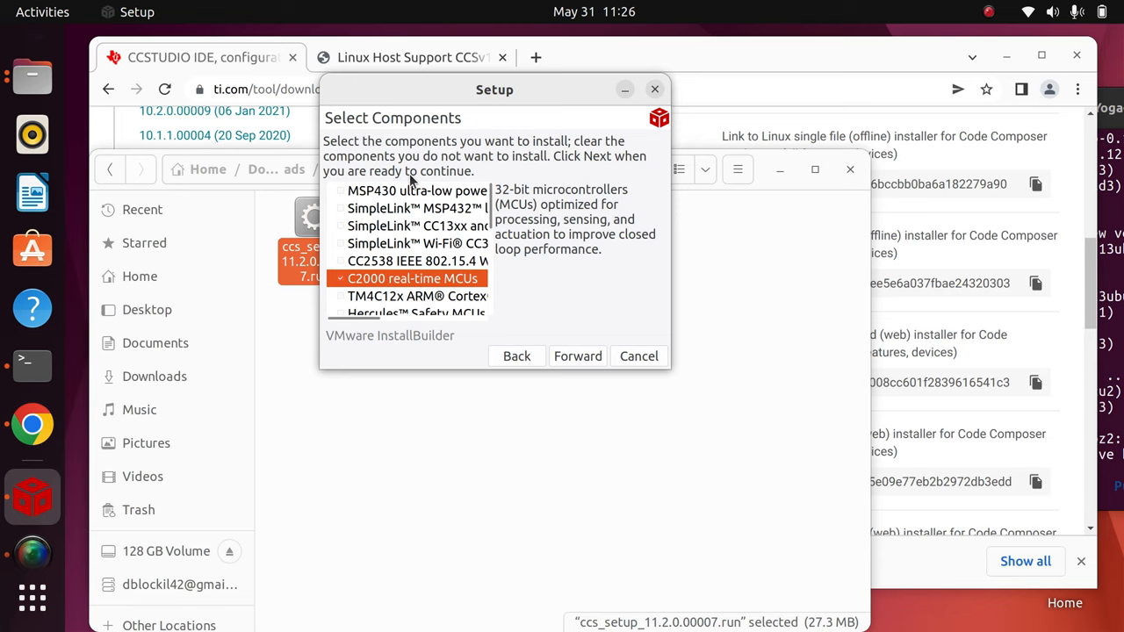
pyautogui.moveTo(492, 211)
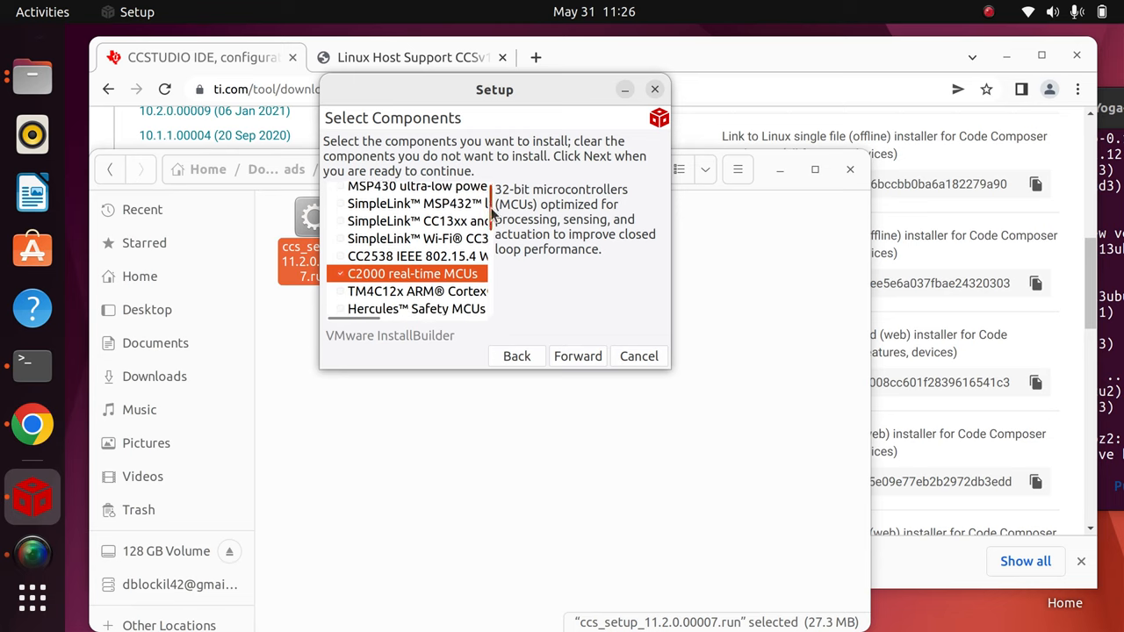
# Step: Review the rest of the component list and continue to the debug probe selection
pyautogui.scroll(-3)
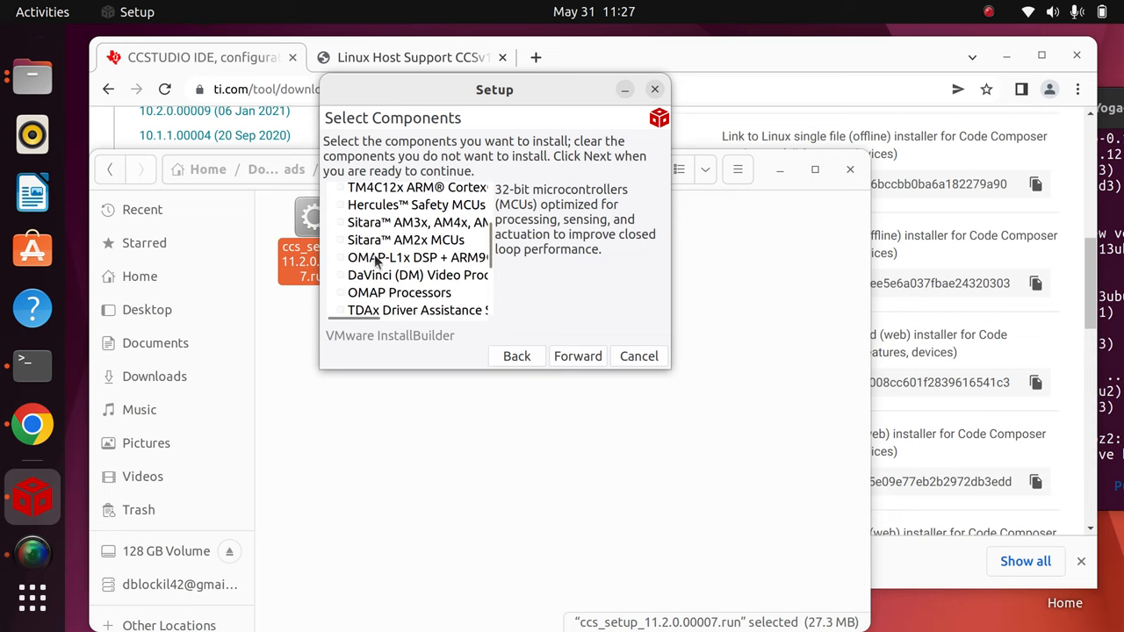
pyautogui.scroll(-3)
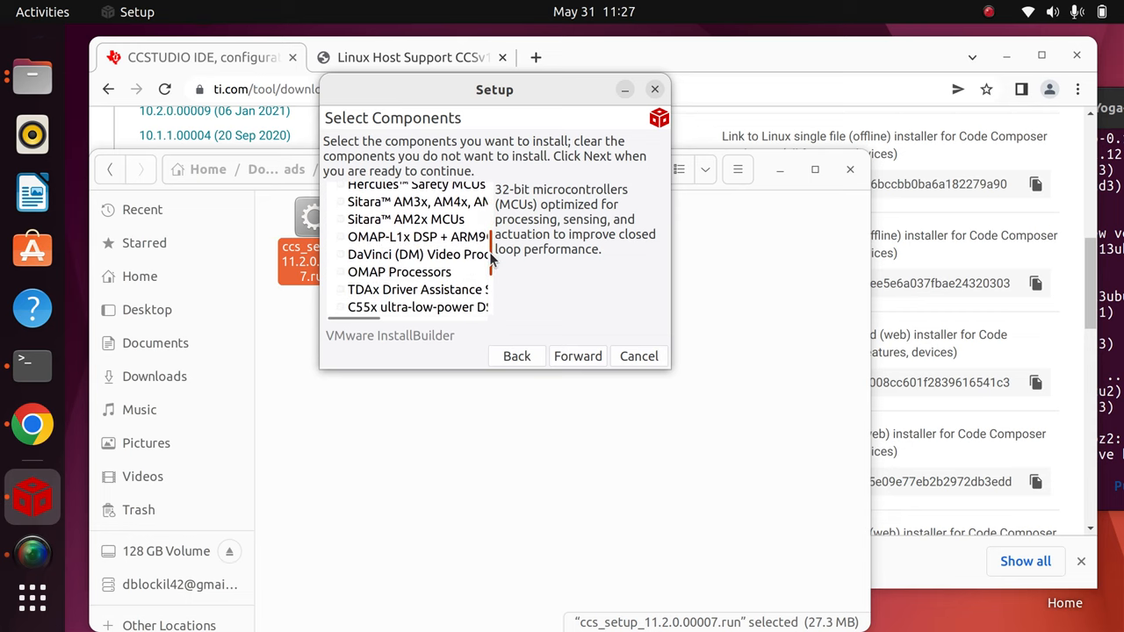
pyautogui.scroll(-3)
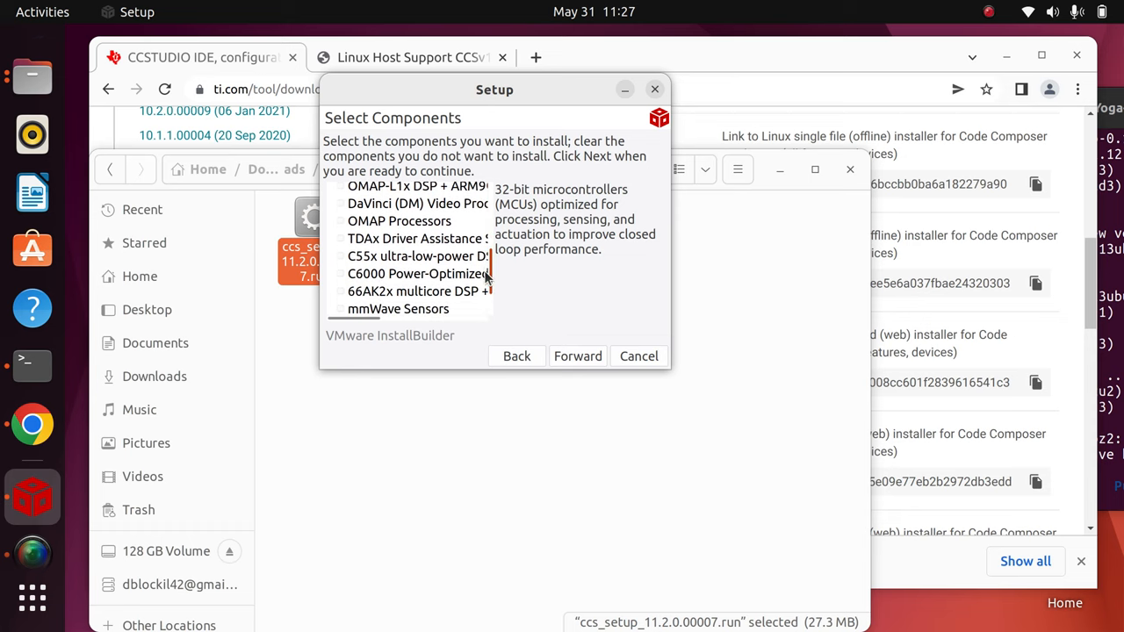
pyautogui.scroll(-3)
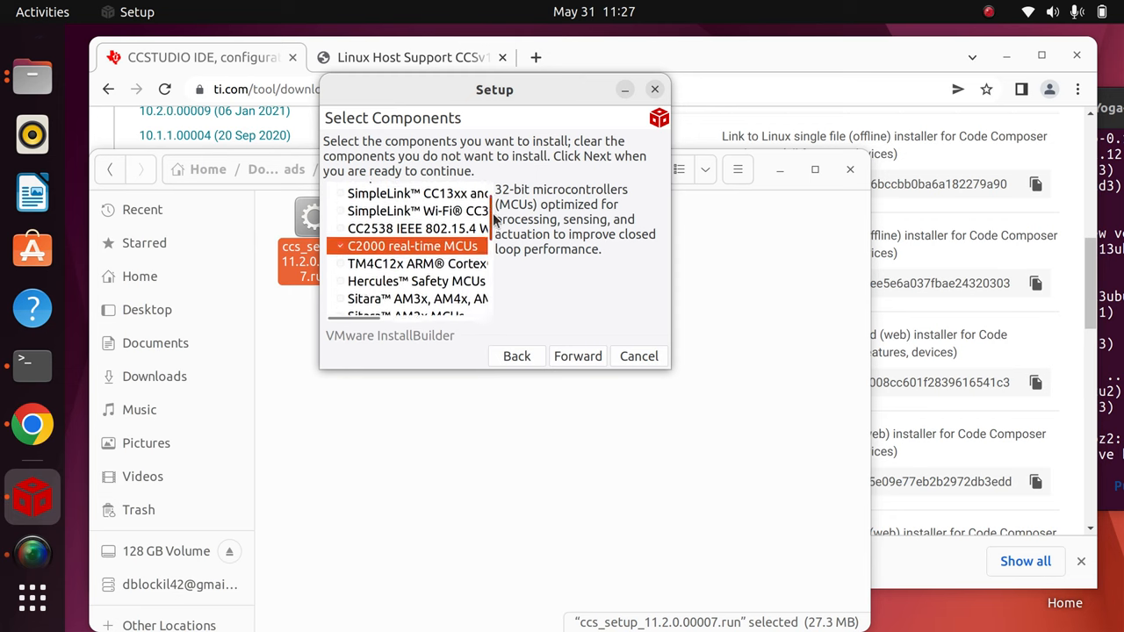
pyautogui.moveTo(488, 217)
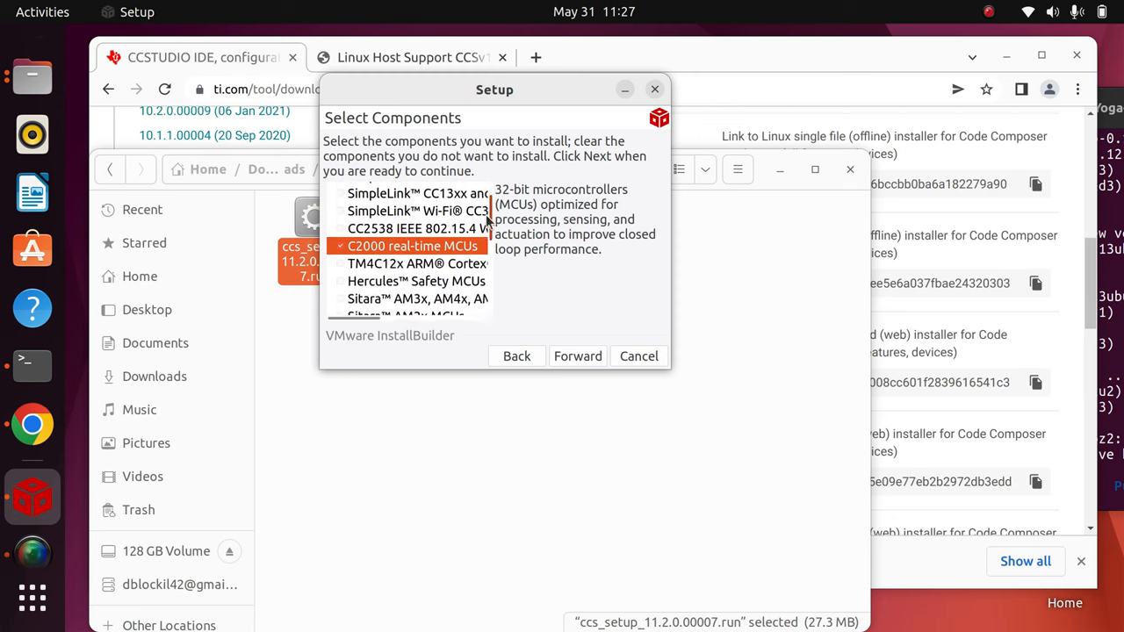
pyautogui.scroll(-3)
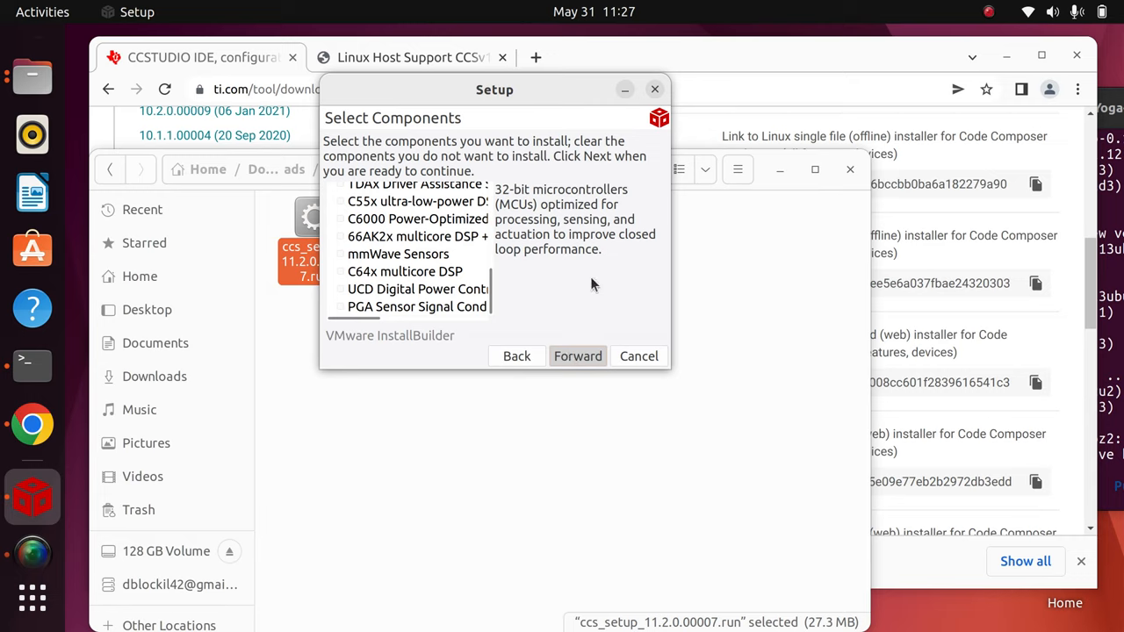
pyautogui.click(575, 354)
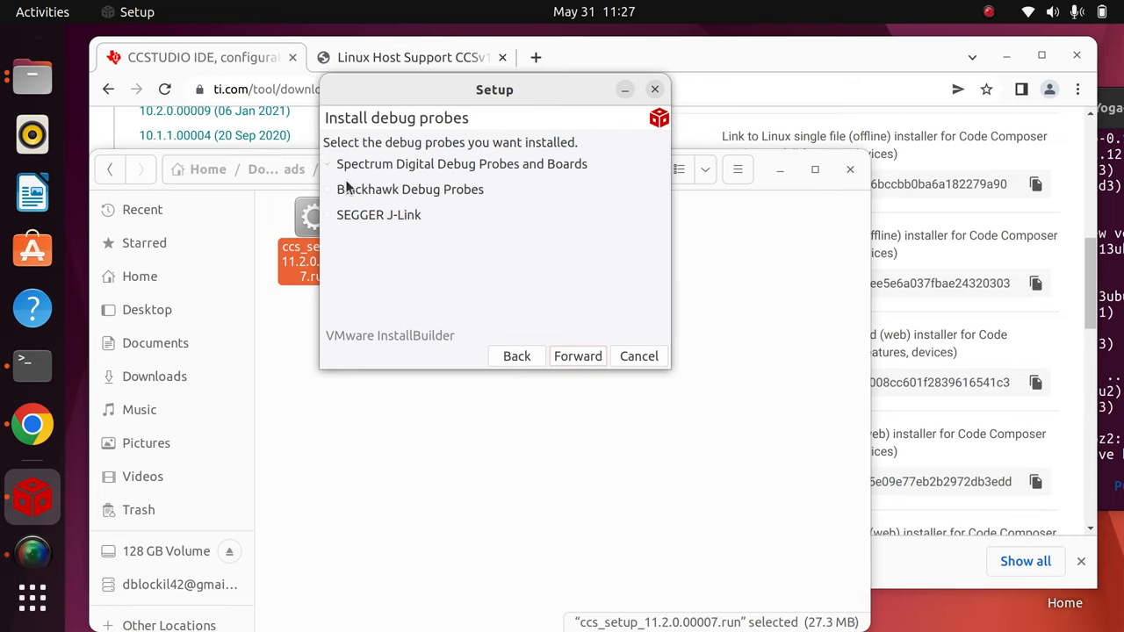
# Step: Tick Blackhawk Debug Probes and SEGGER J-Link, then continue to the unsupported boards notice
pyautogui.click(329, 190)
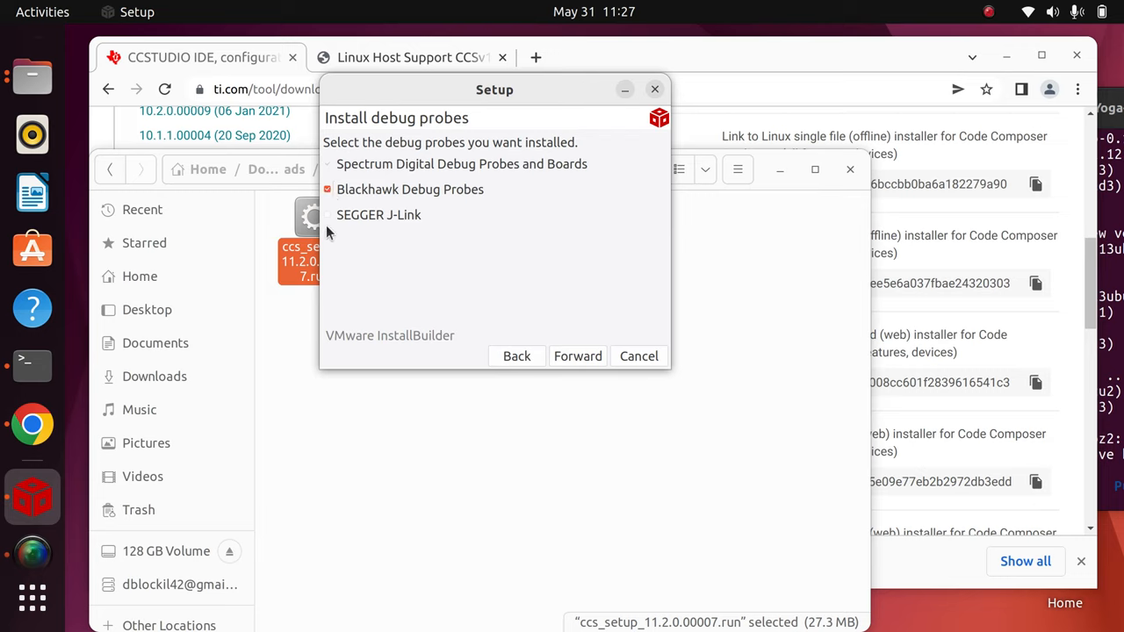
pyautogui.click(327, 214)
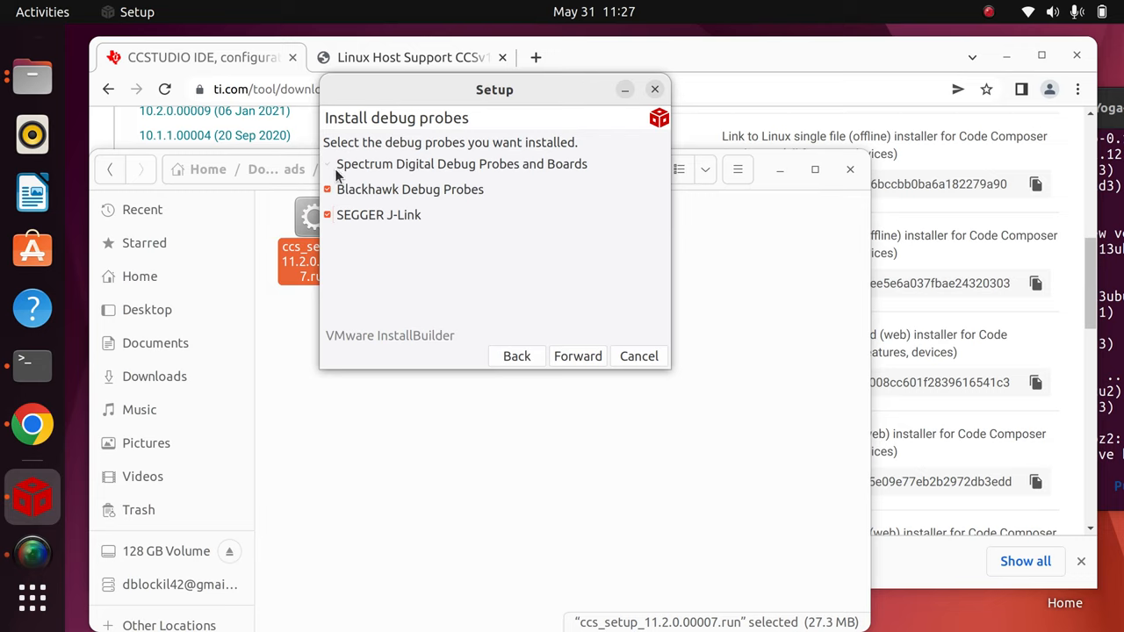
pyautogui.moveTo(605, 383)
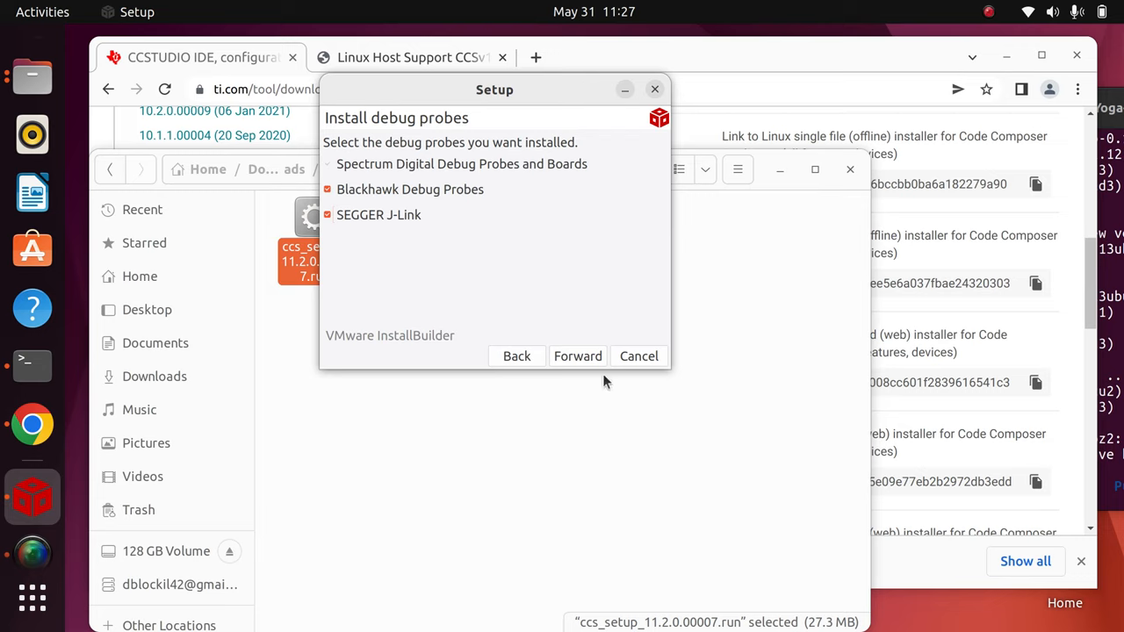
pyautogui.moveTo(594, 367)
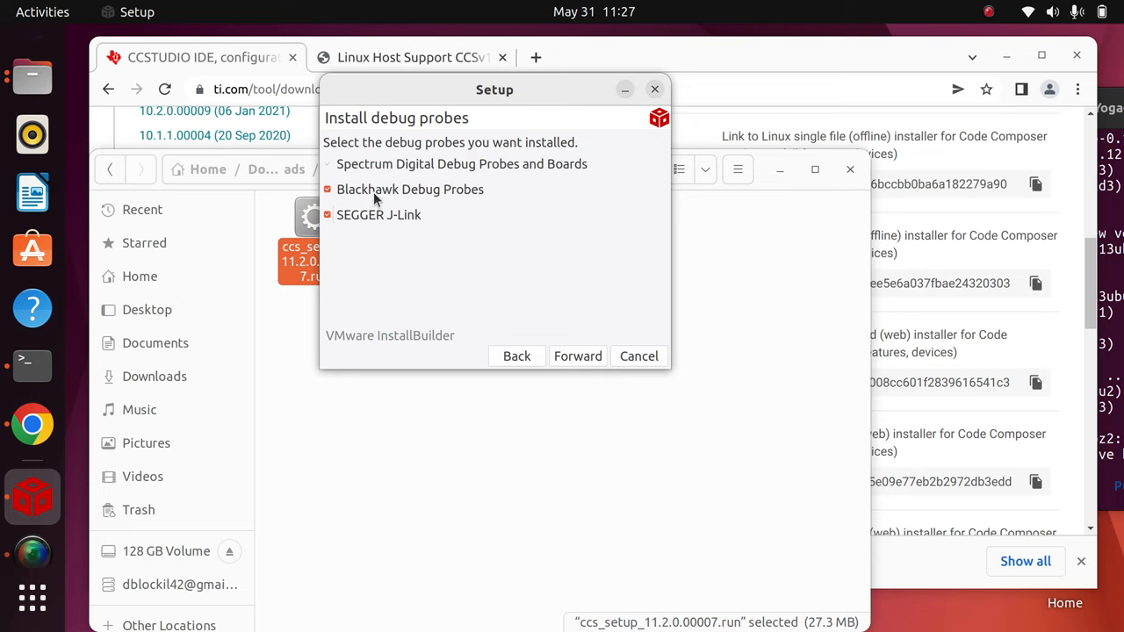
pyautogui.click(578, 354)
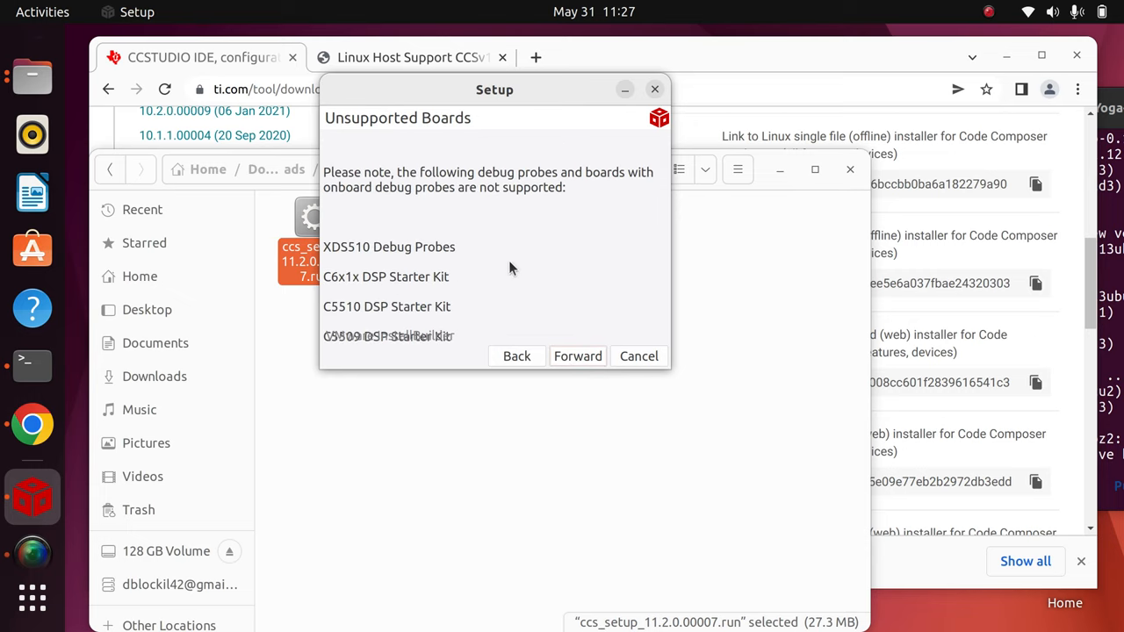
pyautogui.moveTo(400, 130)
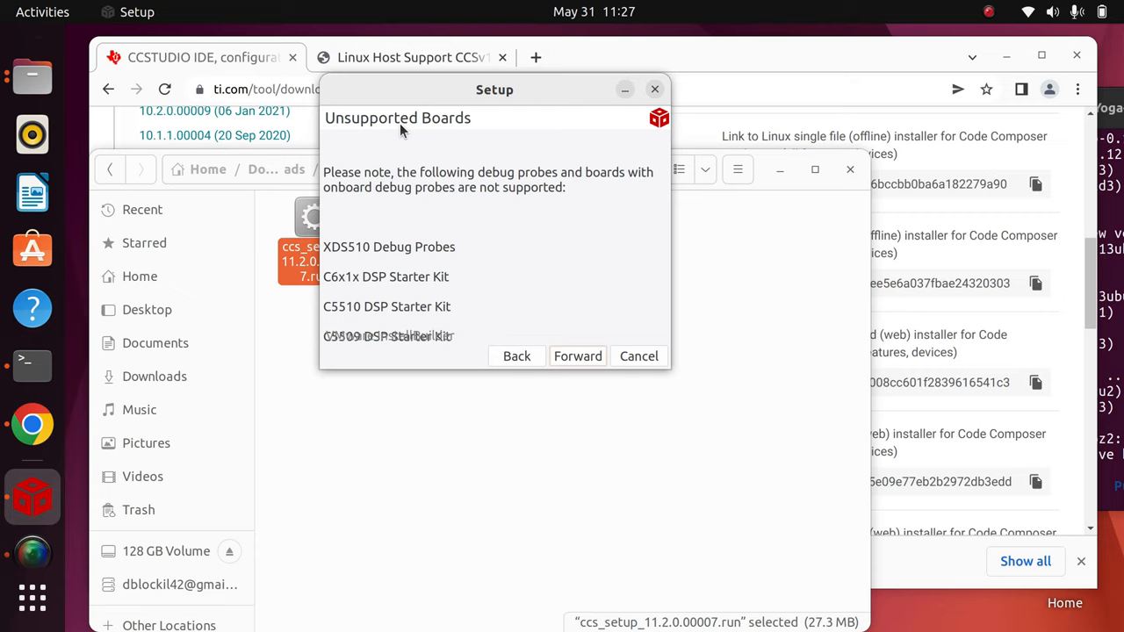
pyautogui.moveTo(464, 251)
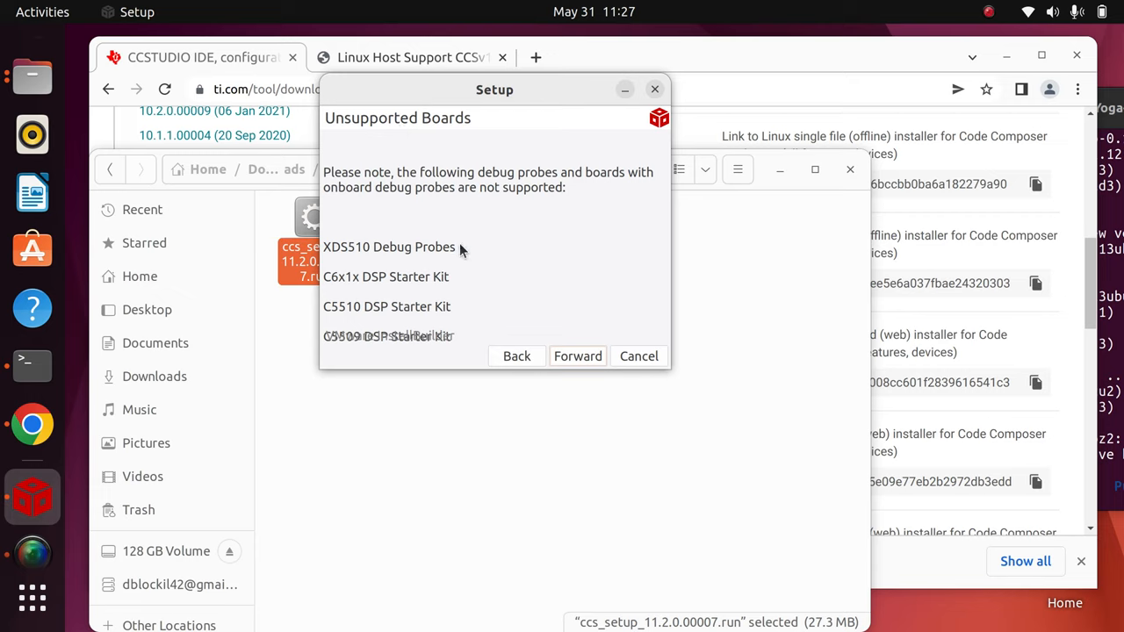
pyautogui.moveTo(419, 188)
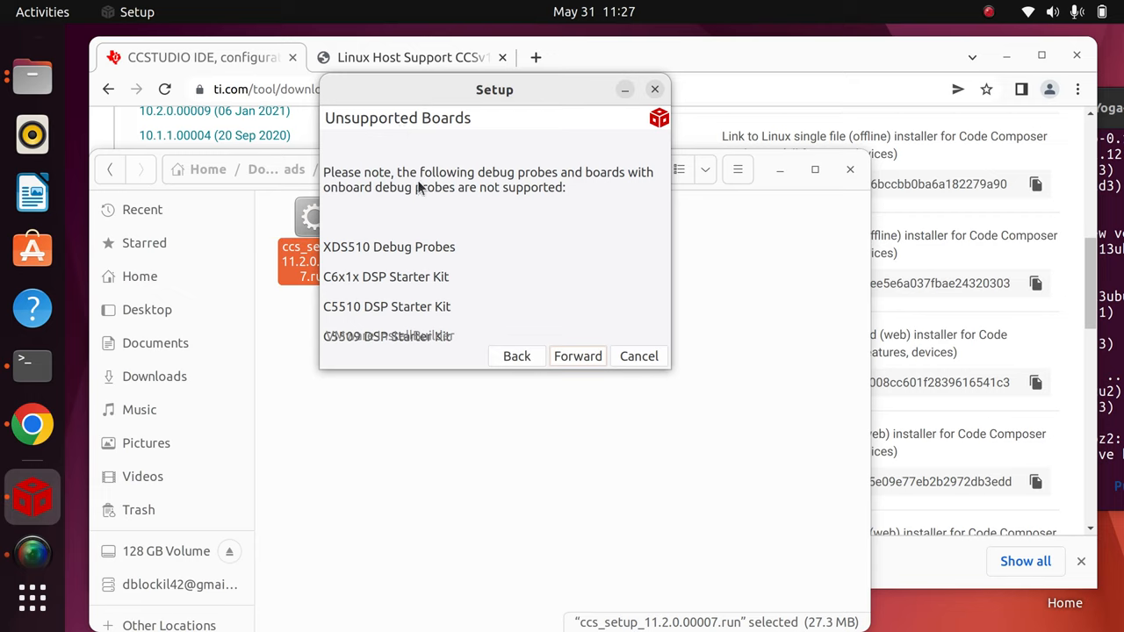
pyautogui.moveTo(379, 227)
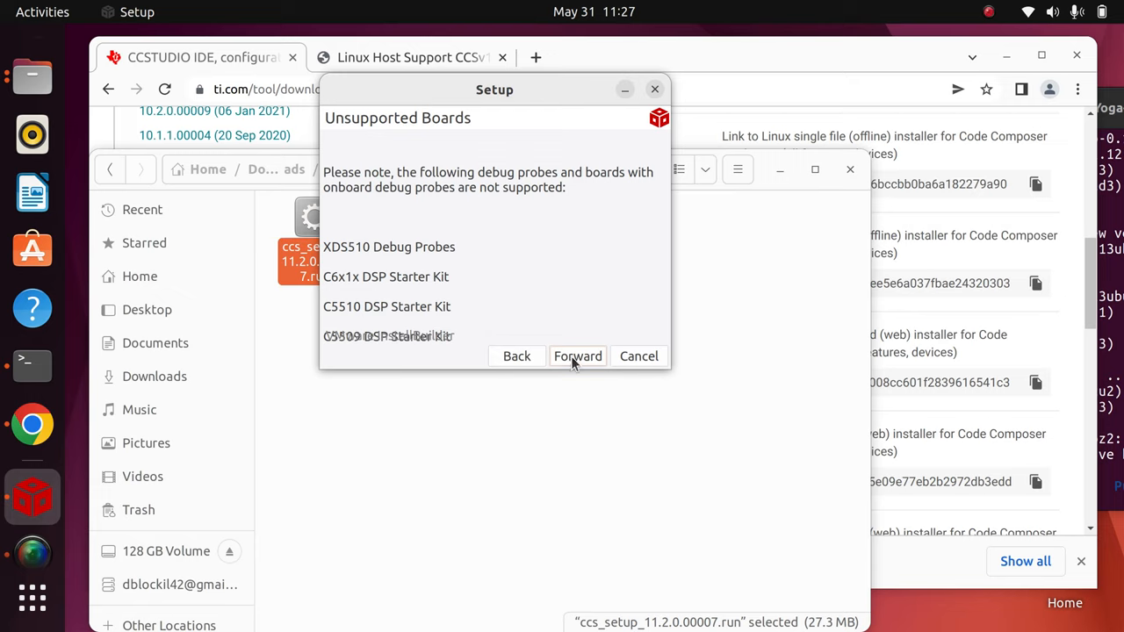
pyautogui.moveTo(580, 367)
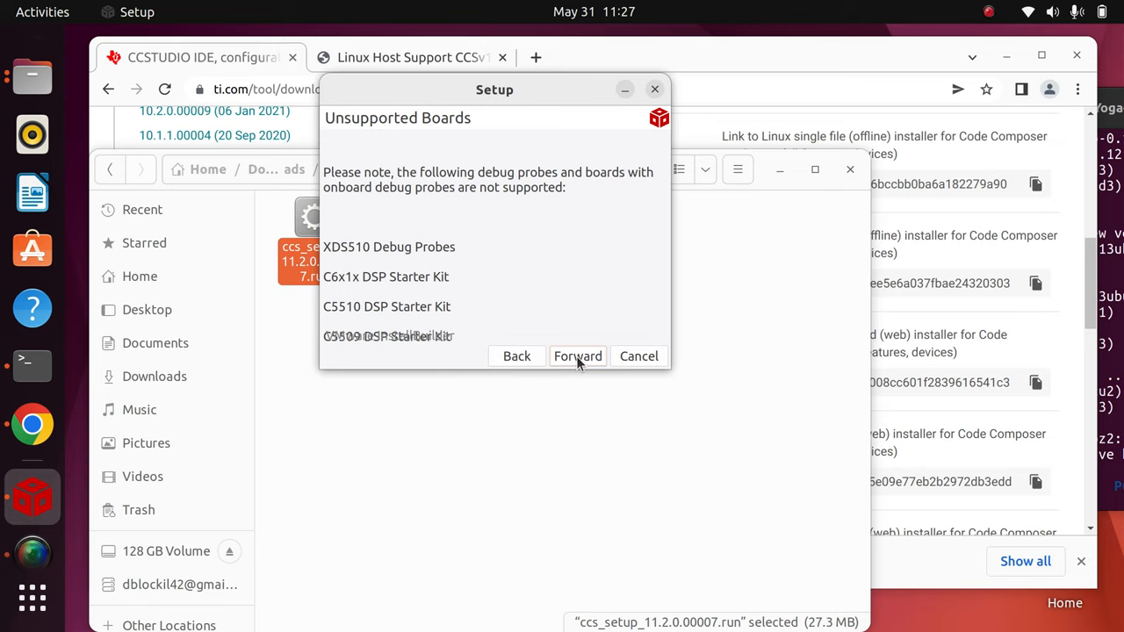
# Step: Acknowledge the unsupported boards notice and begin installation from the Ready to Install summary
pyautogui.click(578, 354)
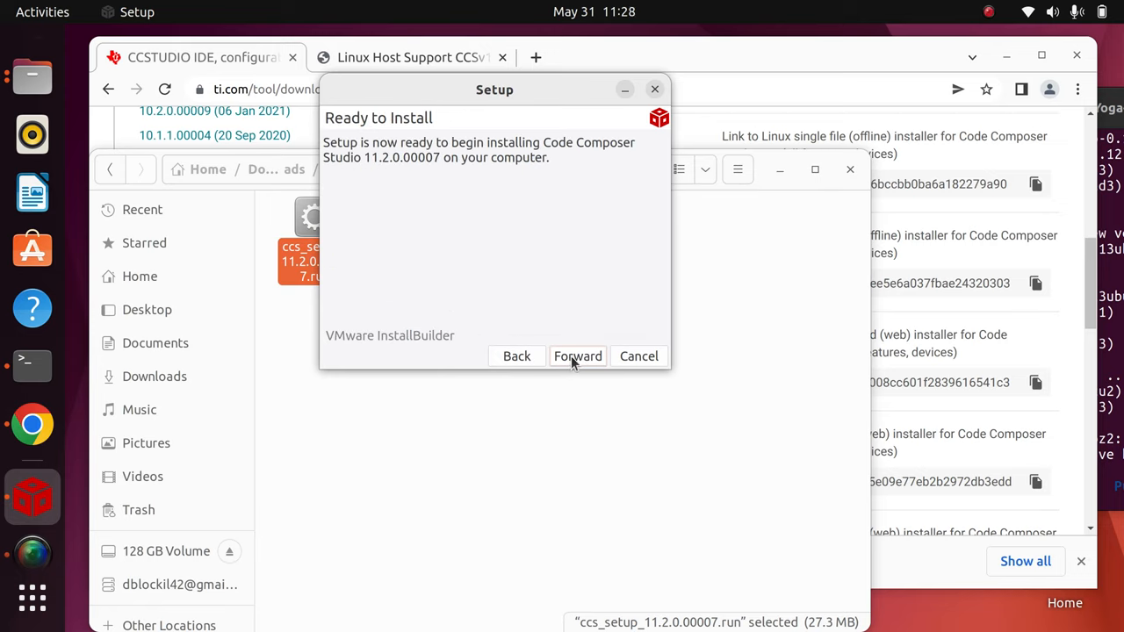
pyautogui.click(575, 355)
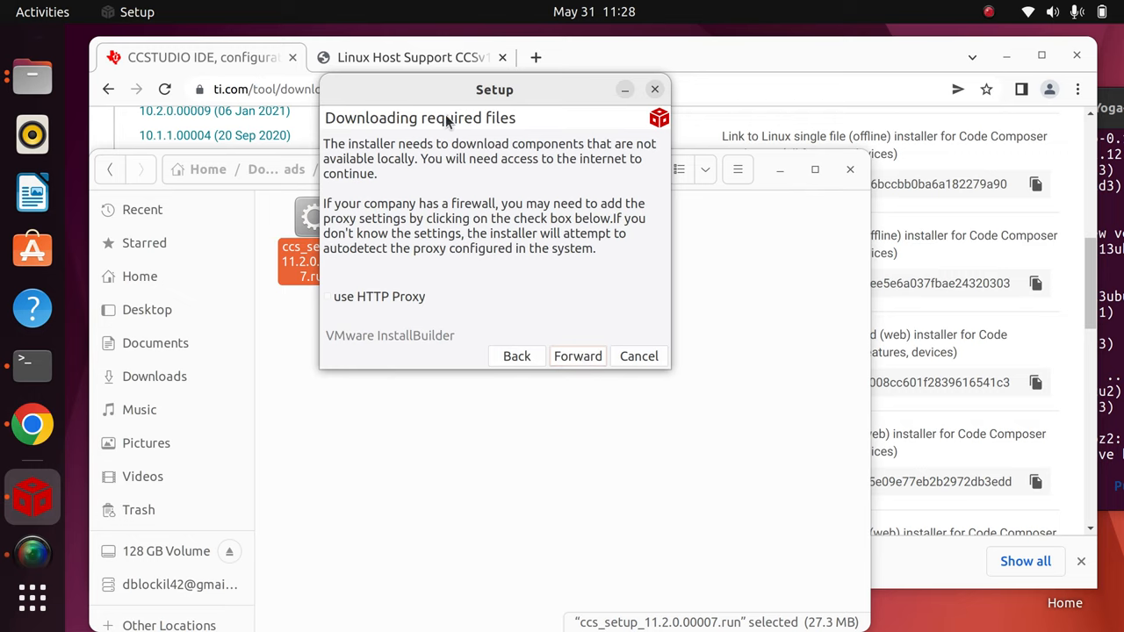
pyautogui.moveTo(611, 162)
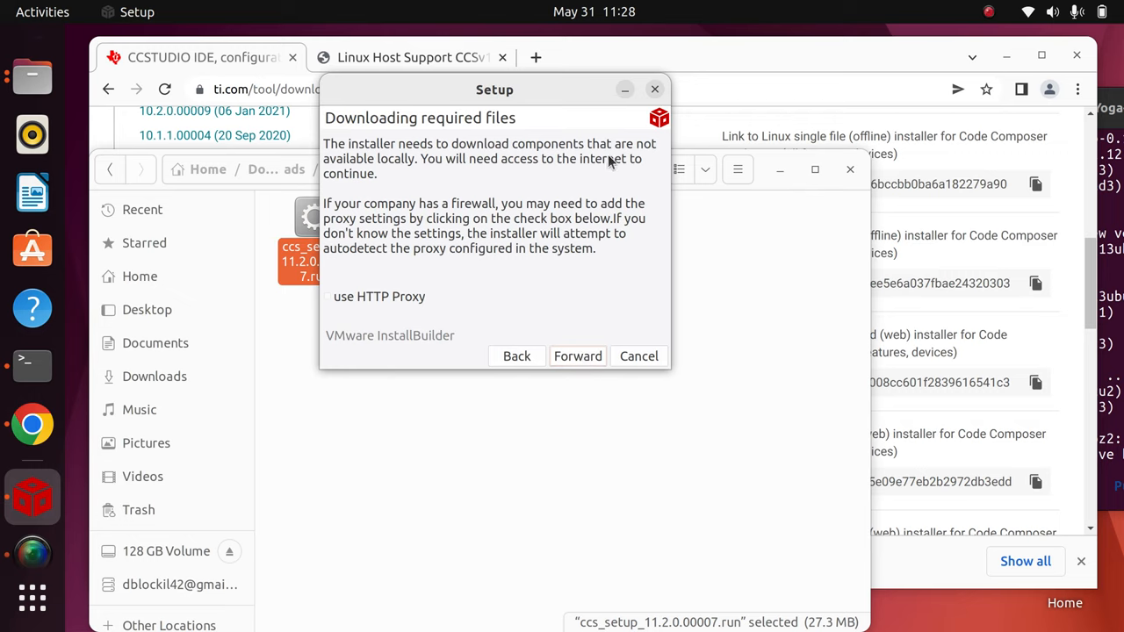
pyautogui.moveTo(344, 305)
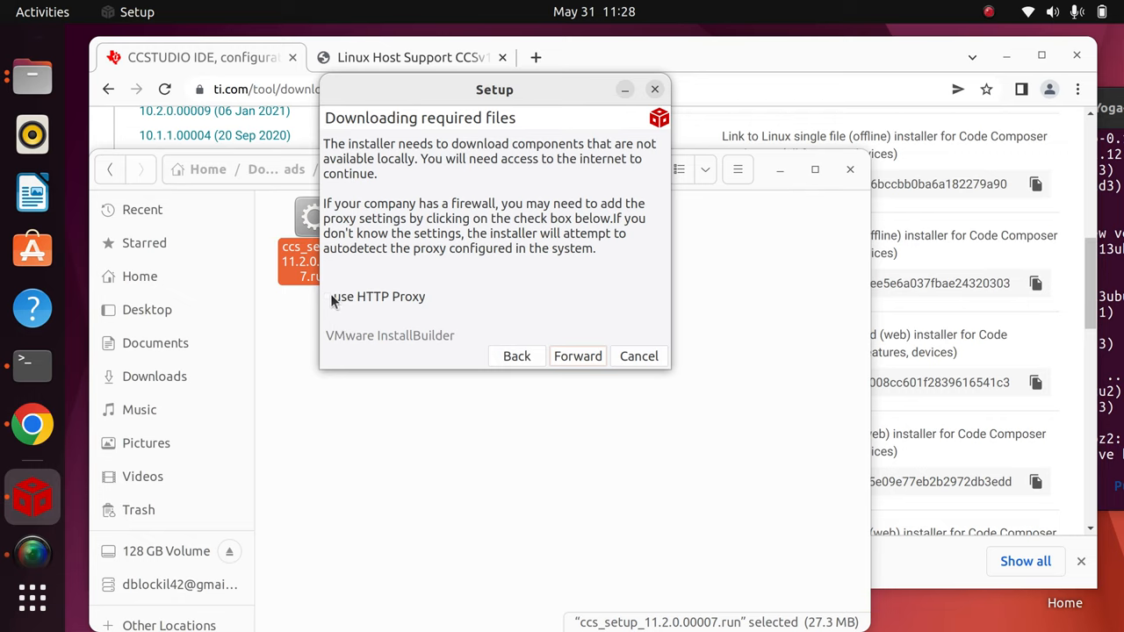
pyautogui.moveTo(657, 223)
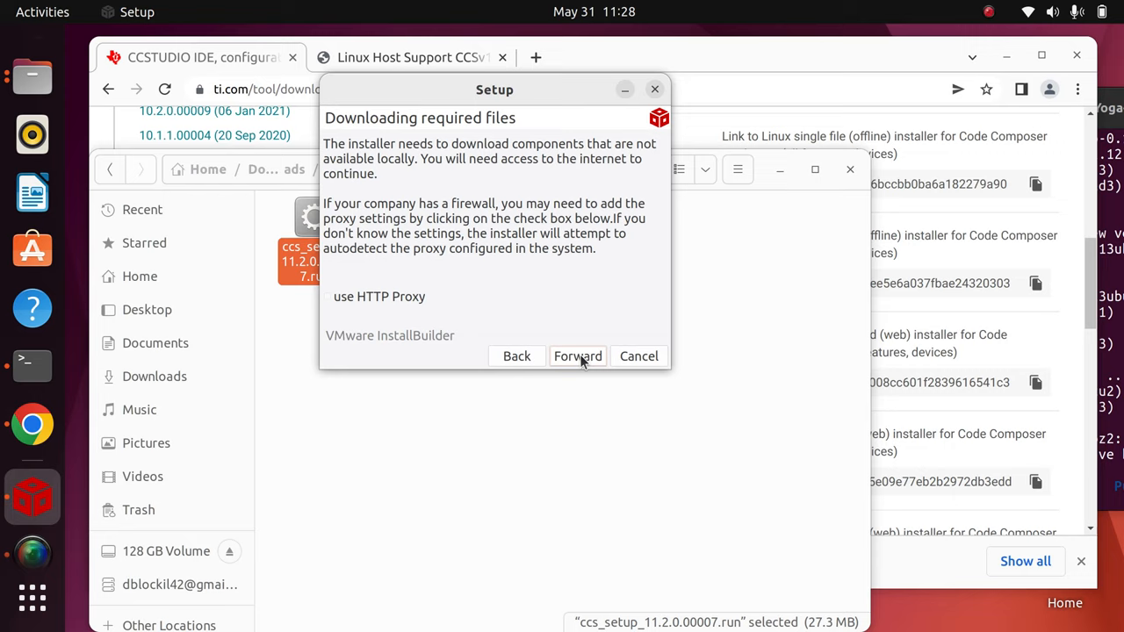
# Step: Continue without an HTTP proxy so installation of CCS 11.2.0.00007 begins
pyautogui.click(576, 354)
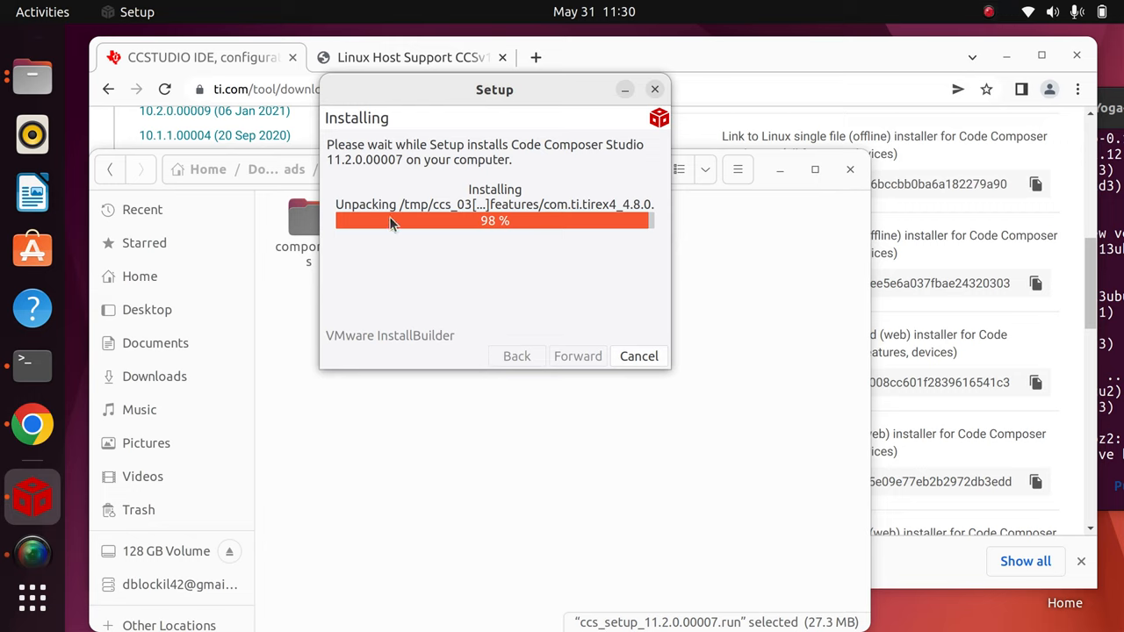
pyautogui.moveTo(432, 277)
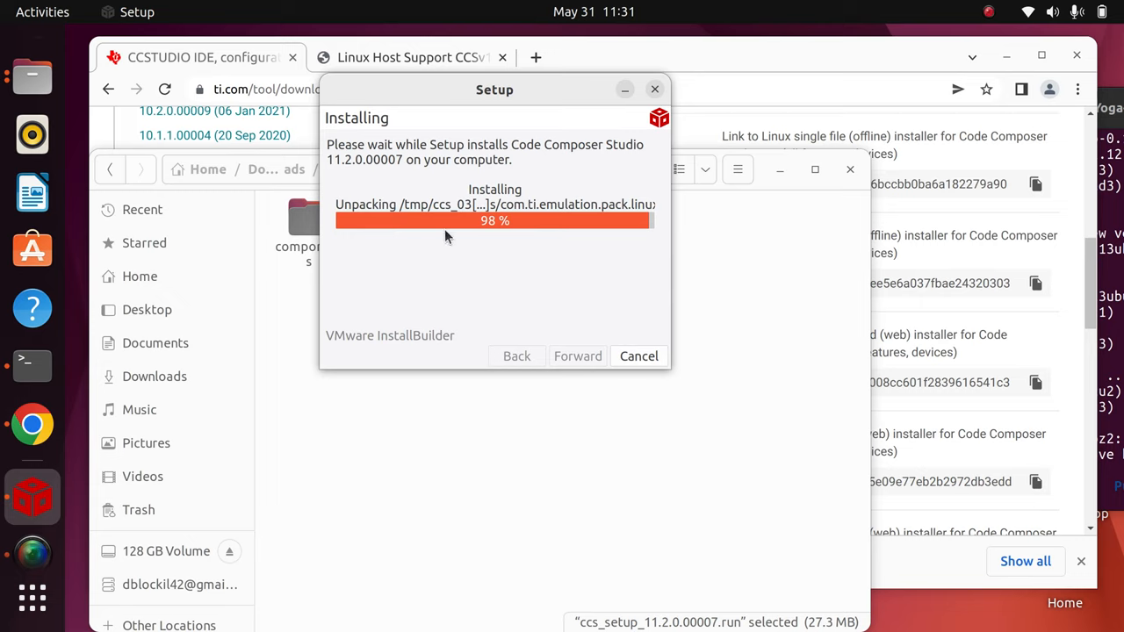
pyautogui.moveTo(467, 270)
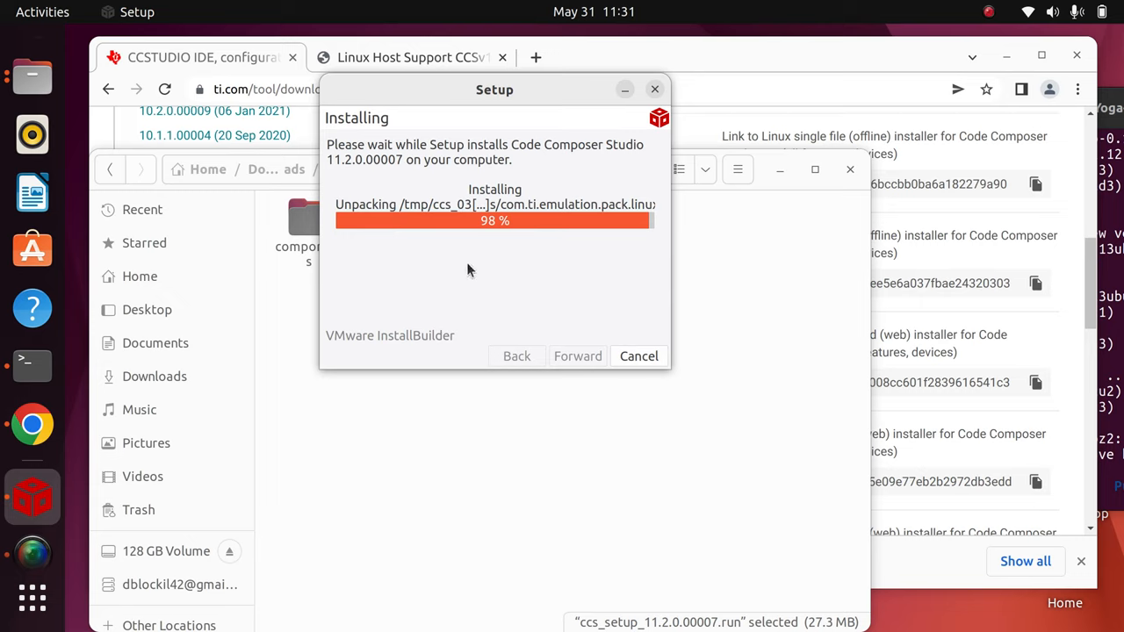
pyautogui.moveTo(435, 211)
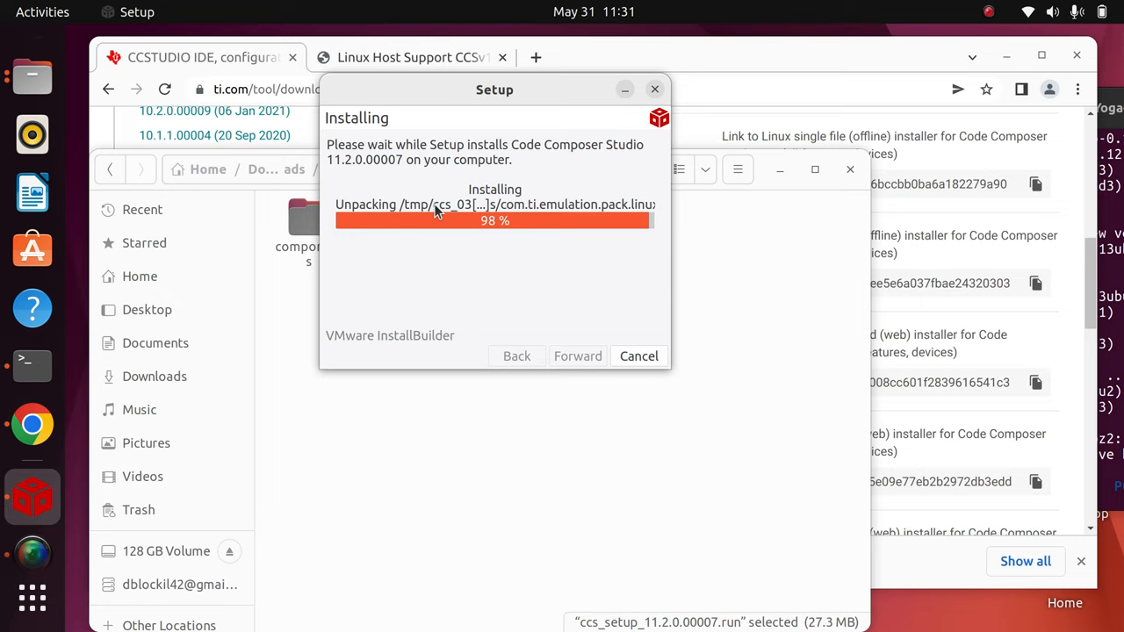
pyautogui.moveTo(555, 271)
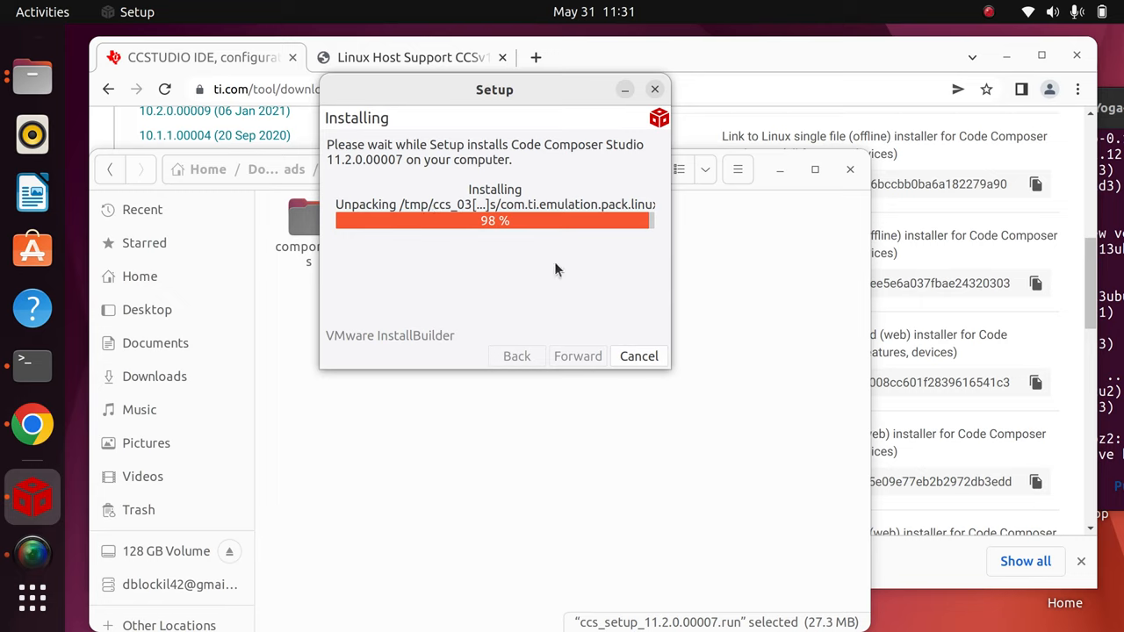
pyautogui.moveTo(425, 224)
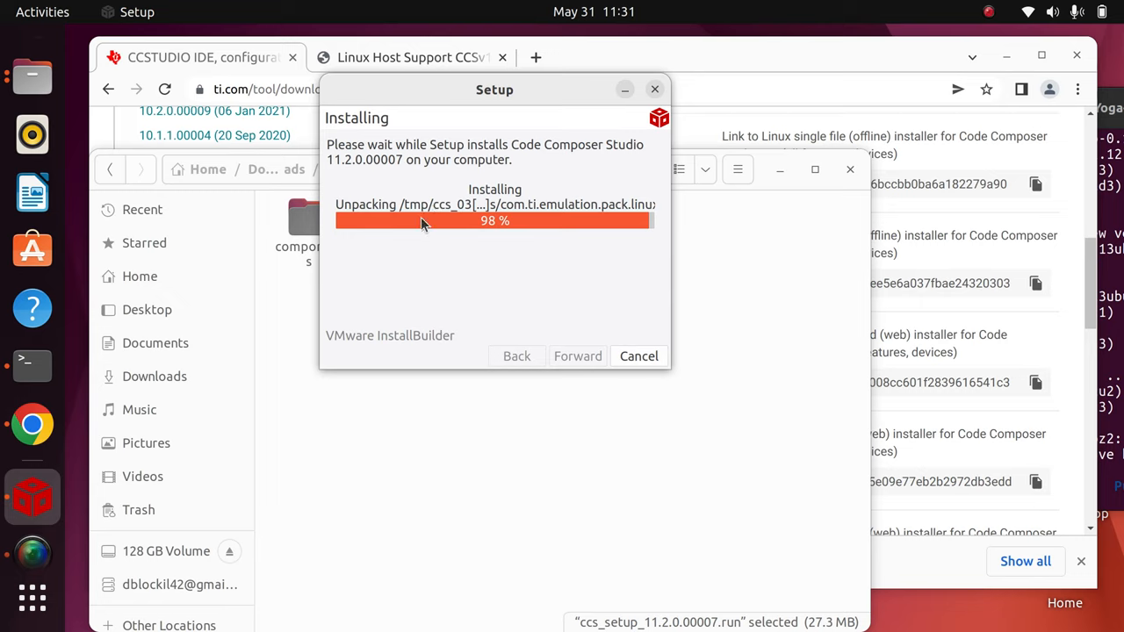
pyautogui.moveTo(632, 144)
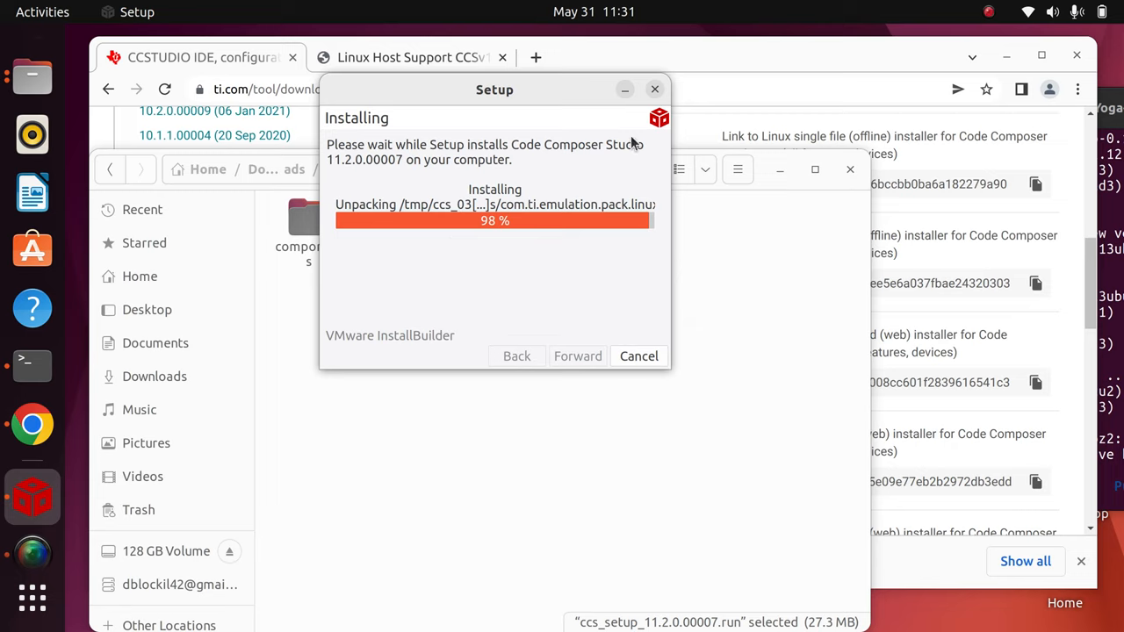
# Step: Wait while the installer extracts components until progress reaches 100%
pyautogui.click(988, 11)
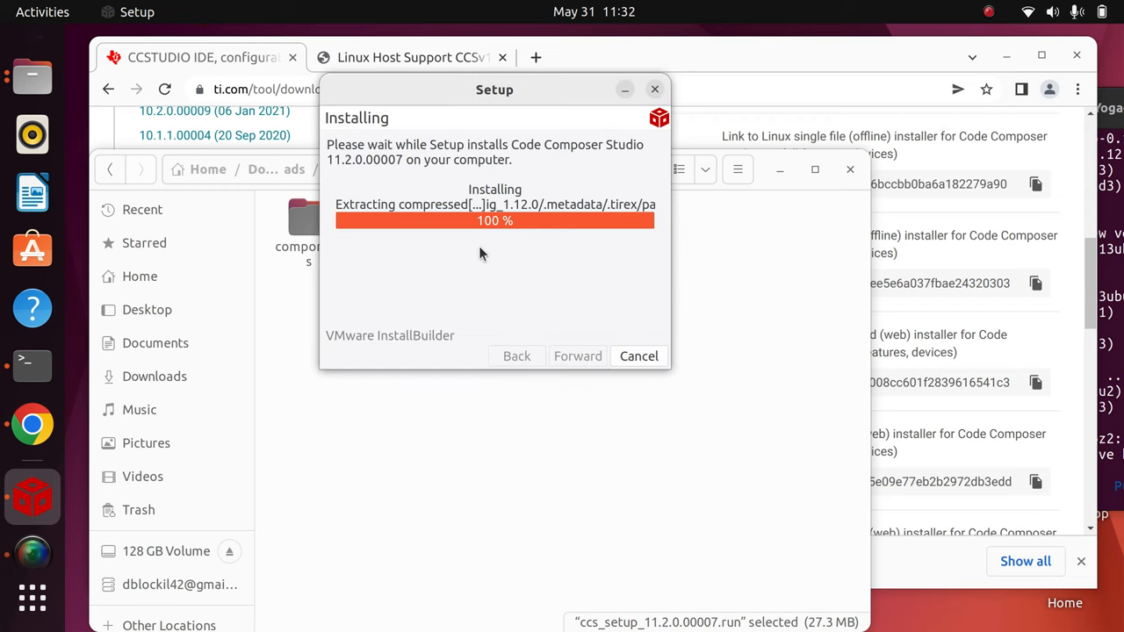
pyautogui.moveTo(502, 265)
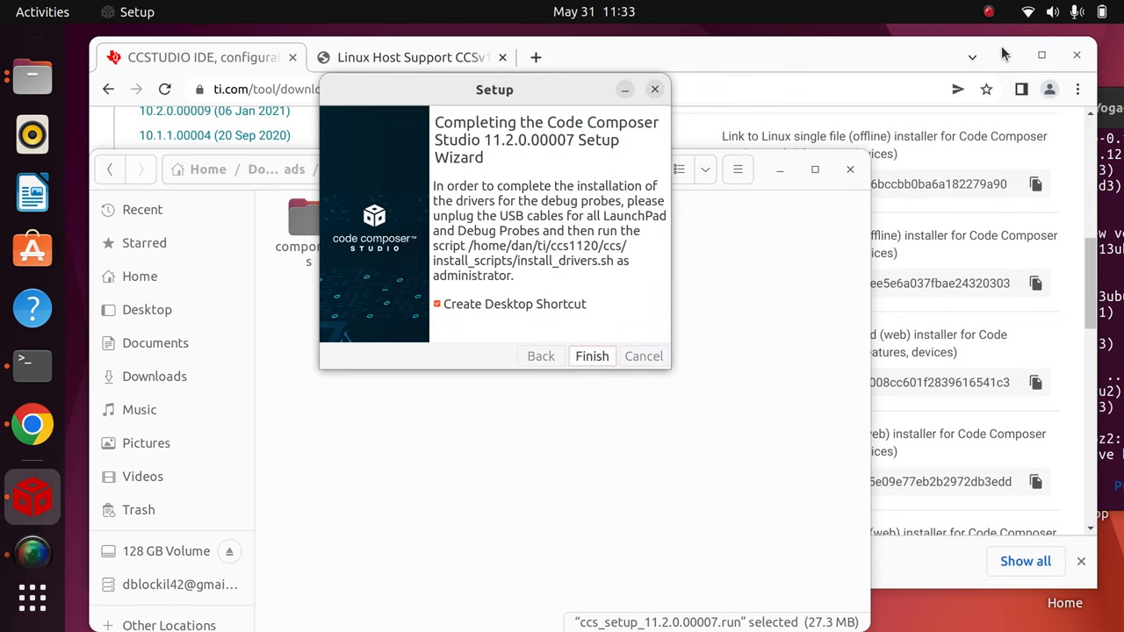
pyautogui.moveTo(500, 325)
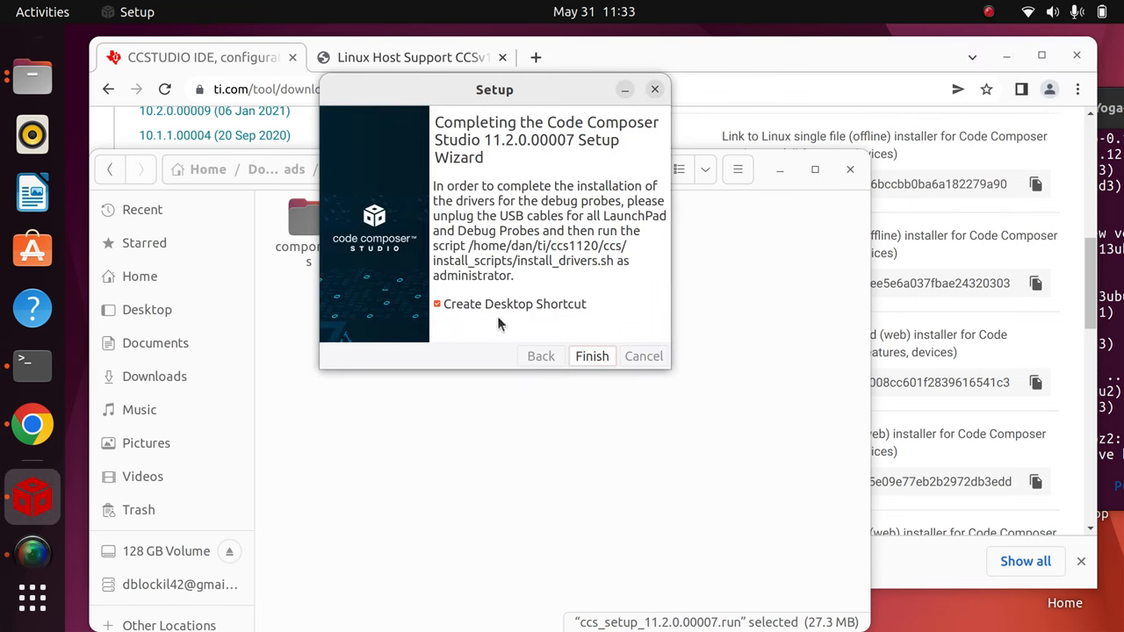
pyautogui.moveTo(478, 279)
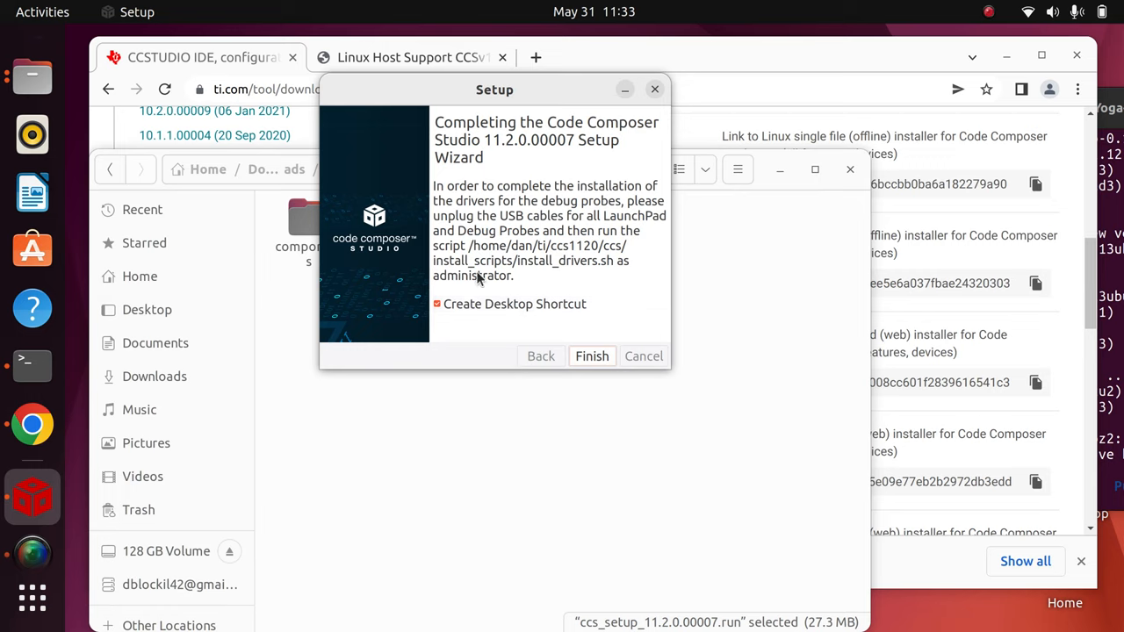
pyautogui.moveTo(615, 149)
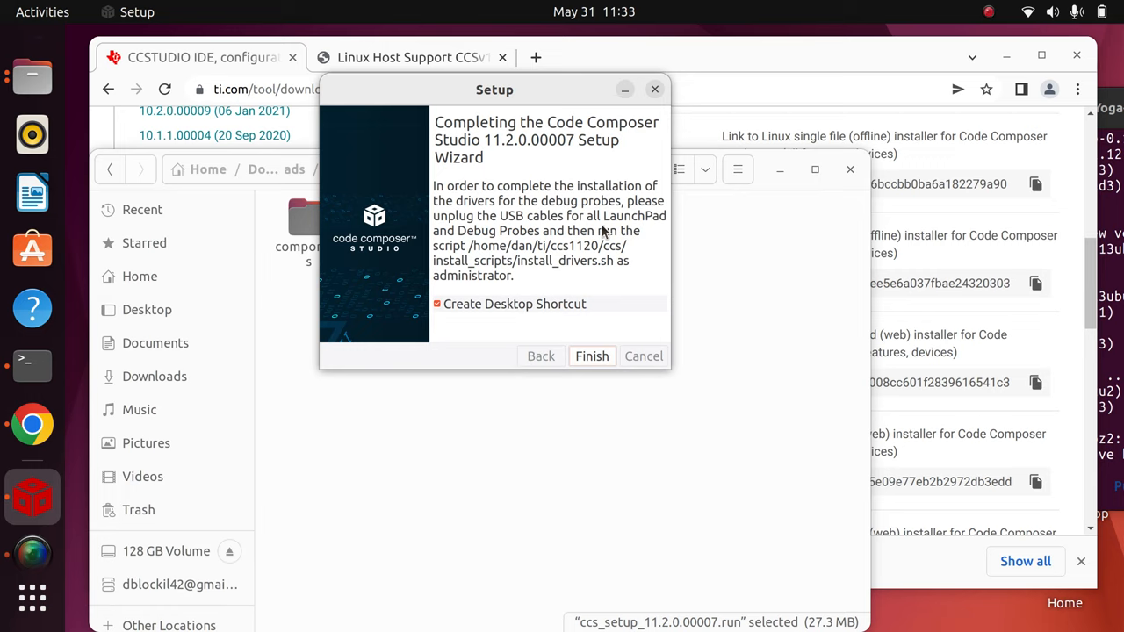
pyautogui.moveTo(438, 228)
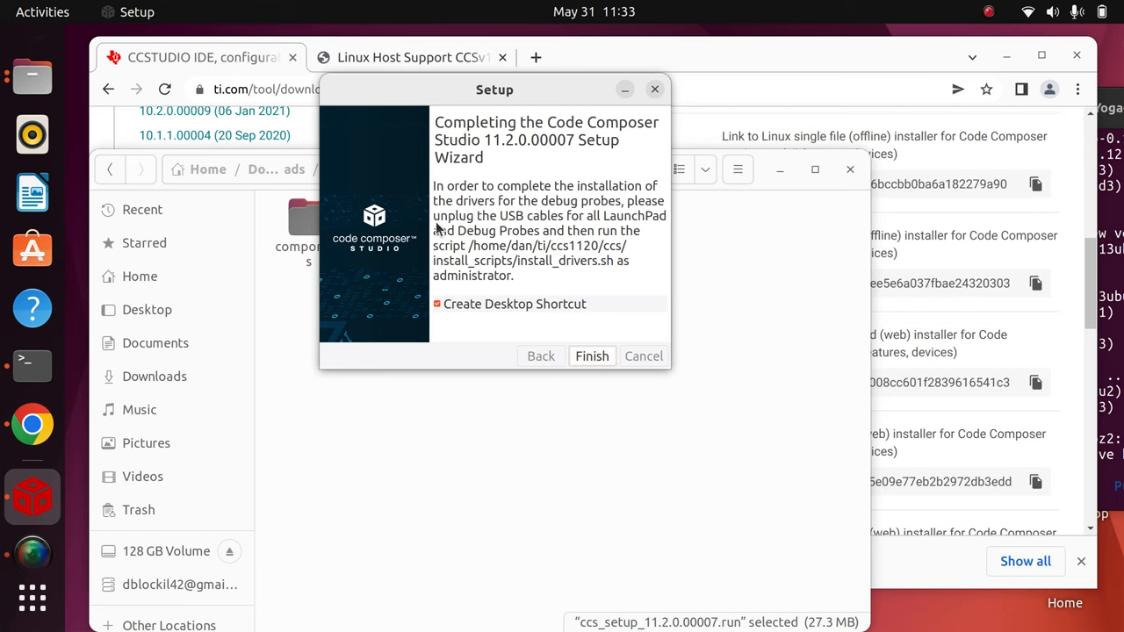
pyautogui.moveTo(676, 253)
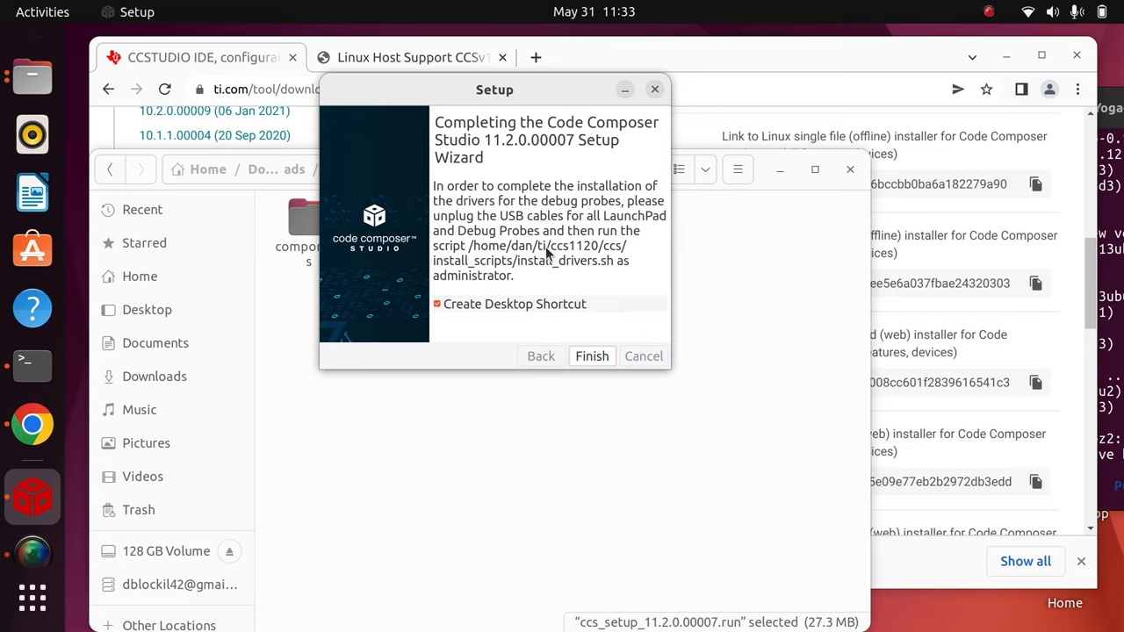
pyautogui.moveTo(639, 242)
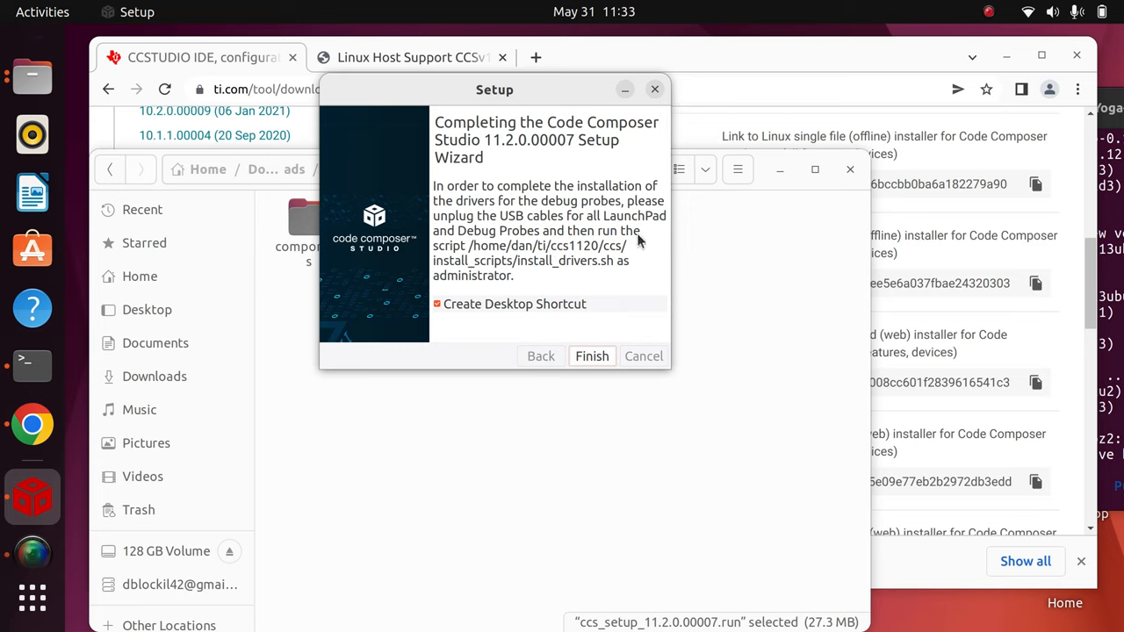
pyautogui.moveTo(453, 279)
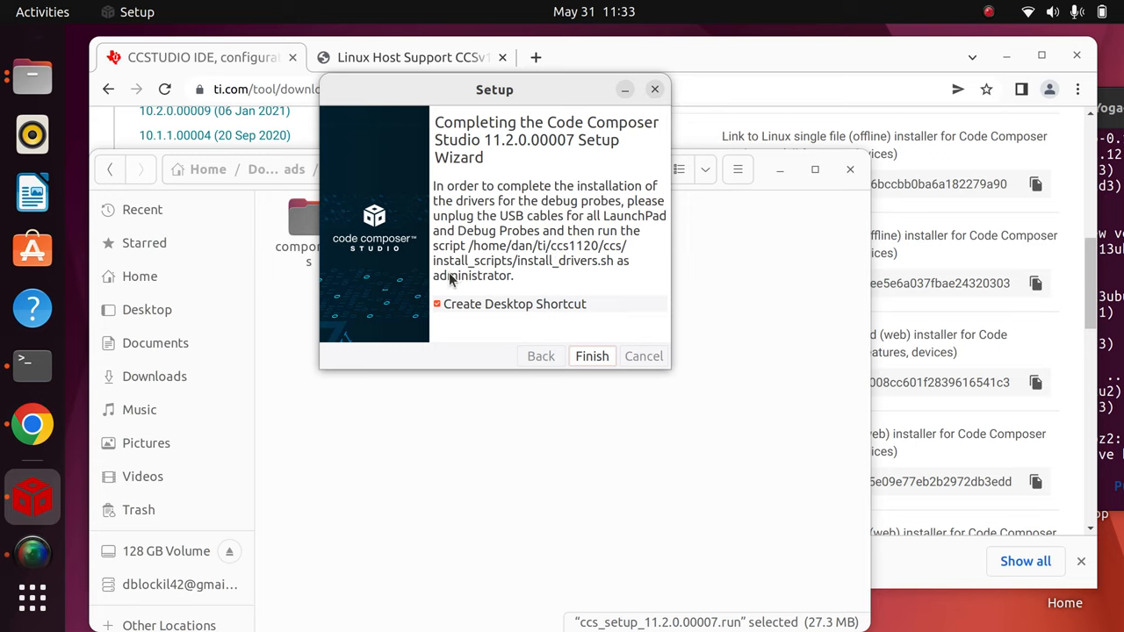
pyautogui.moveTo(455, 279)
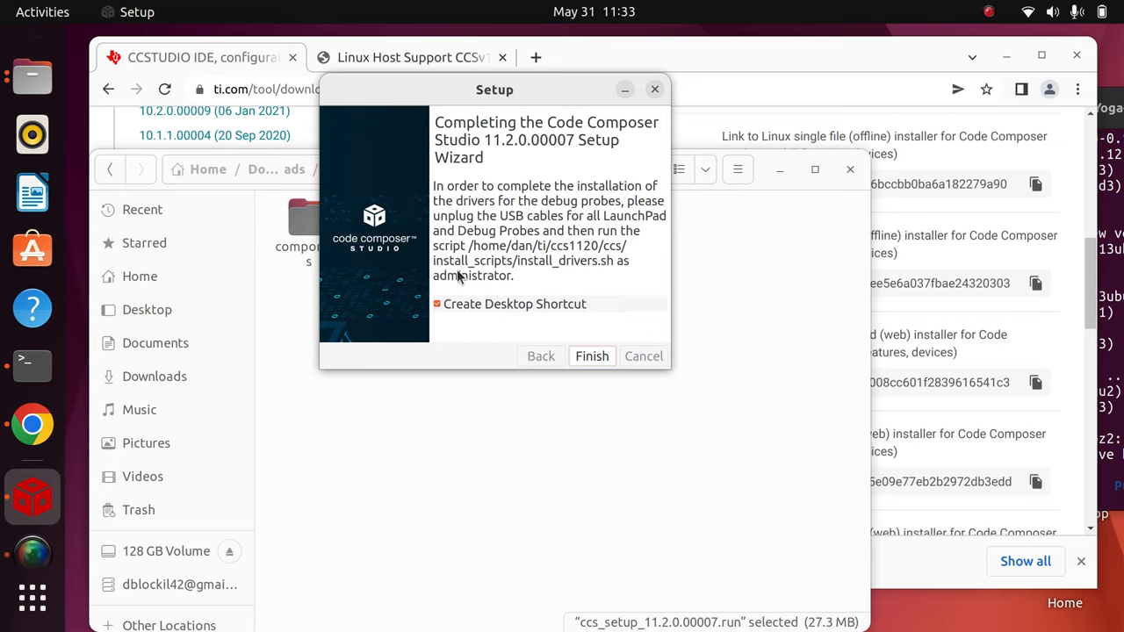
pyautogui.moveTo(446, 257)
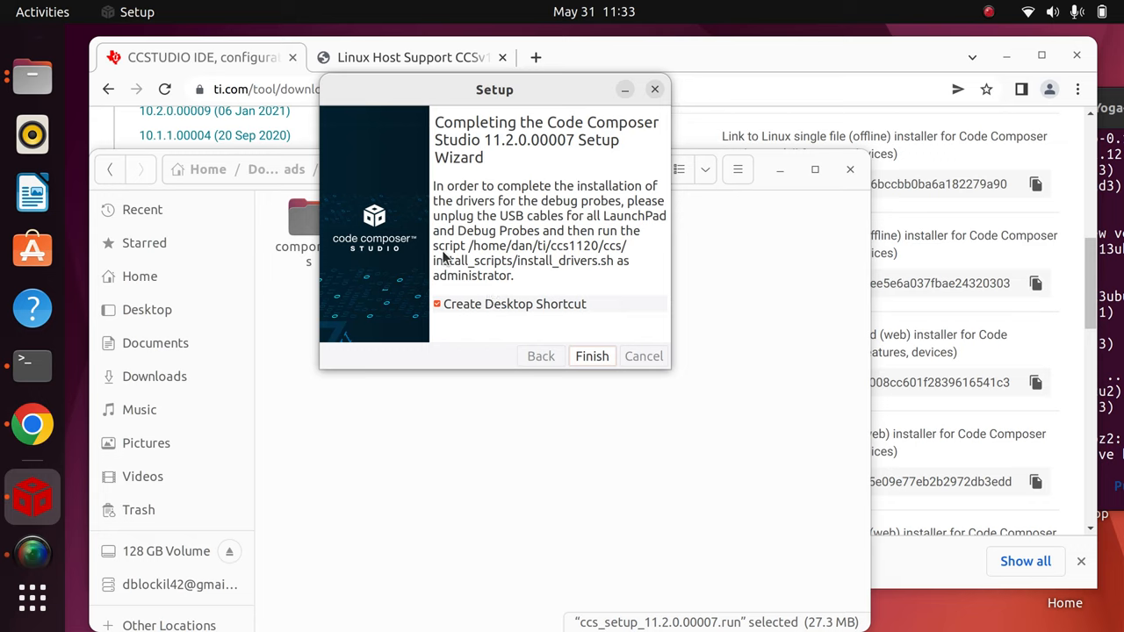
pyautogui.moveTo(639, 274)
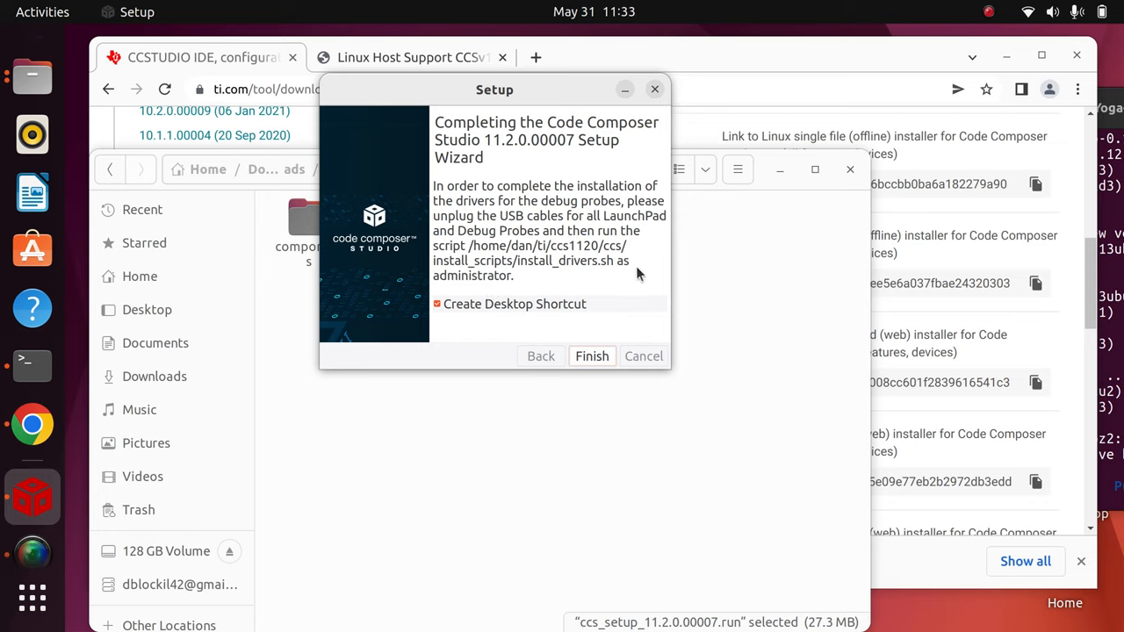
pyautogui.moveTo(618, 295)
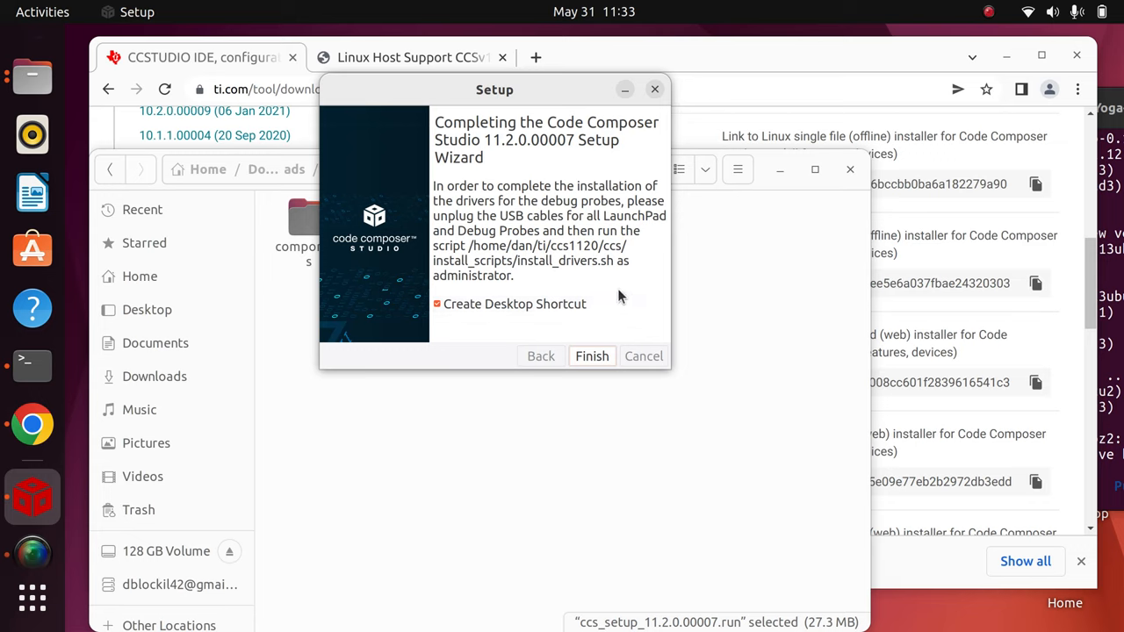
pyautogui.moveTo(667, 211)
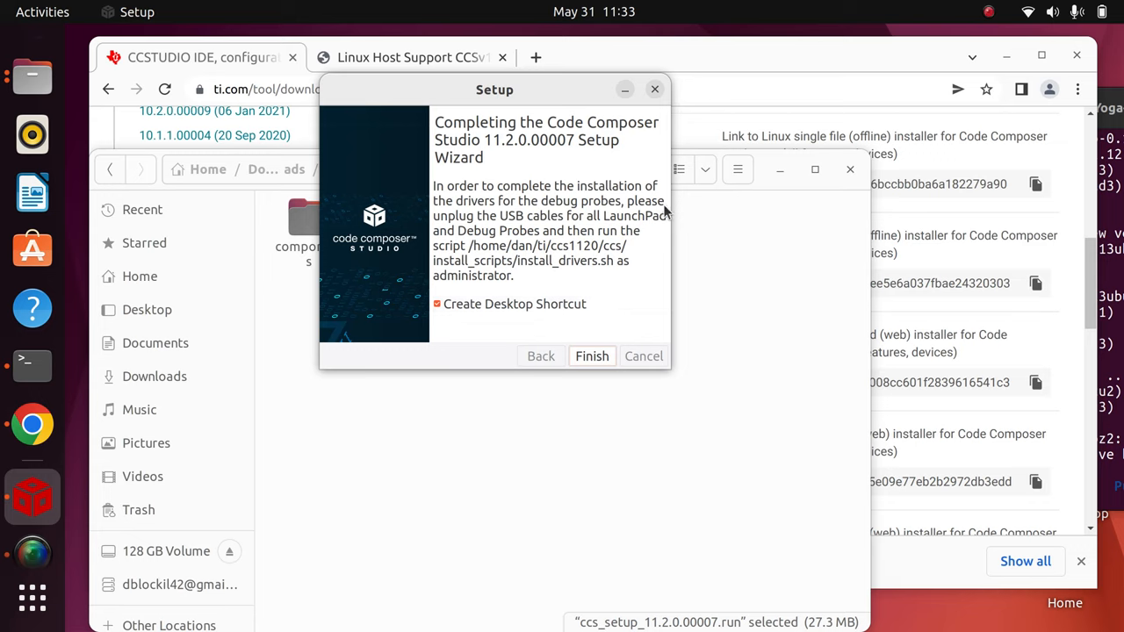
pyautogui.moveTo(628, 408)
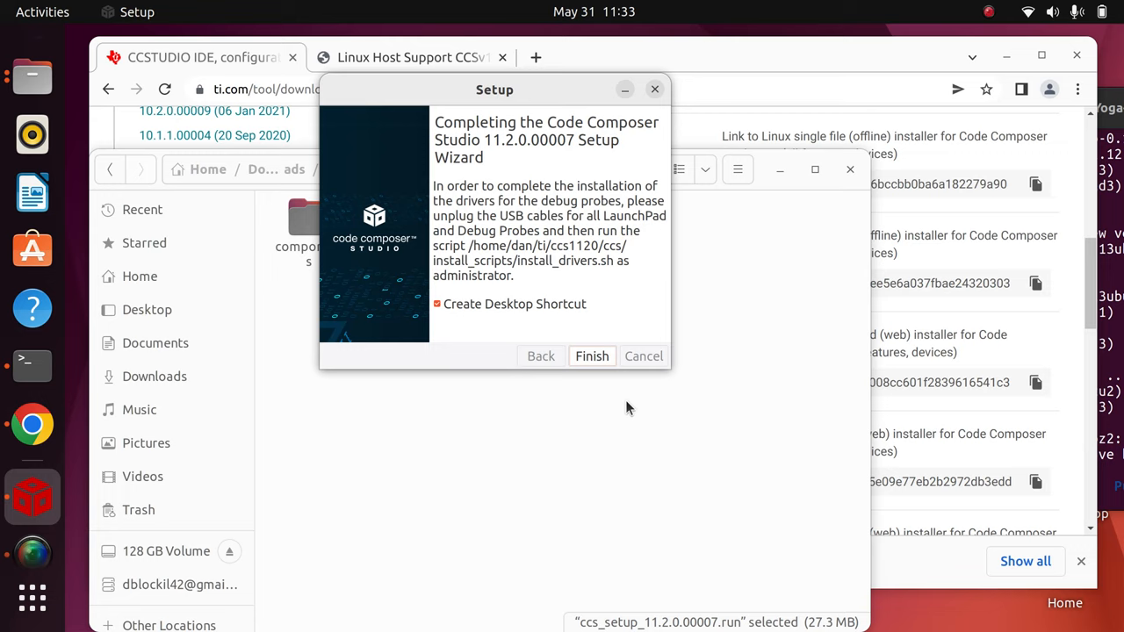
pyautogui.moveTo(506, 281)
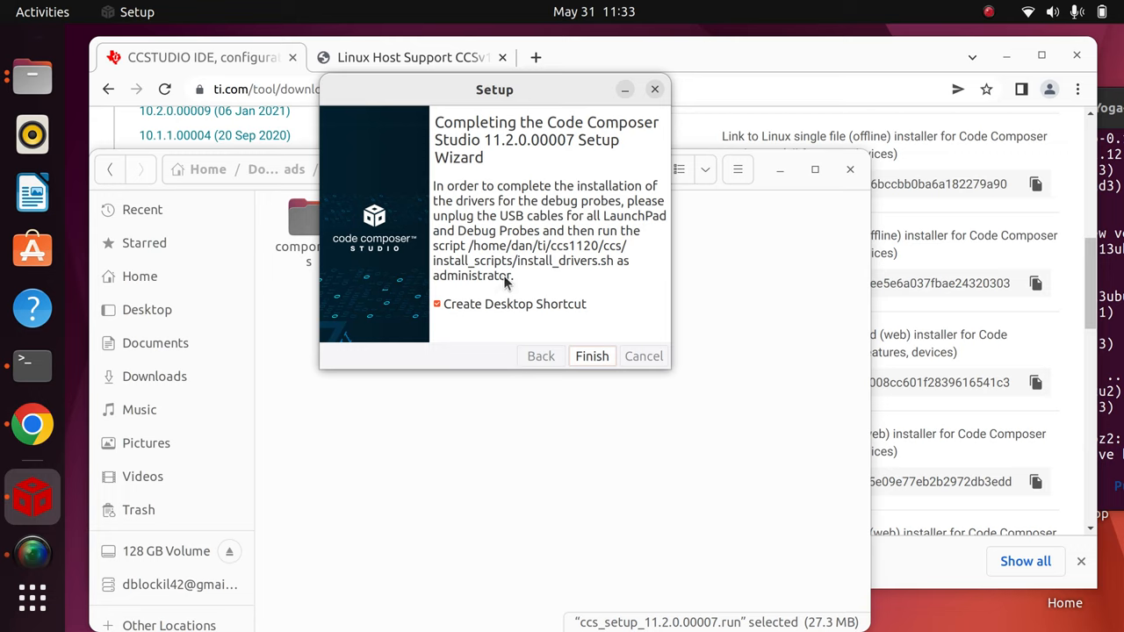
pyautogui.moveTo(590, 355)
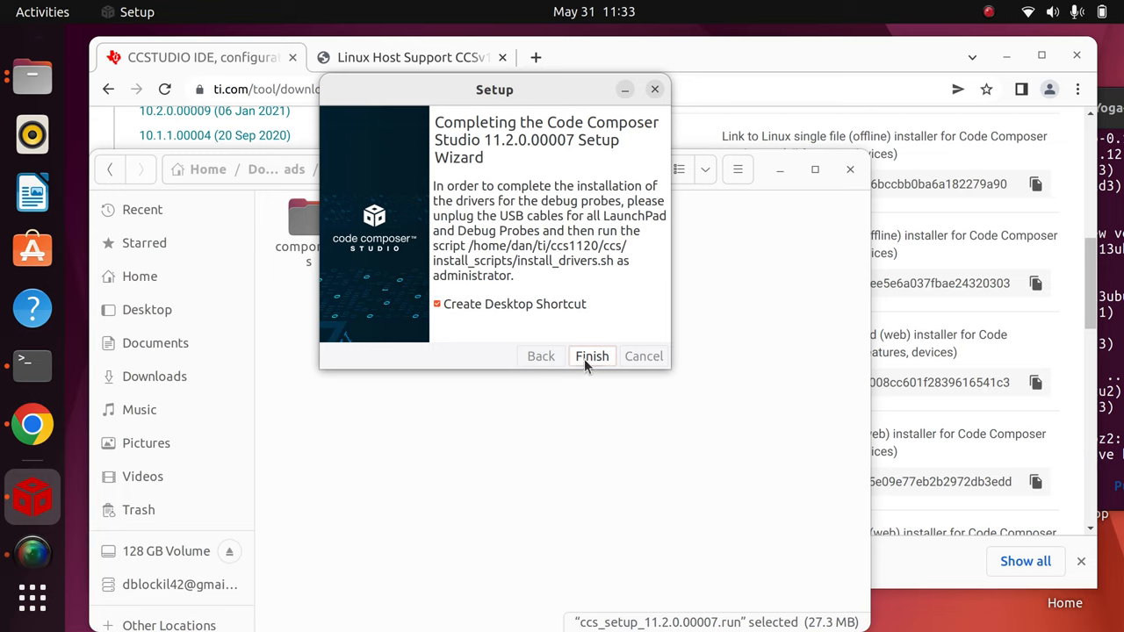
# Step: Finish the setup wizard, leaving the extracted CCS 11.2 installer folder in Files
pyautogui.click(592, 355)
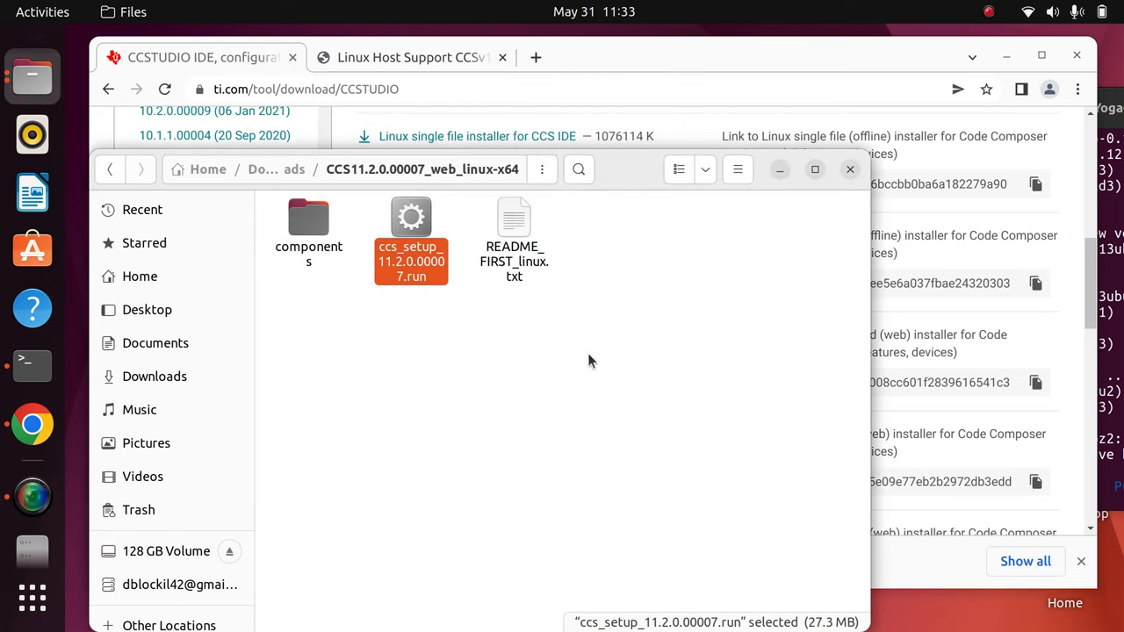
pyautogui.moveTo(768, 172)
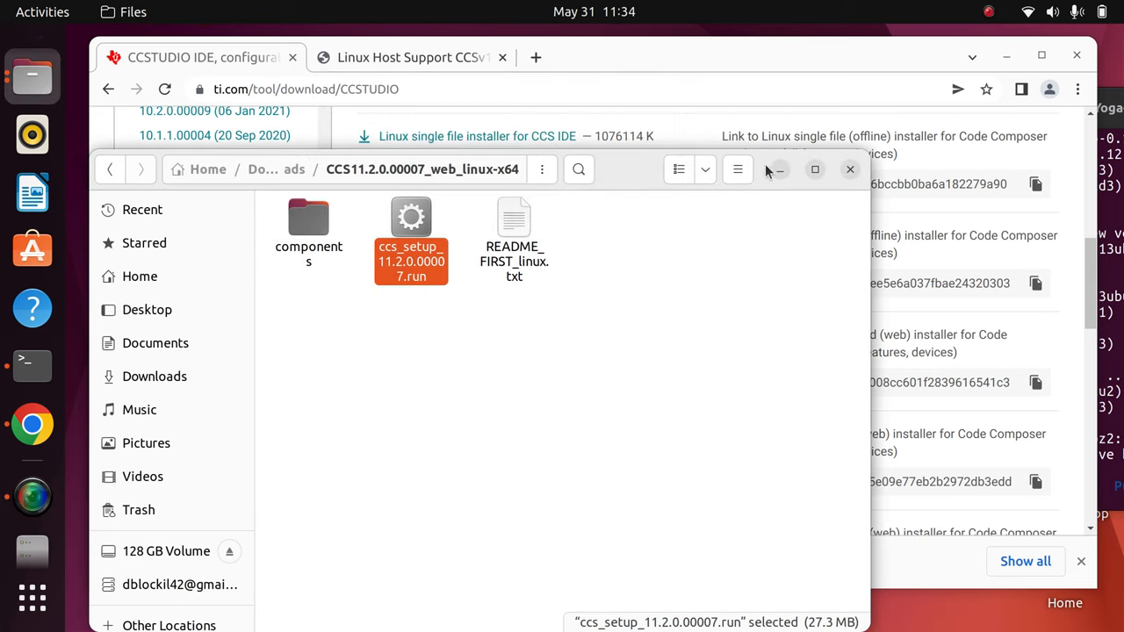
pyautogui.moveTo(377, 386)
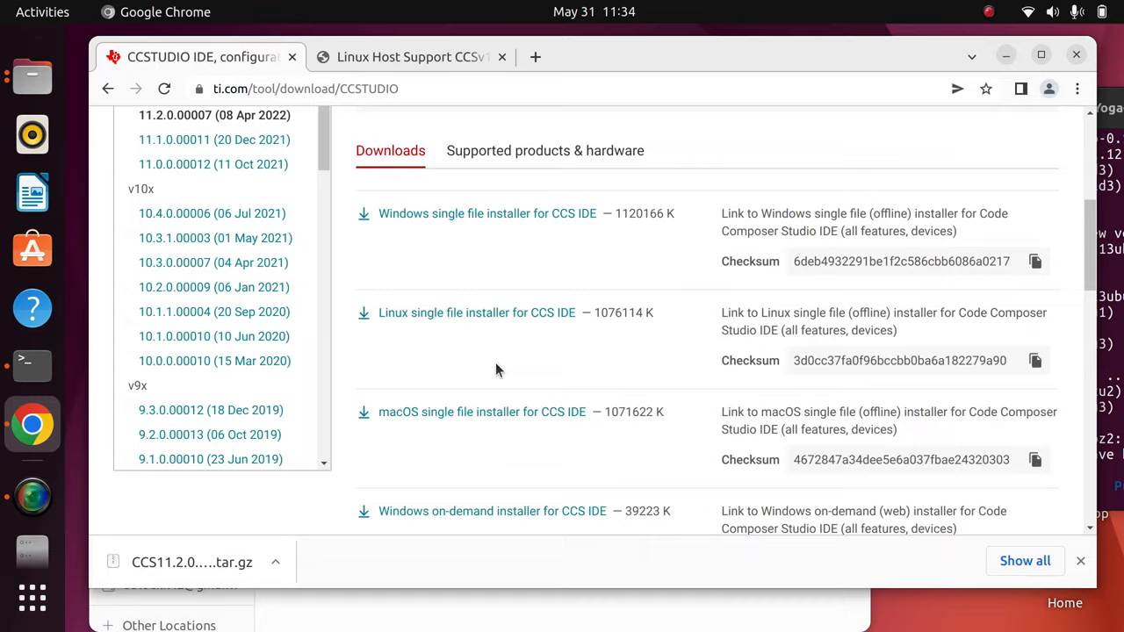
# Step: Scroll through the CCSTUDIO download page's version 11.2 installer links in Chrome
pyautogui.scroll(-3)
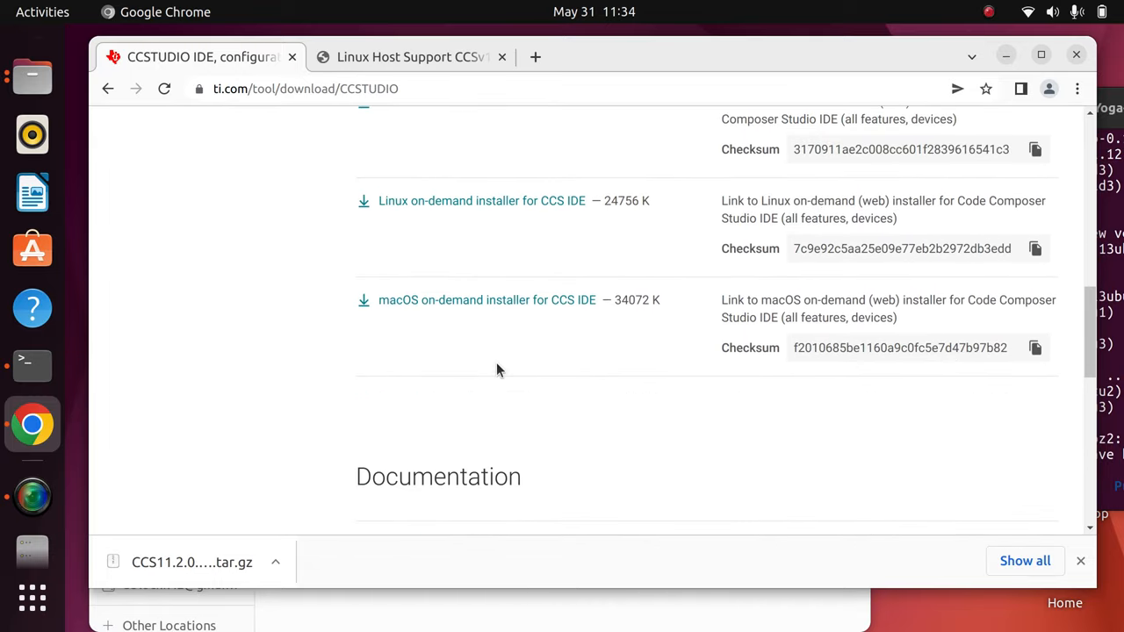
pyautogui.scroll(-3)
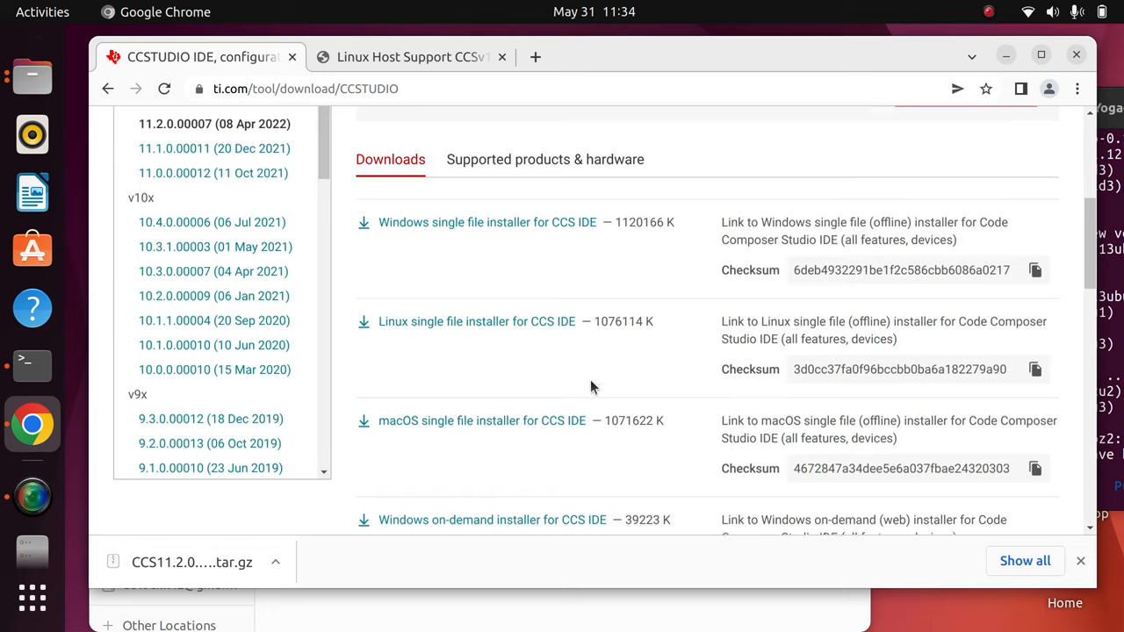
pyautogui.scroll(-3)
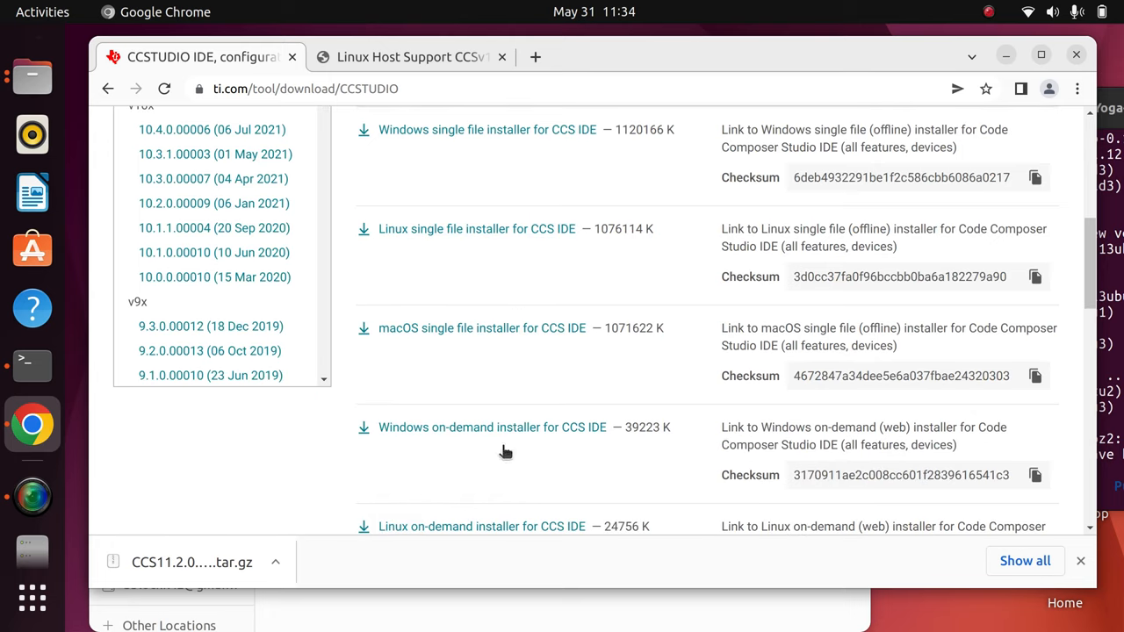
pyautogui.moveTo(63, 349)
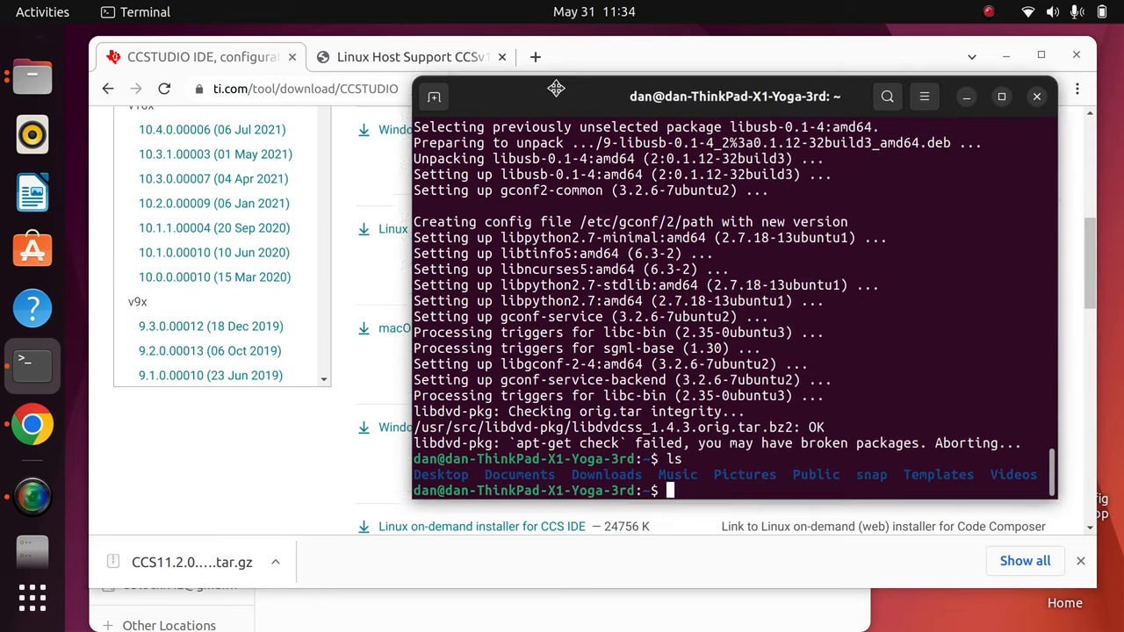
# Step: Change directory into ~/ti/ccs1120/ccs/install_scripts and list install_drivers.sh
pyautogui.write('cdl..')
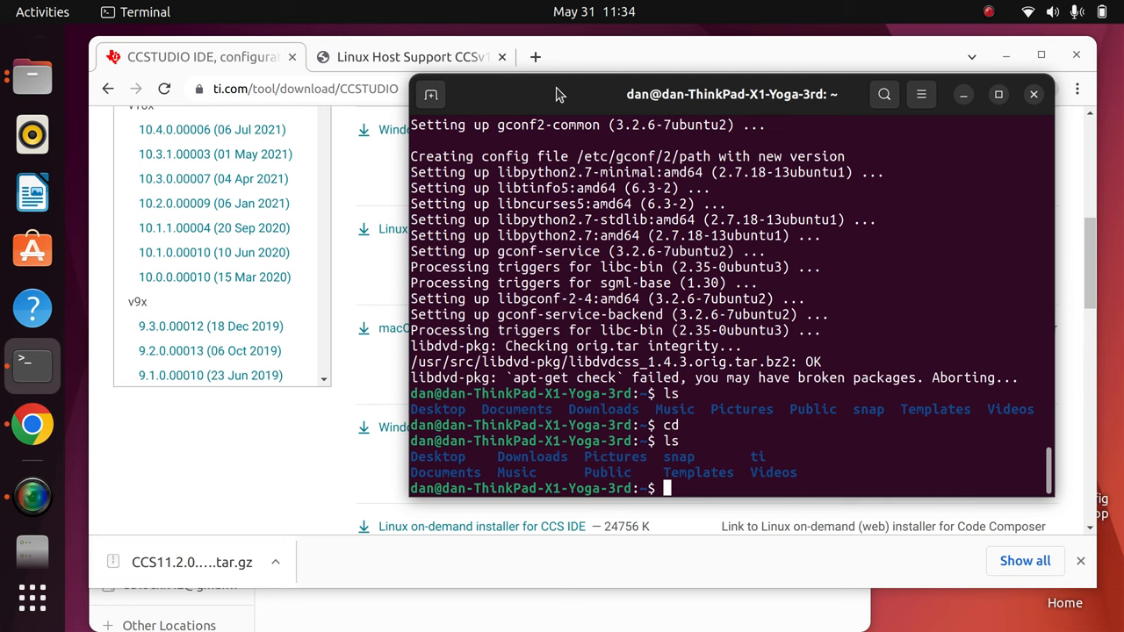
pyautogui.write('cd ti')
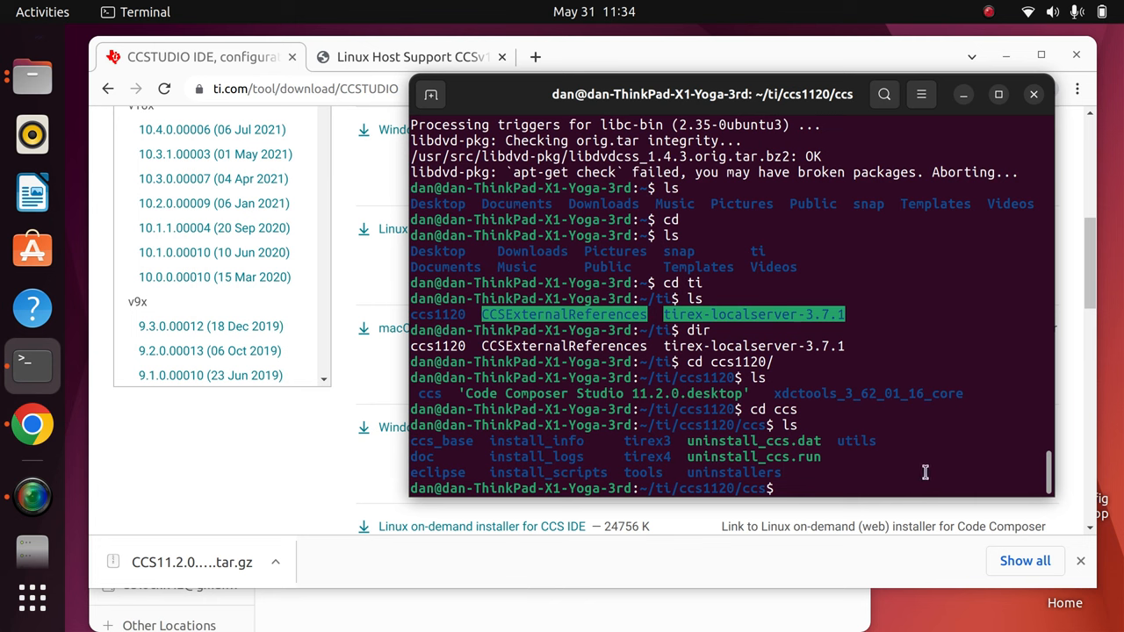
pyautogui.write('cd install_scripts/')
pyautogui.write('ls')
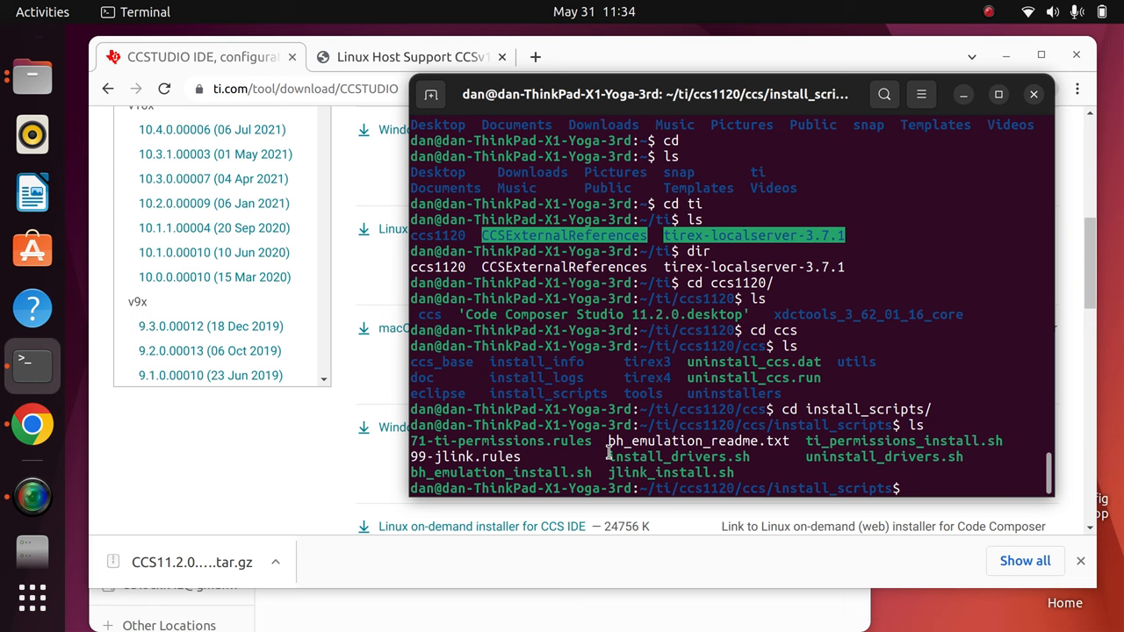
pyautogui.moveTo(811, 463)
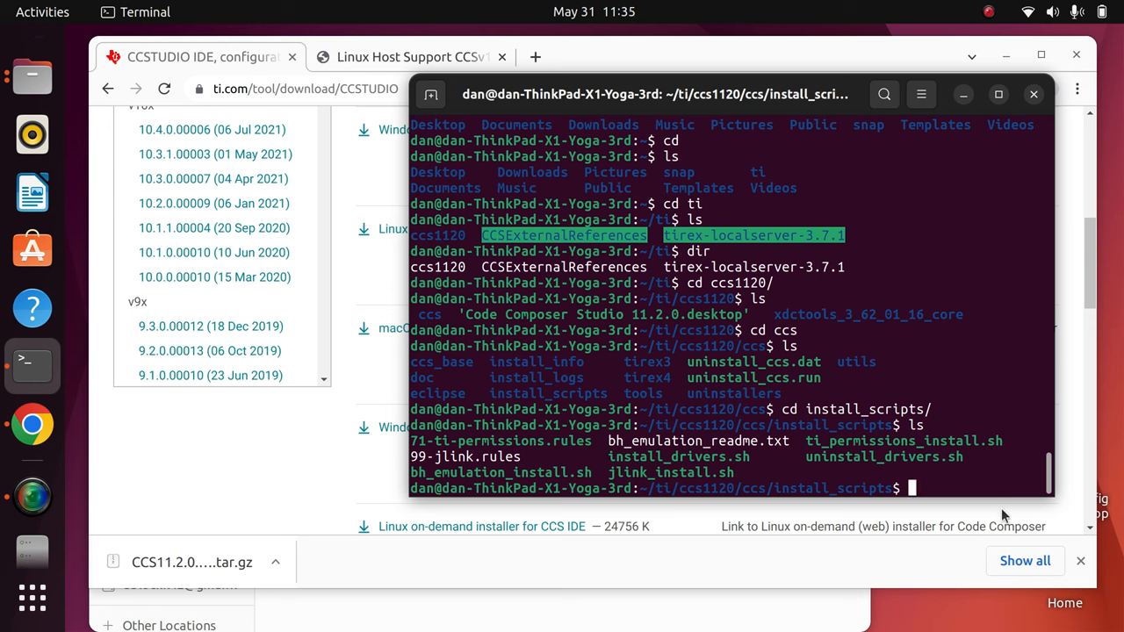
# Step: Run sudo ./install_drivers.sh, installing TI permissions, bh usb560 and JLink drivers
pyautogui.write('sudo')
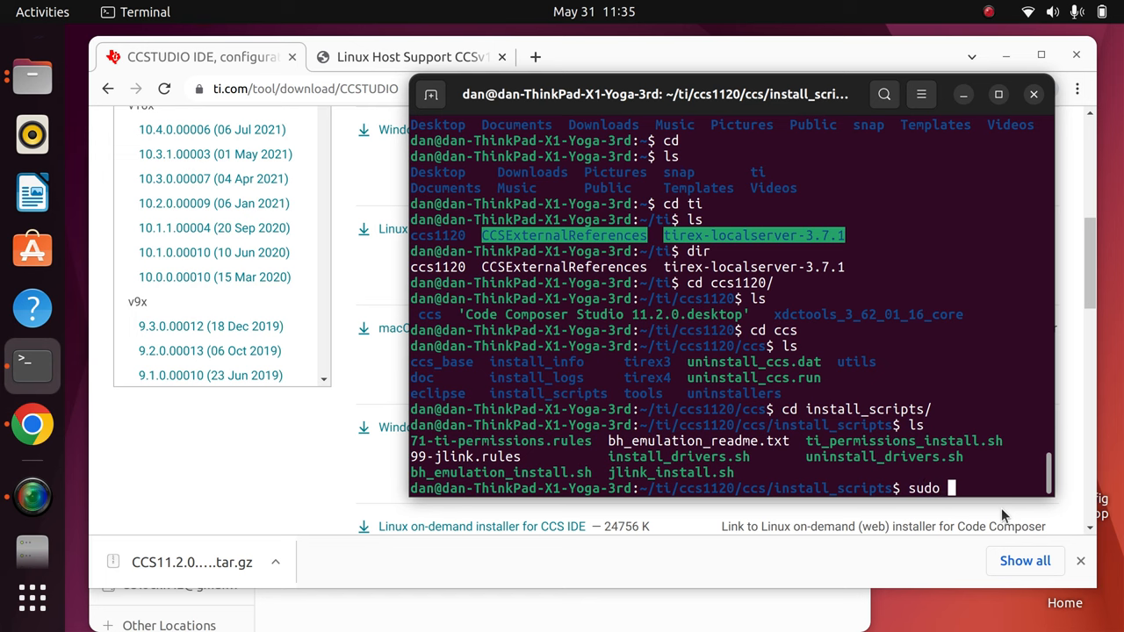
pyautogui.write('./')
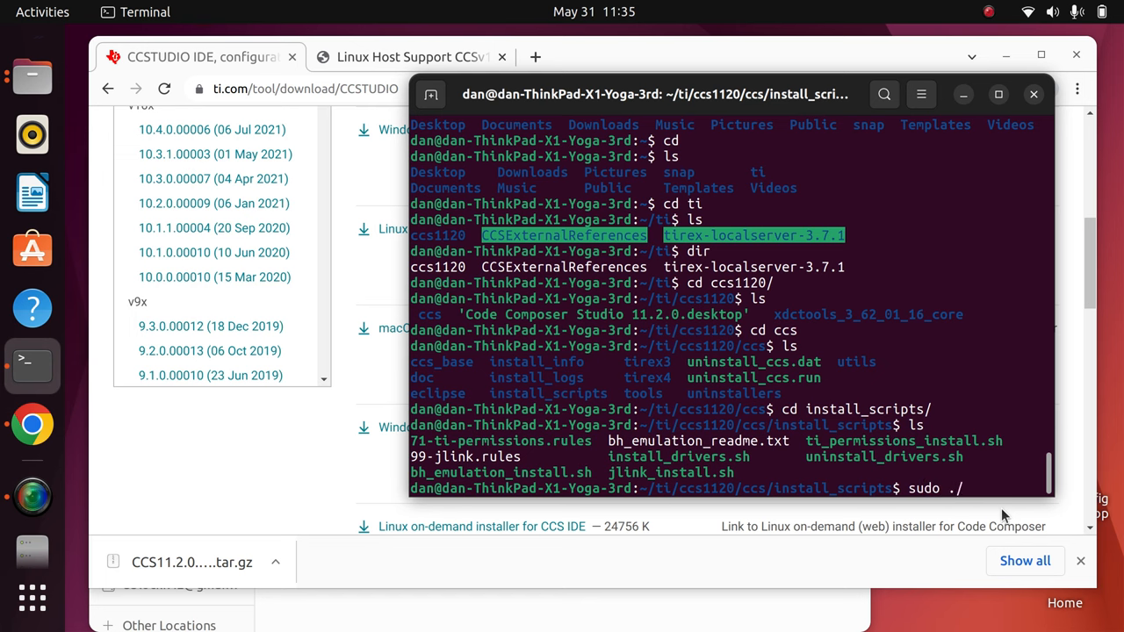
pyautogui.write('install_drivers.sh')
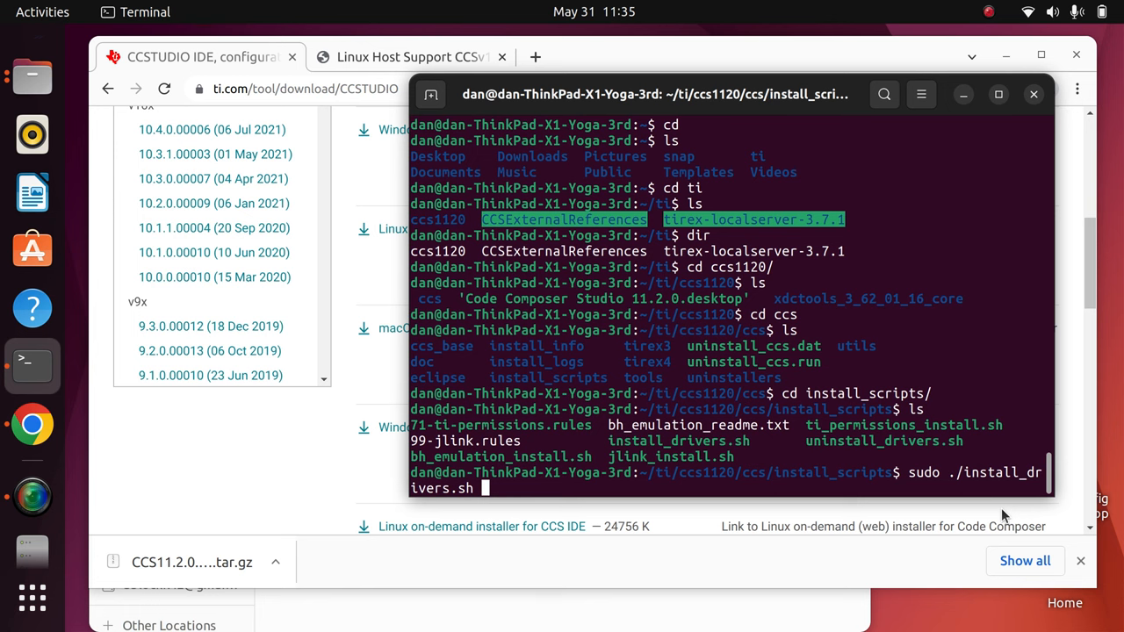
pyautogui.press('Return')
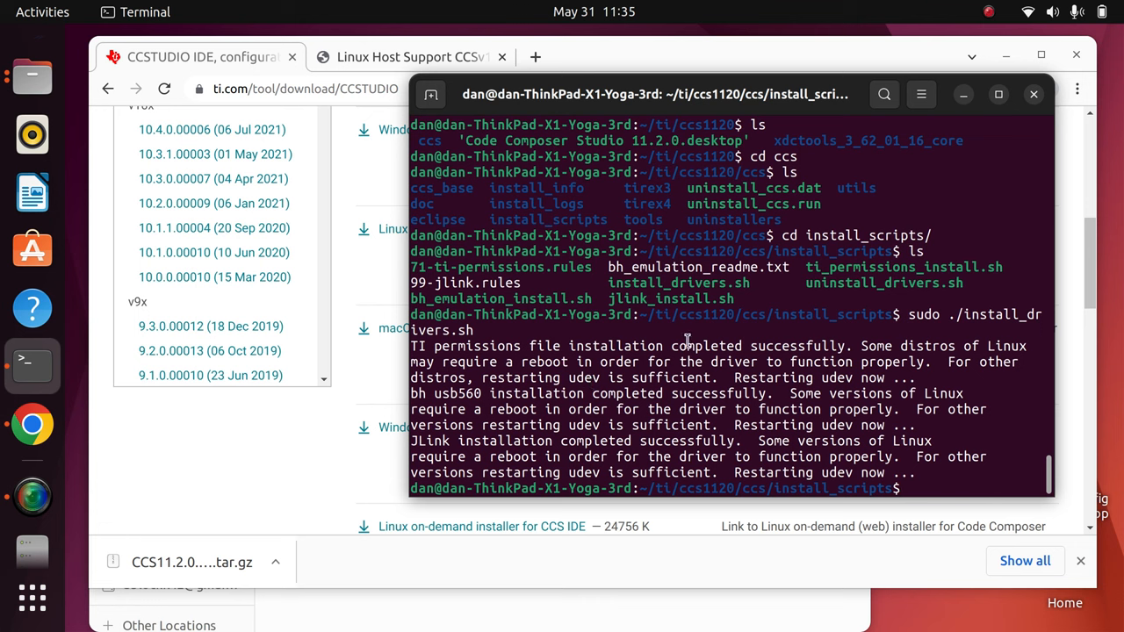
pyautogui.moveTo(552, 393)
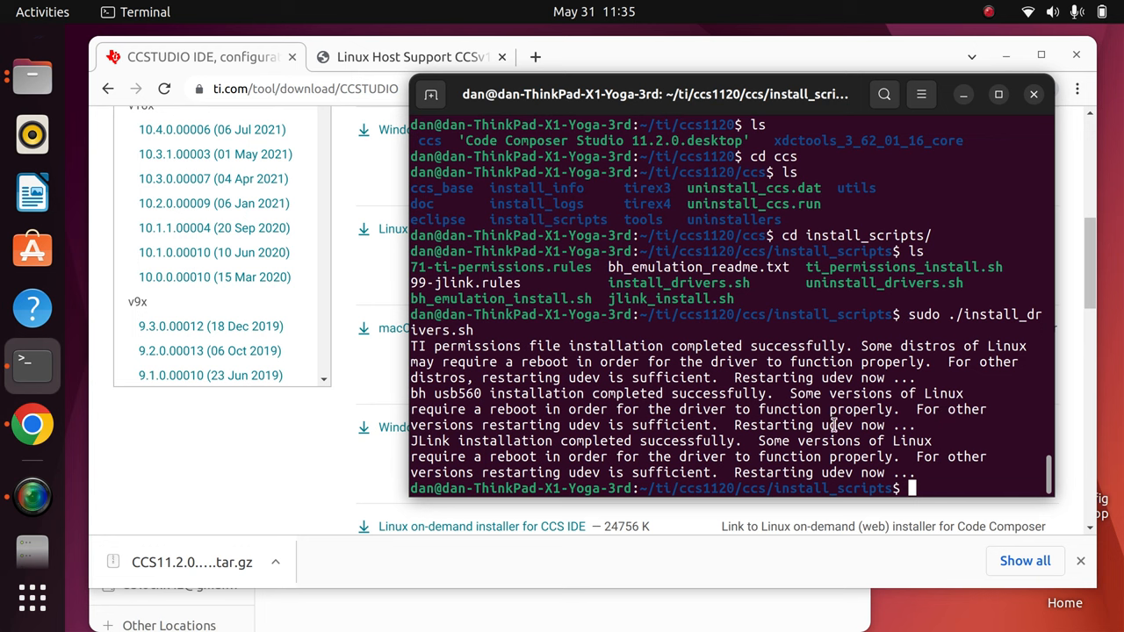
pyautogui.moveTo(600, 474)
pyautogui.write('ls')
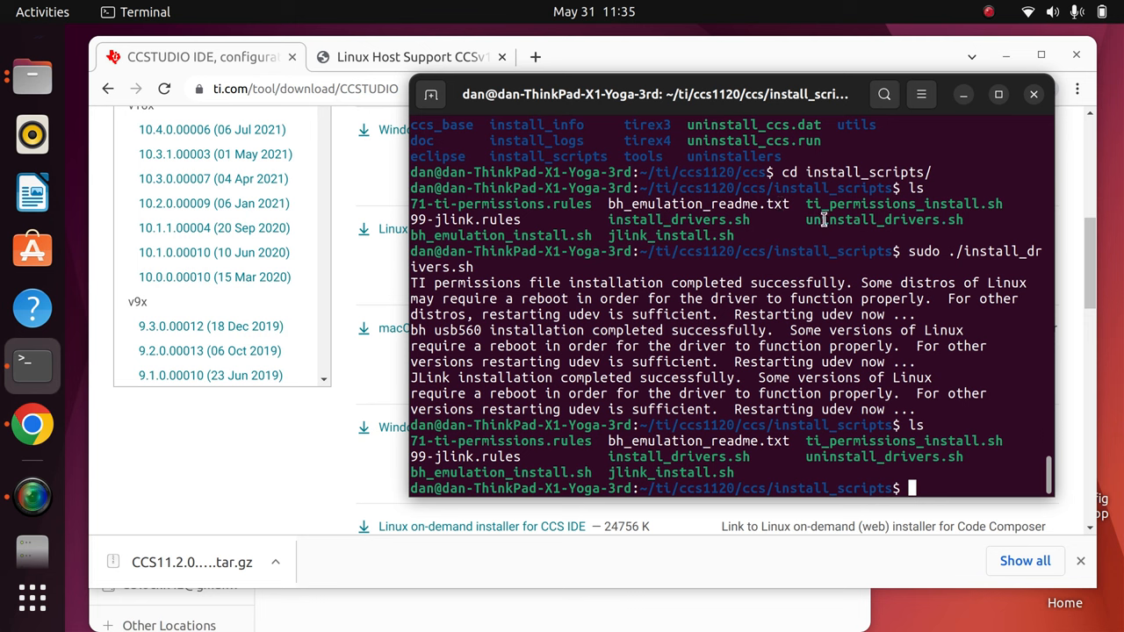
pyautogui.moveTo(383, 490)
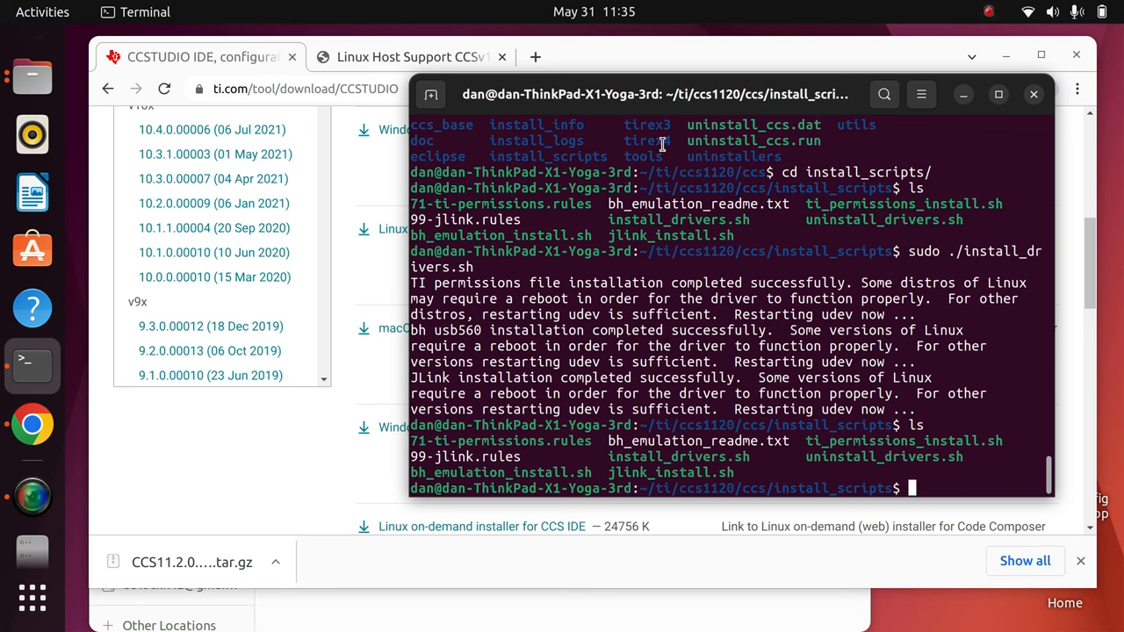
pyautogui.click(987, 10)
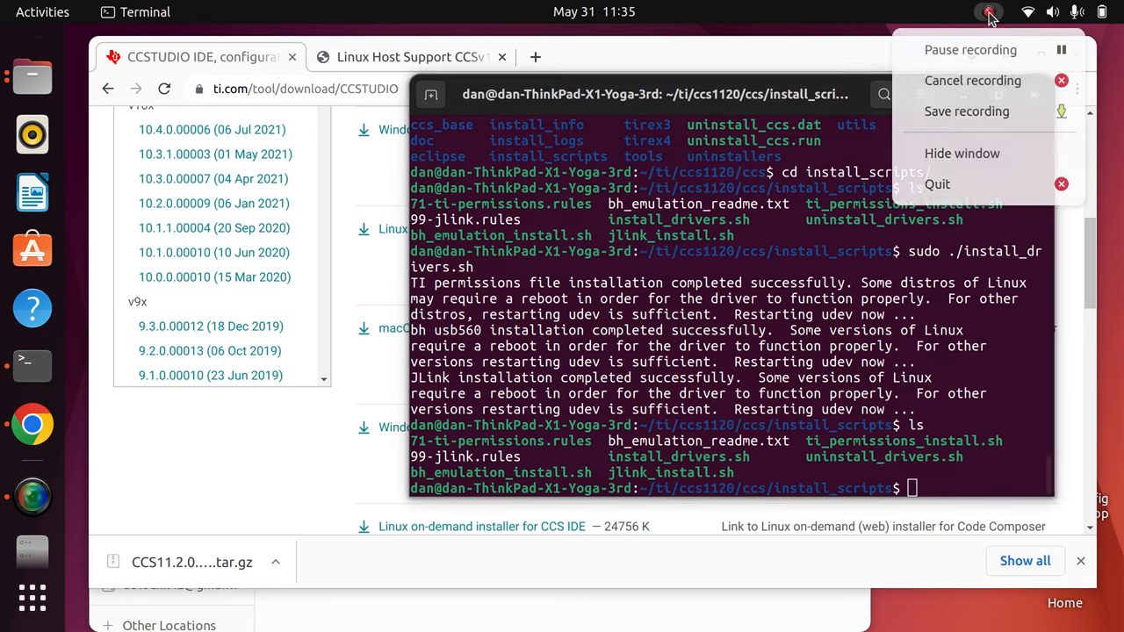
pyautogui.moveTo(966, 113)
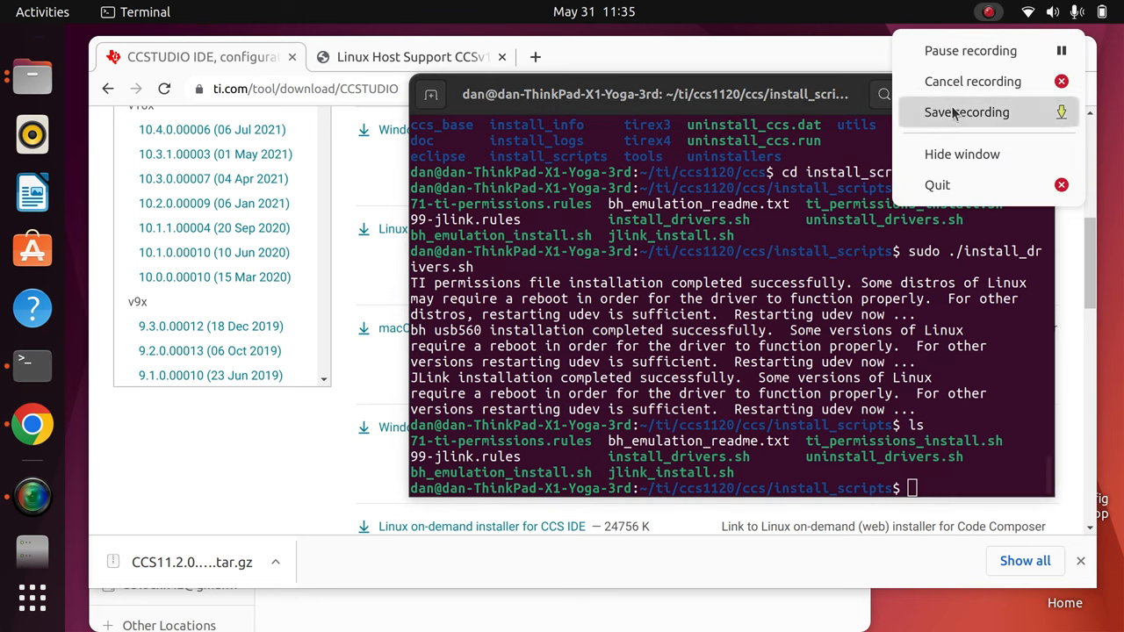